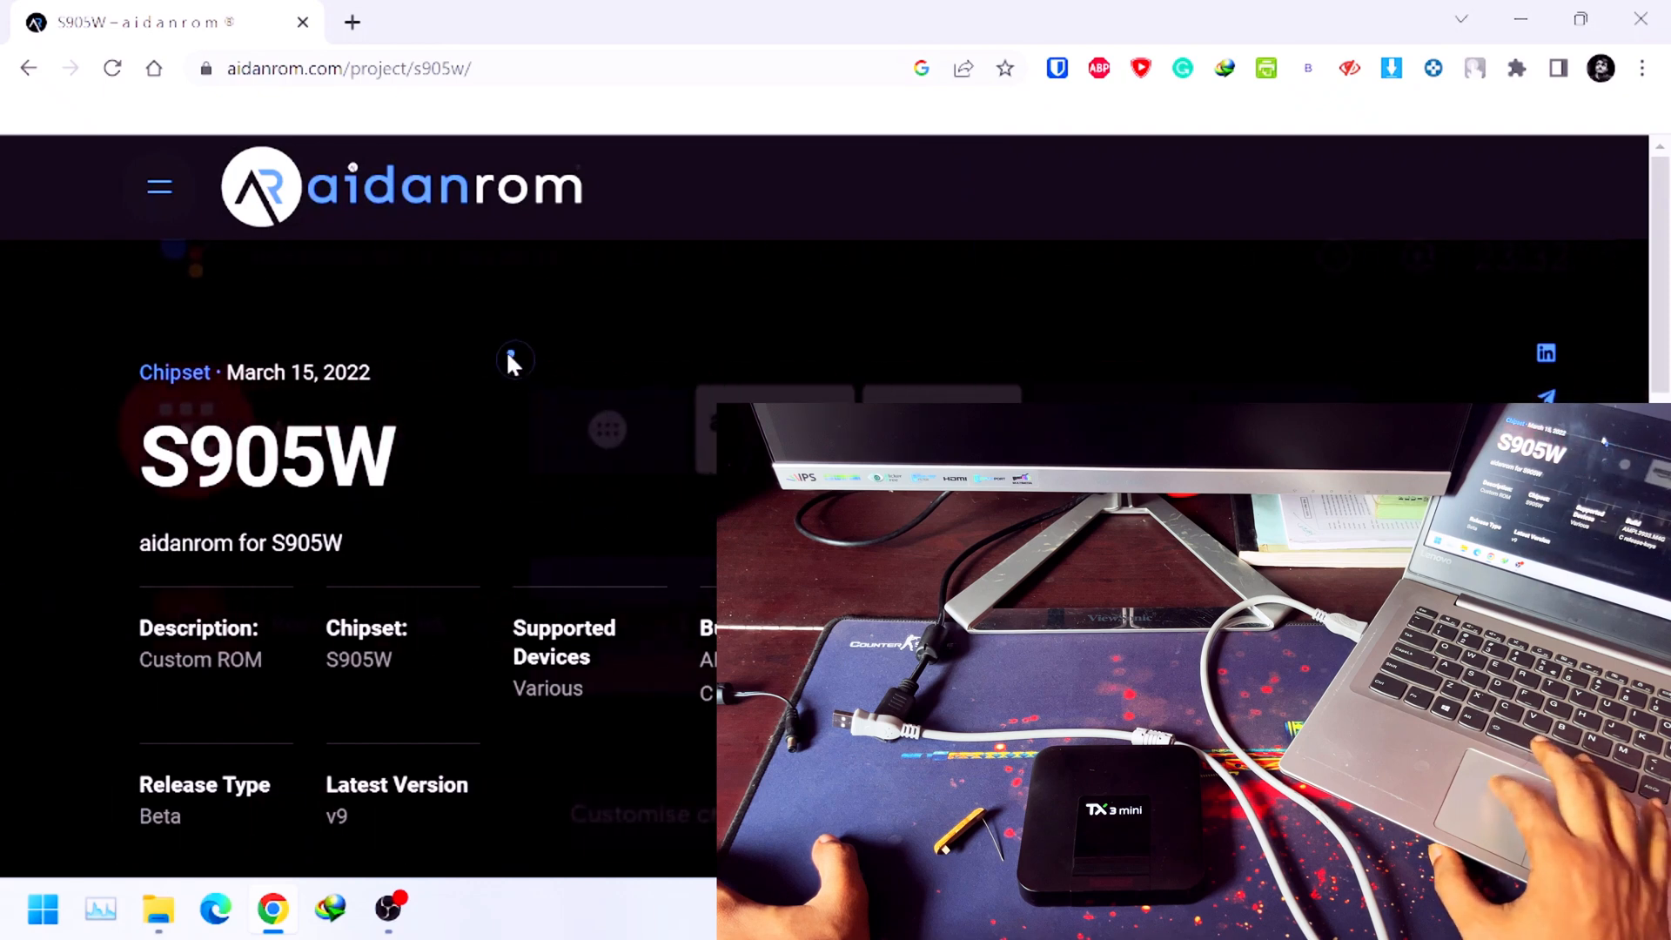
{"action": "mouse_move", "coordinate": [370, 485]}
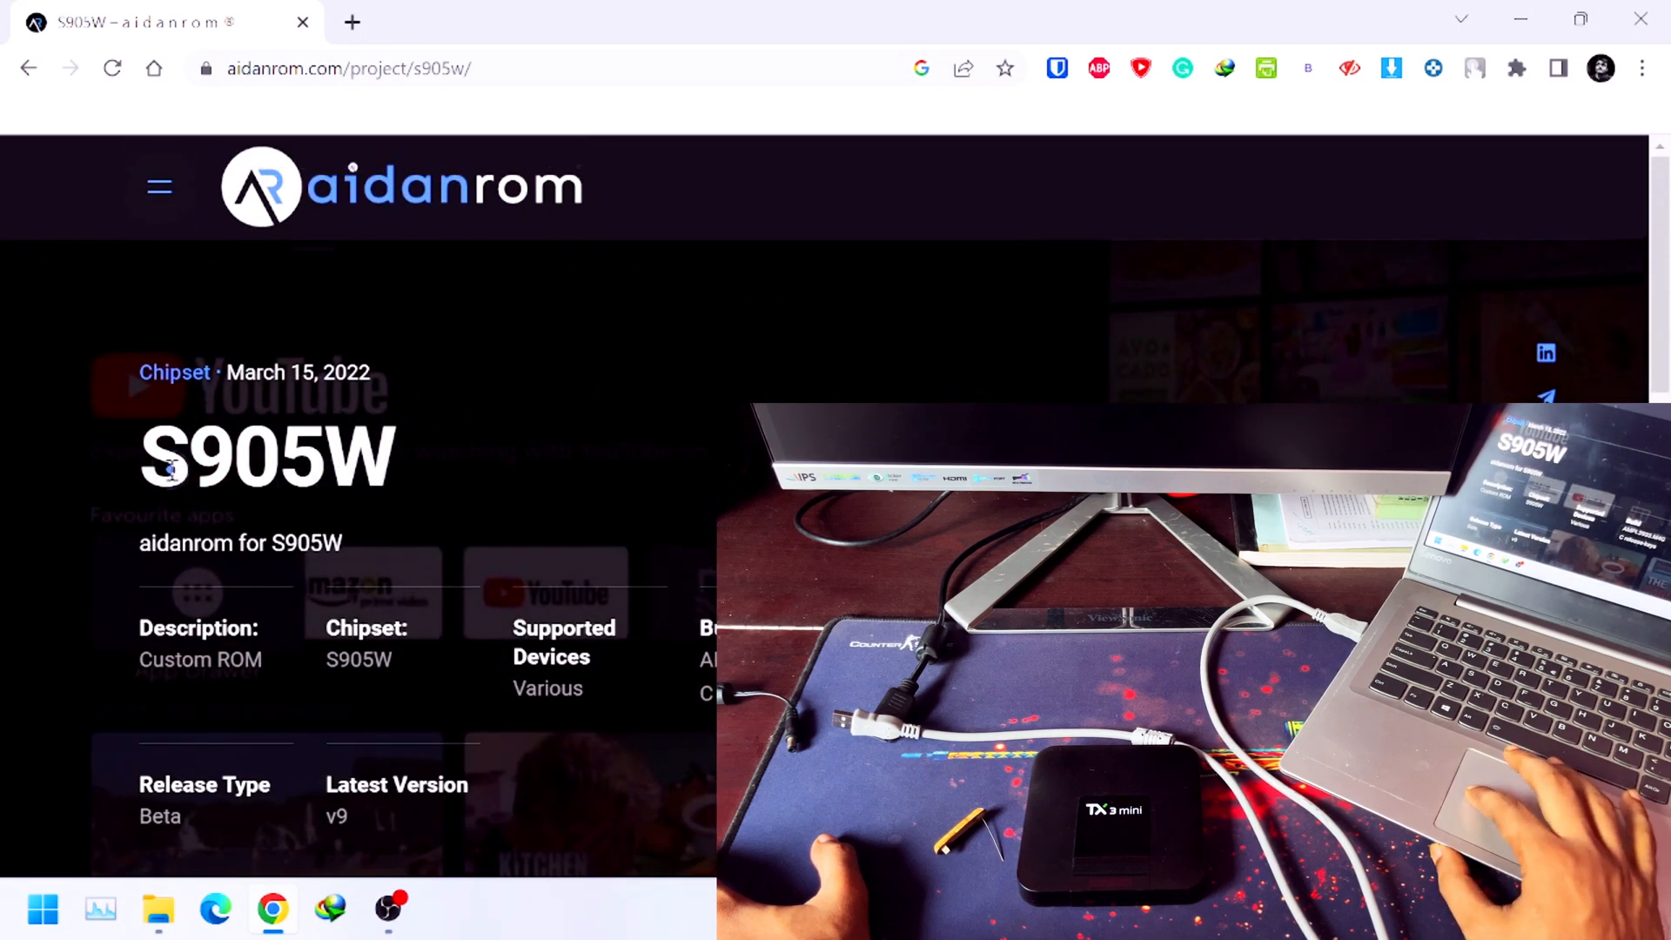
Highlight and check the S905W chipset name, then scroll down to the next item.
{"action": "double_click", "coordinate": [287, 457]}
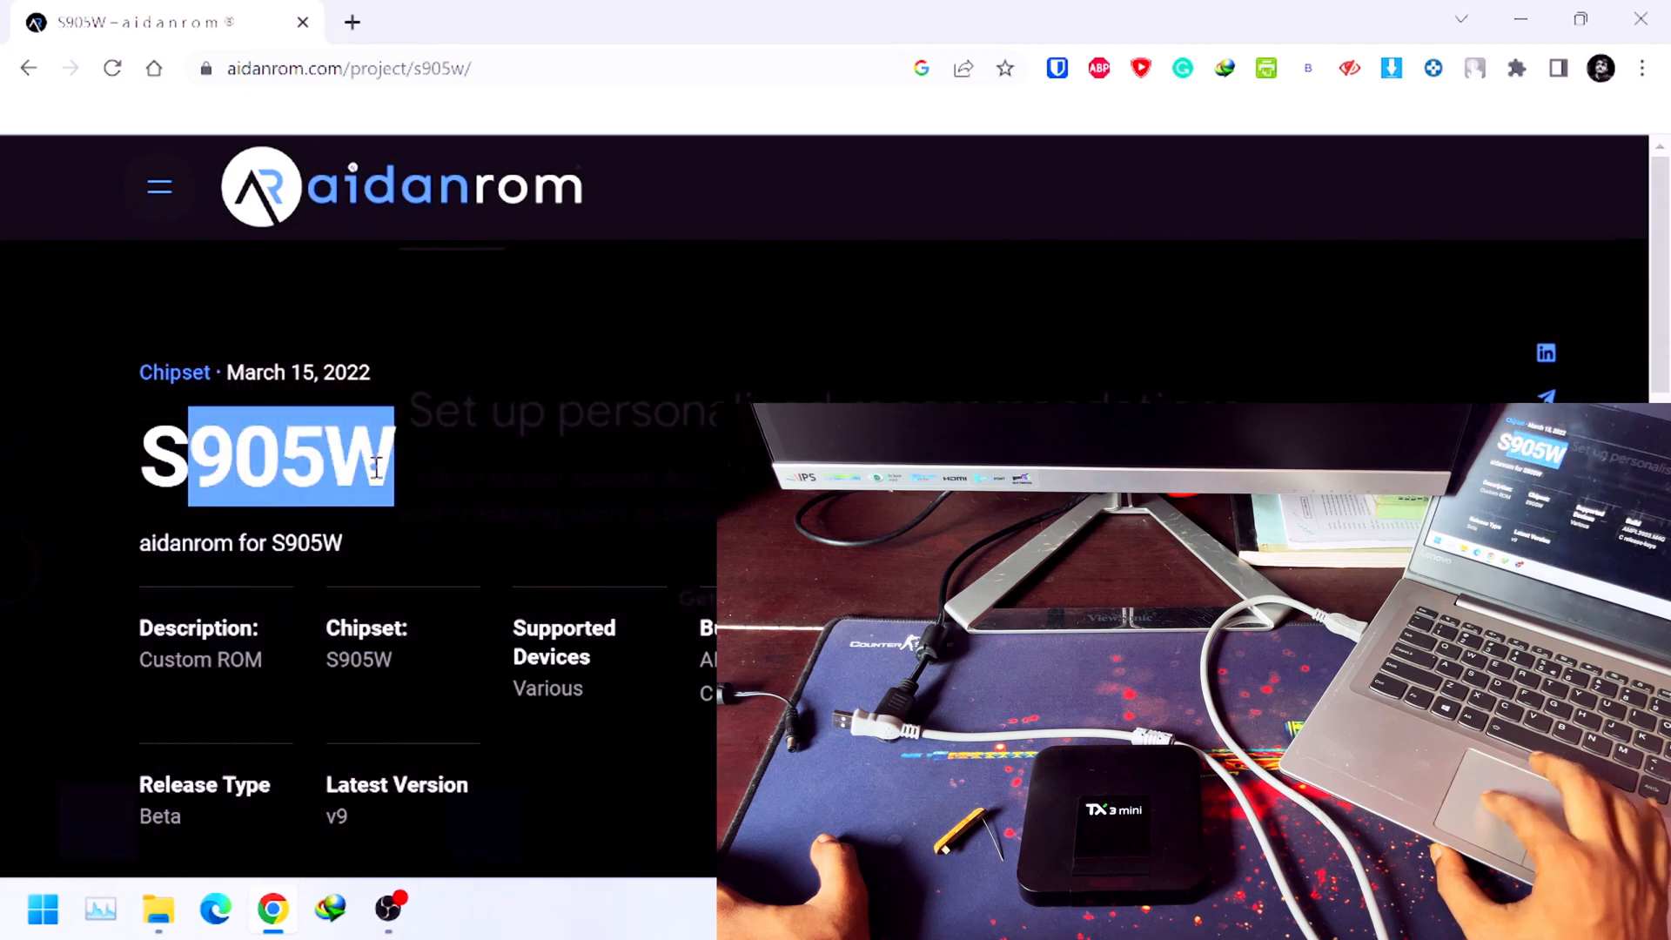
{"action": "left_click", "coordinate": [359, 499]}
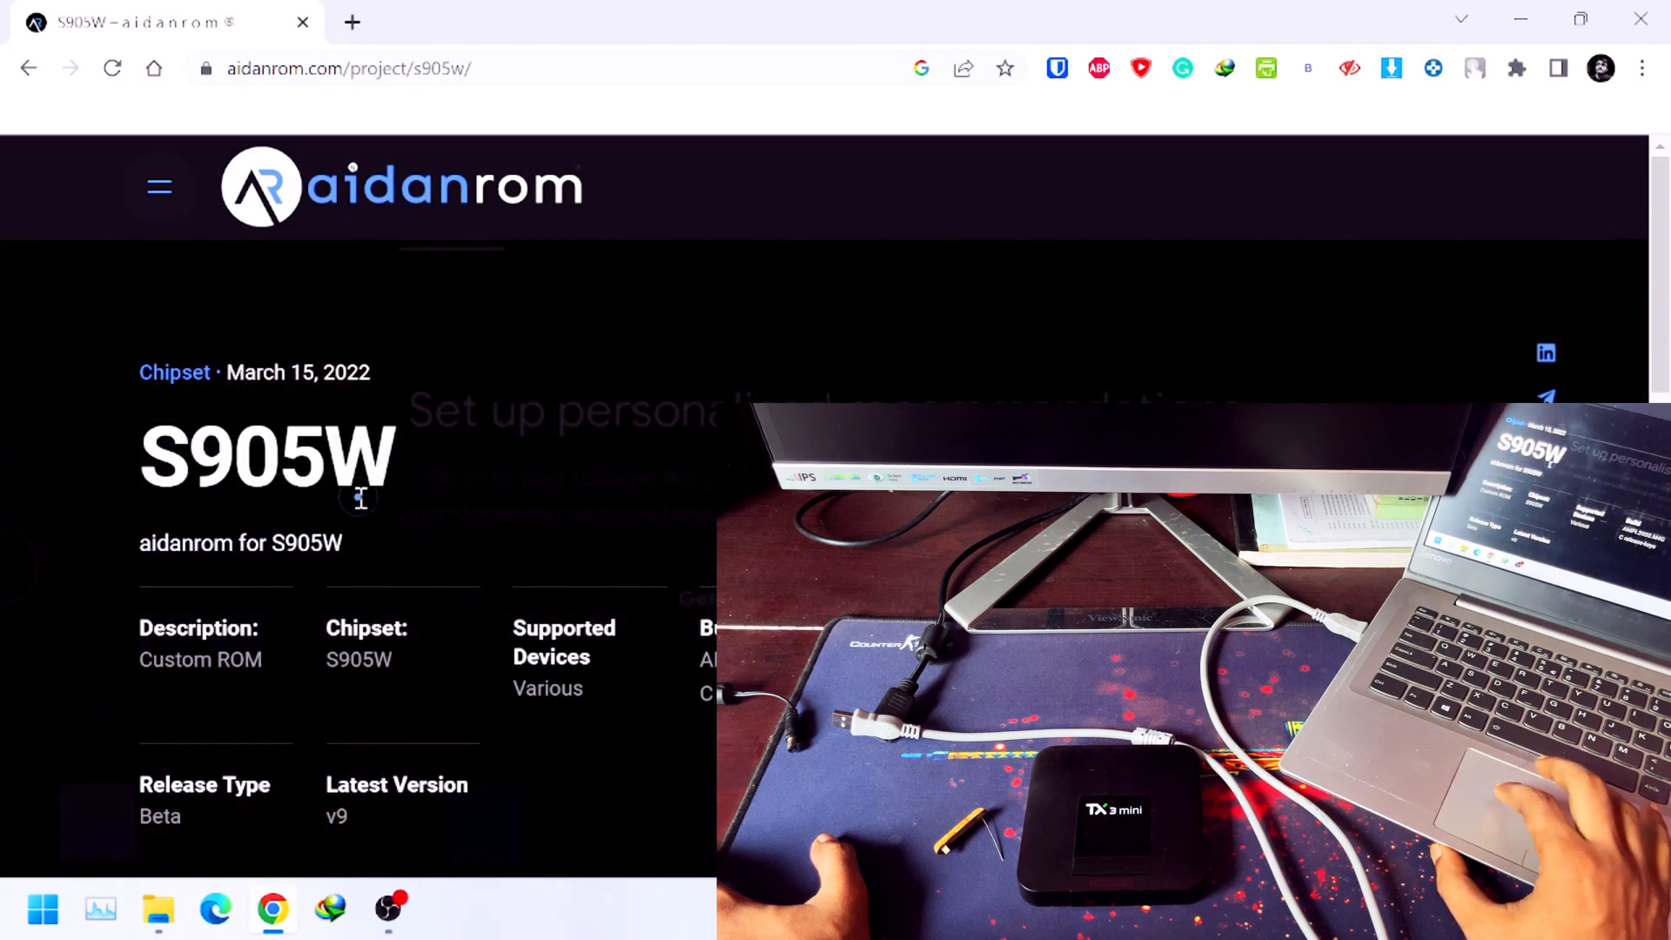
{"action": "scroll", "scroll_direction": "down", "scroll_amount": 3}
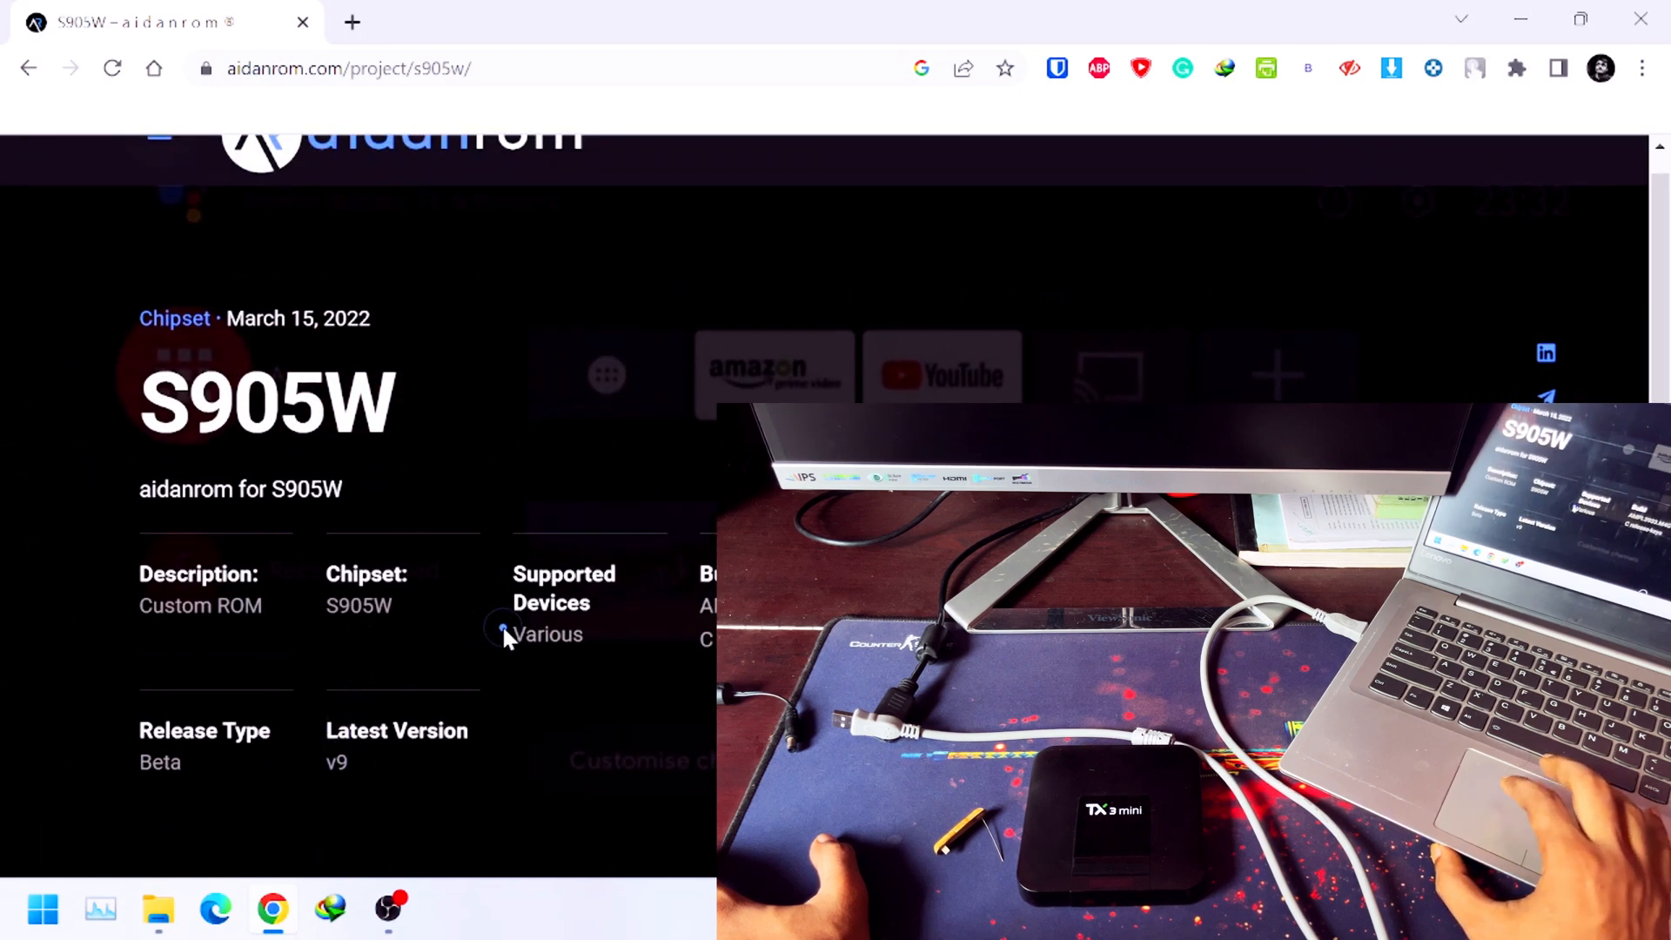
{"action": "double_click", "coordinate": [563, 587]}
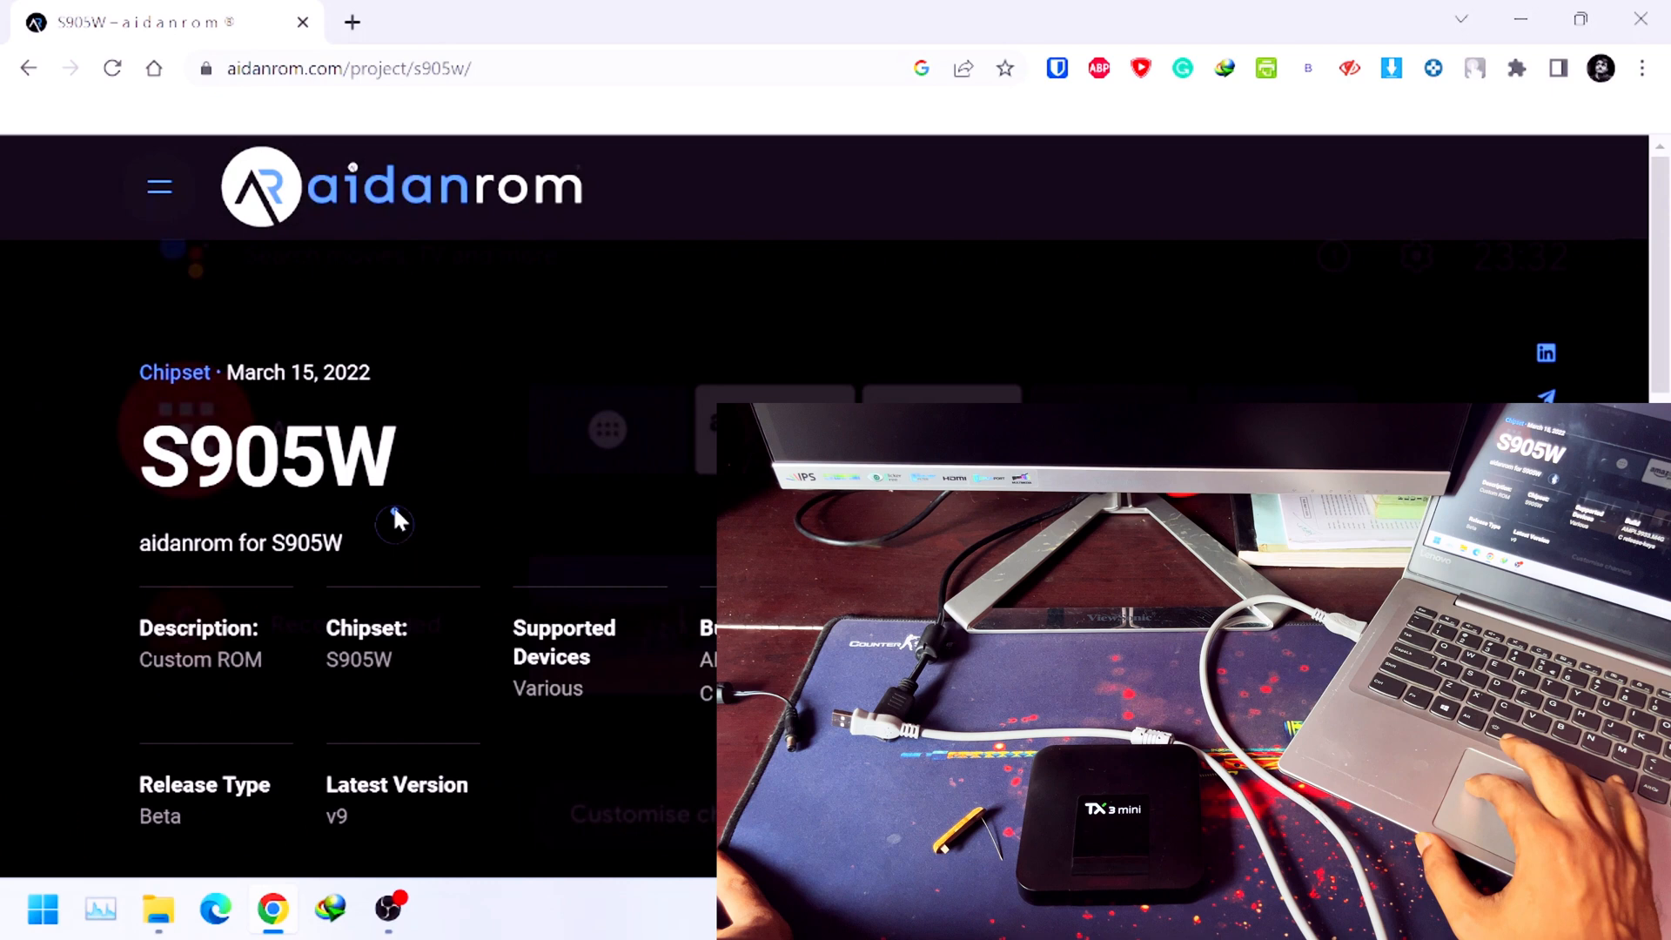
{"action": "mouse_move", "coordinate": [451, 584]}
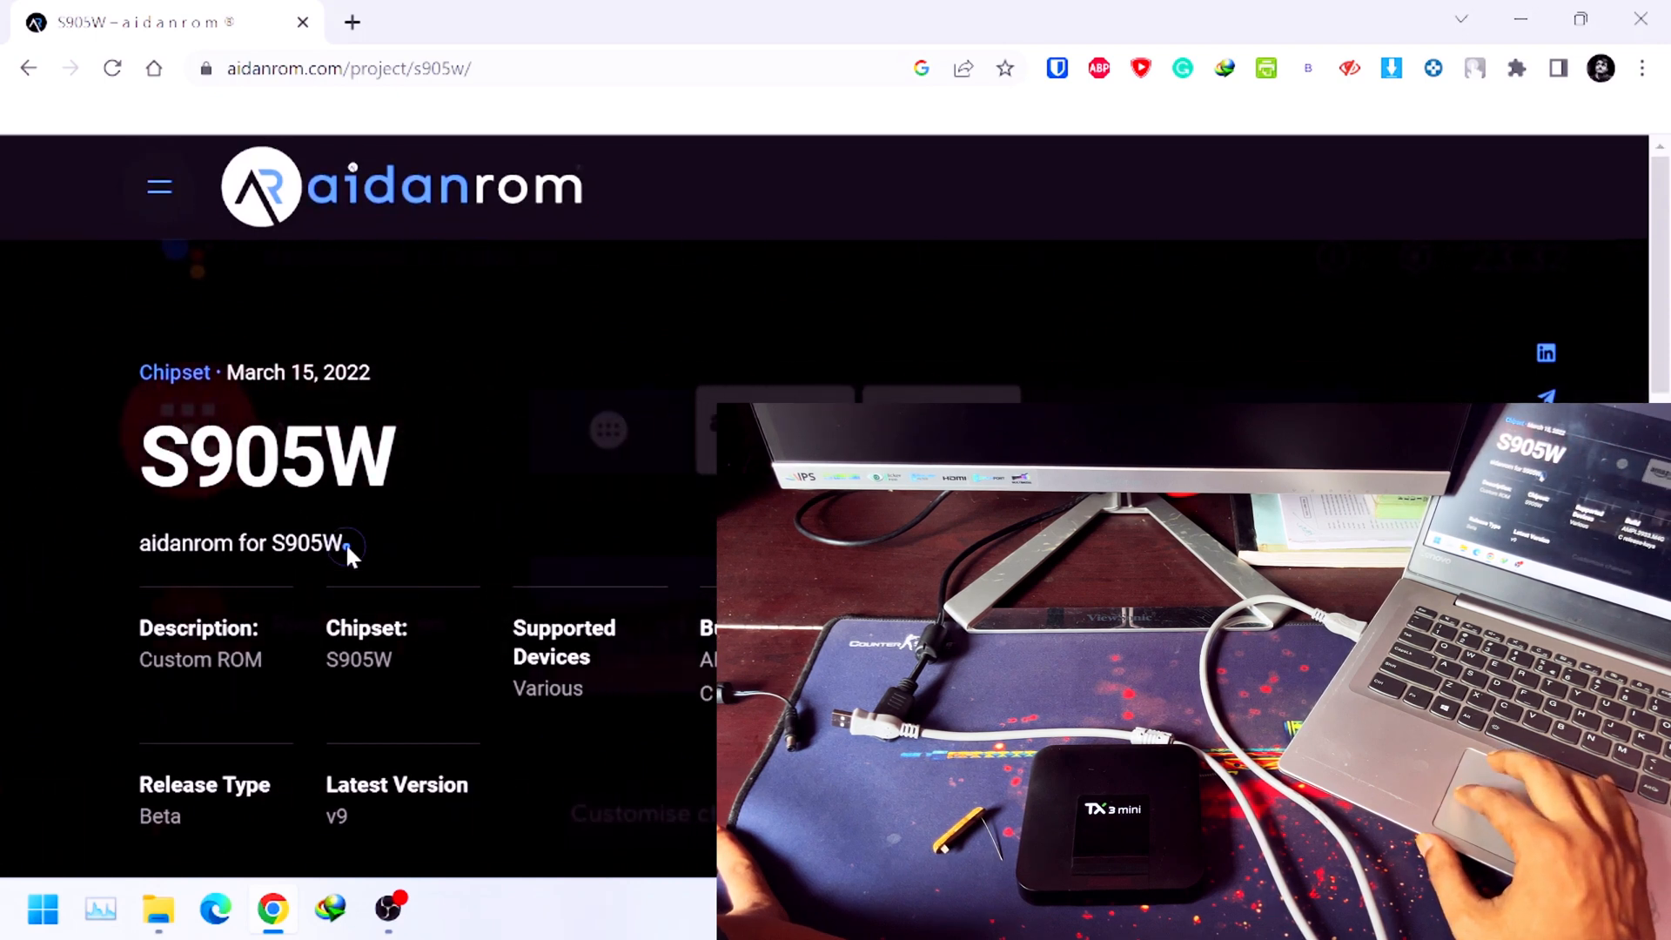
{"action": "mouse_move", "coordinate": [466, 561]}
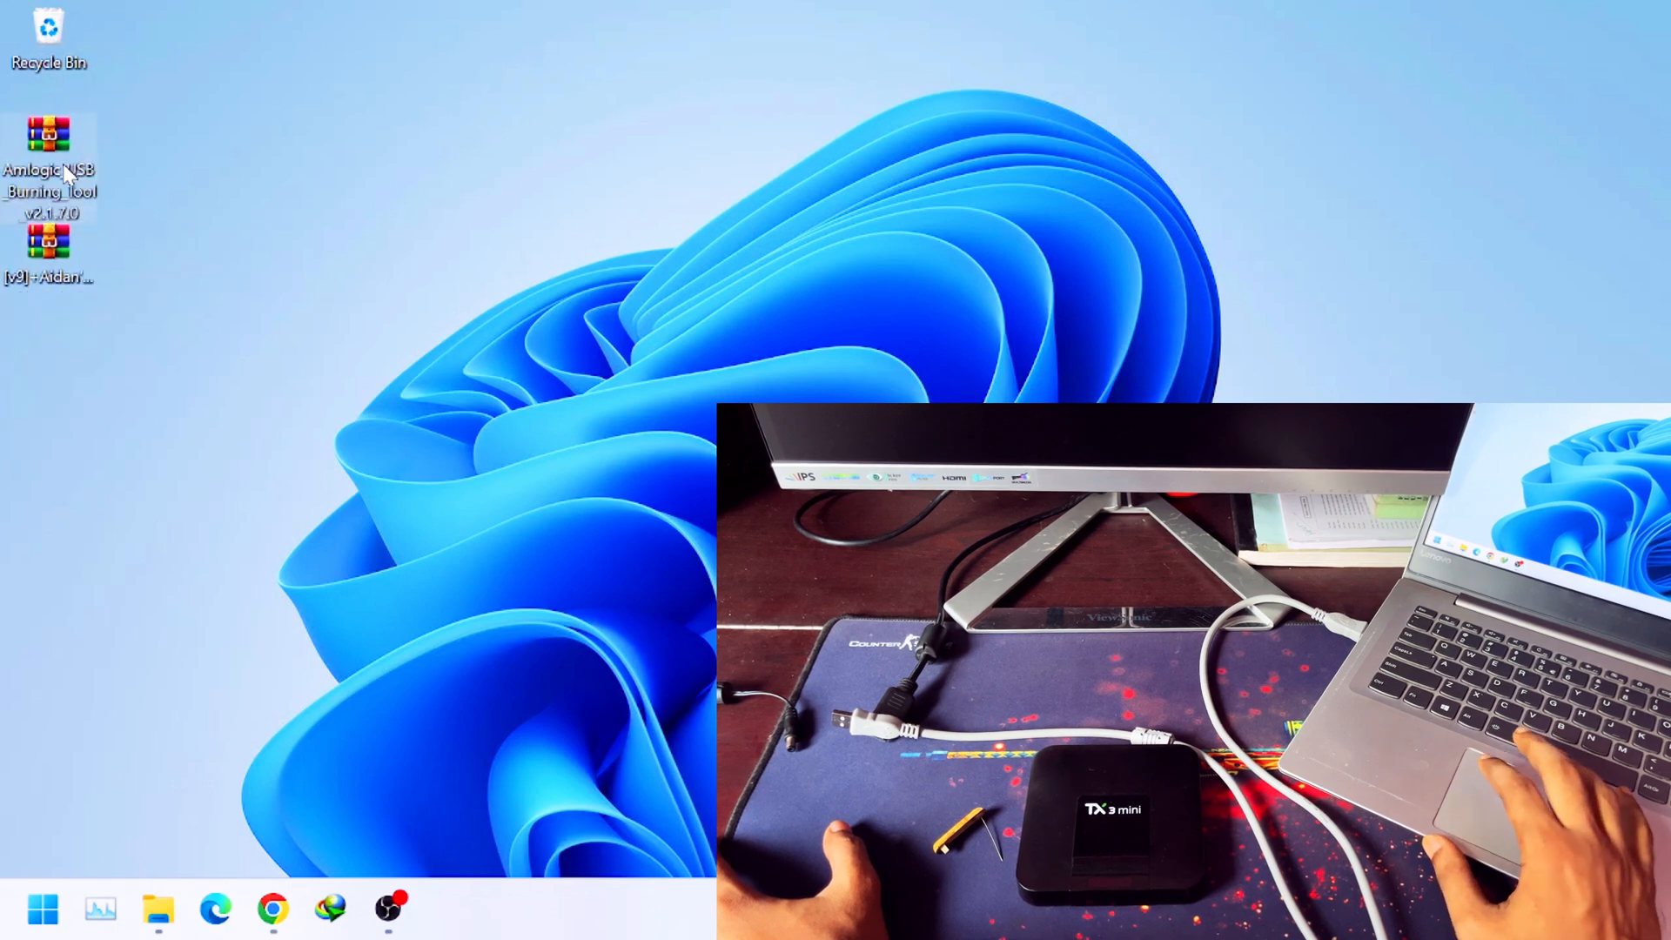
Extract the USB Burning Tool and Aidan's ROM .rar archives, then open the tool's folder.
{"action": "right_click", "coordinate": [42, 131]}
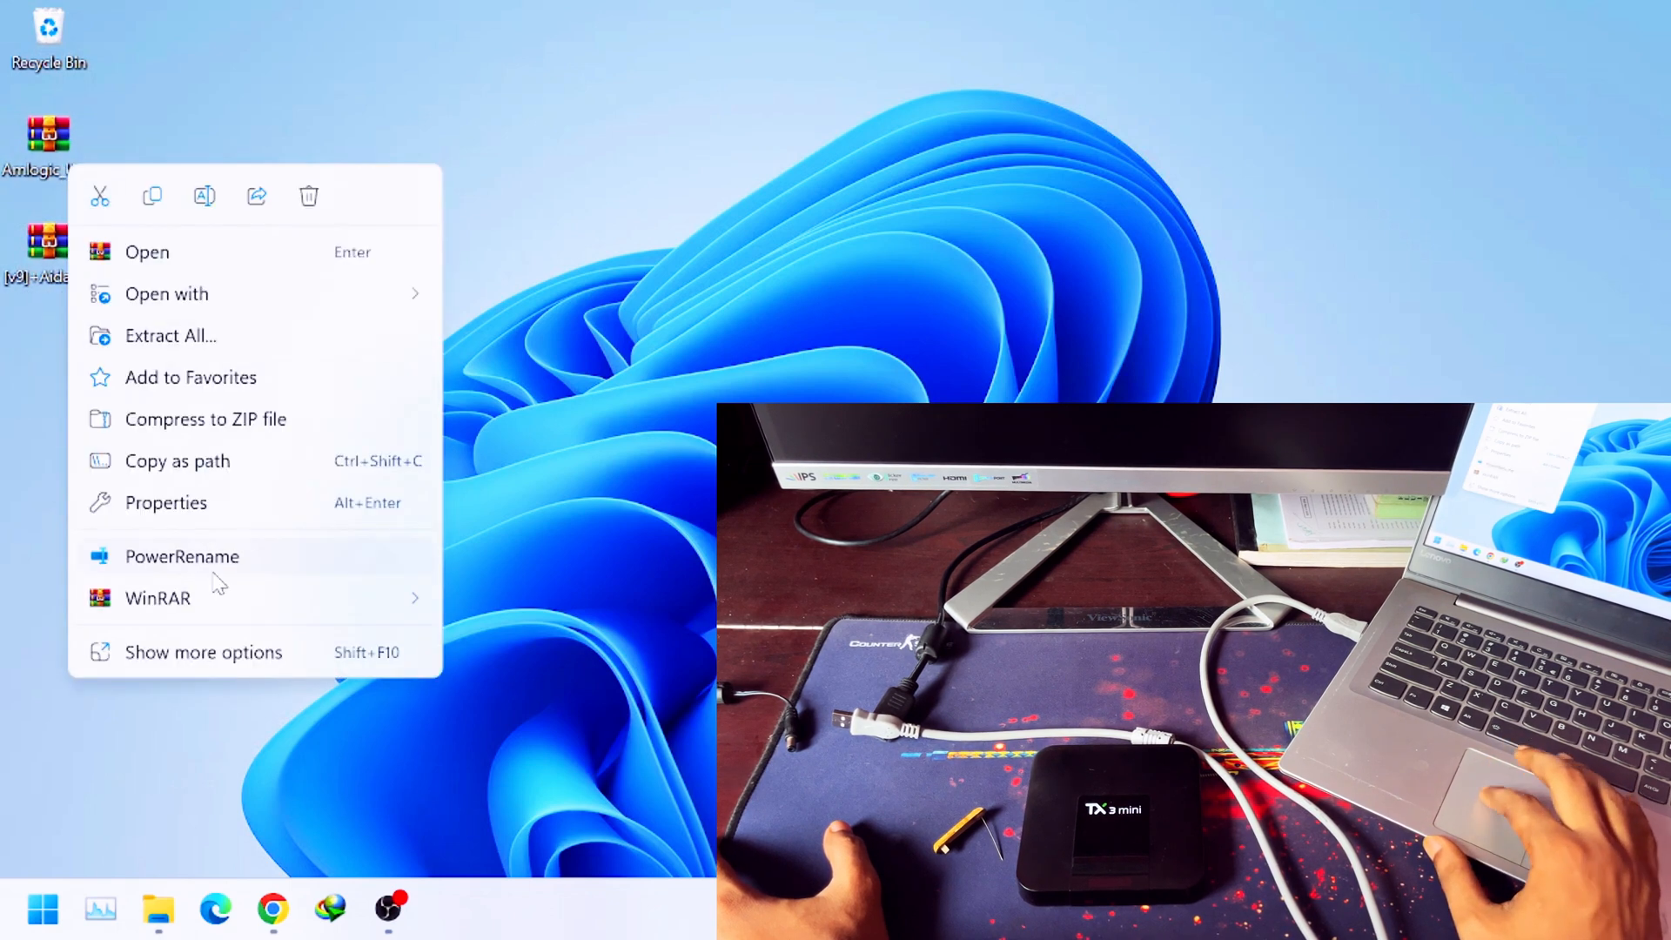
{"action": "left_click", "coordinate": [157, 598]}
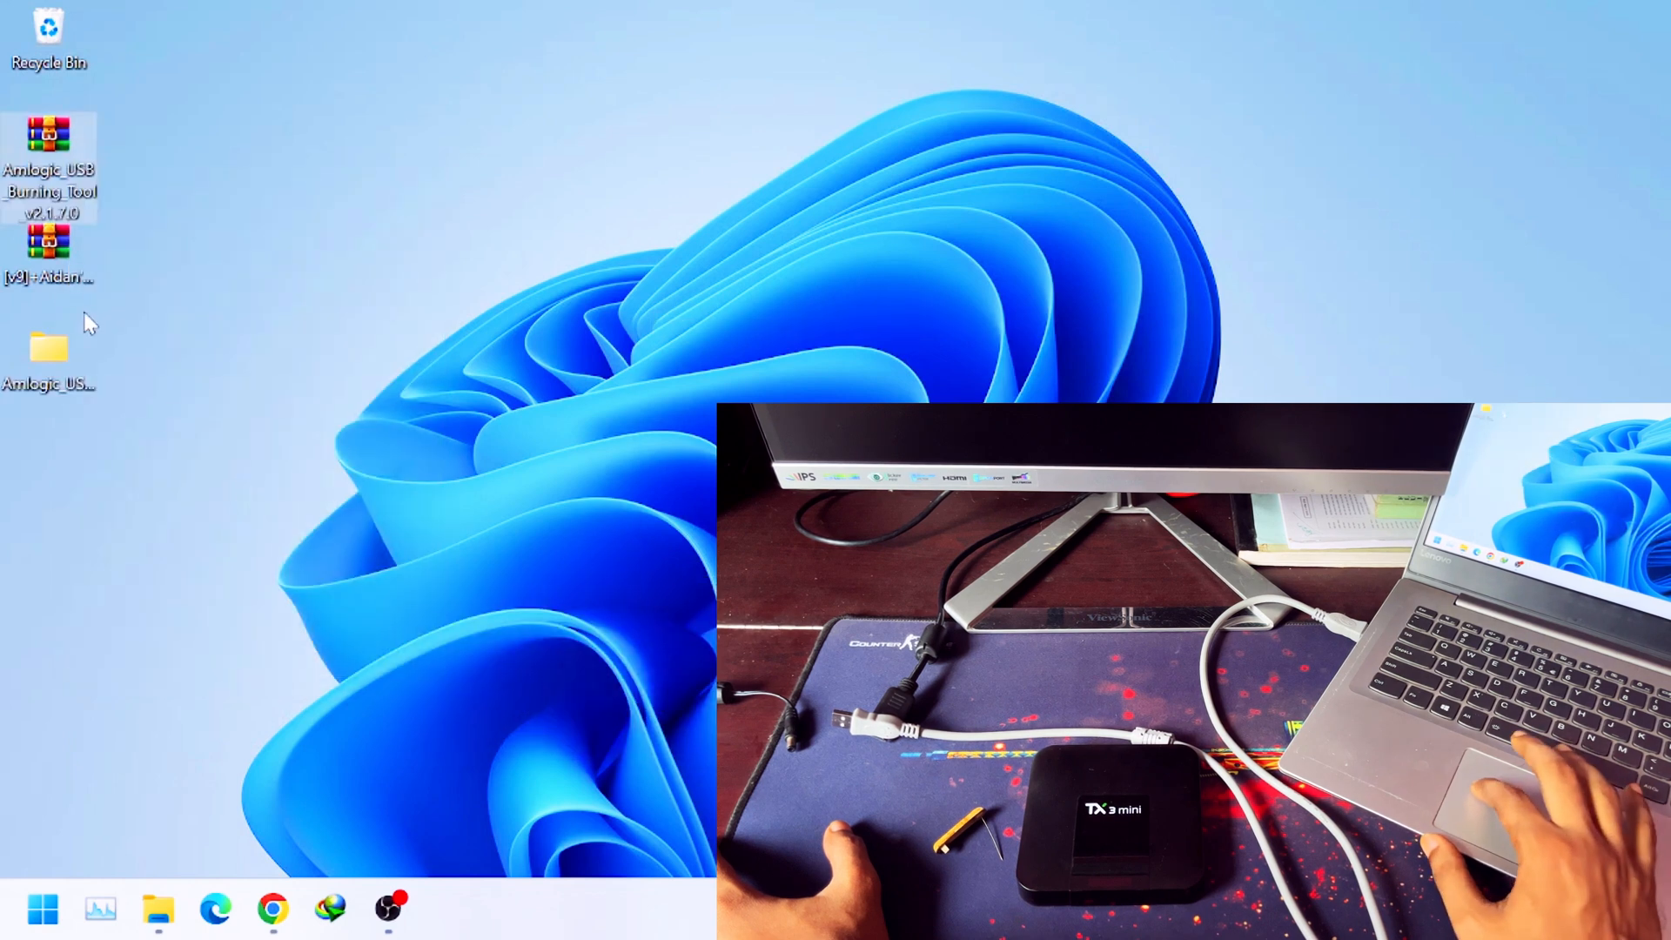
{"action": "right_click", "coordinate": [40, 251]}
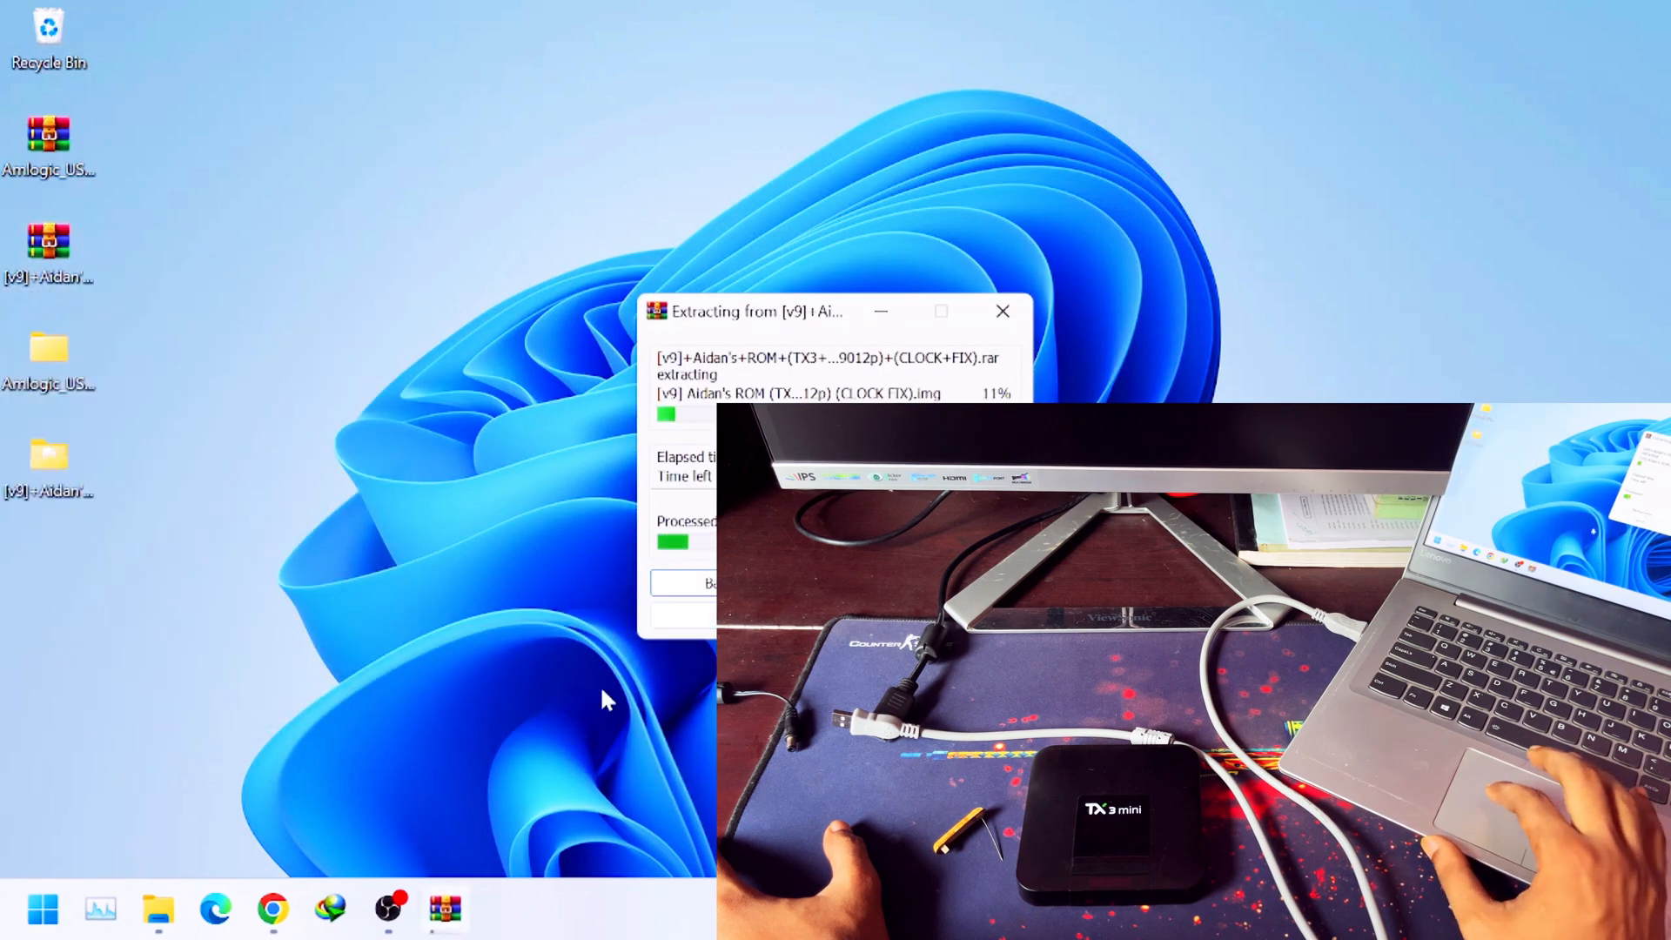
{"action": "mouse_move", "coordinate": [277, 496]}
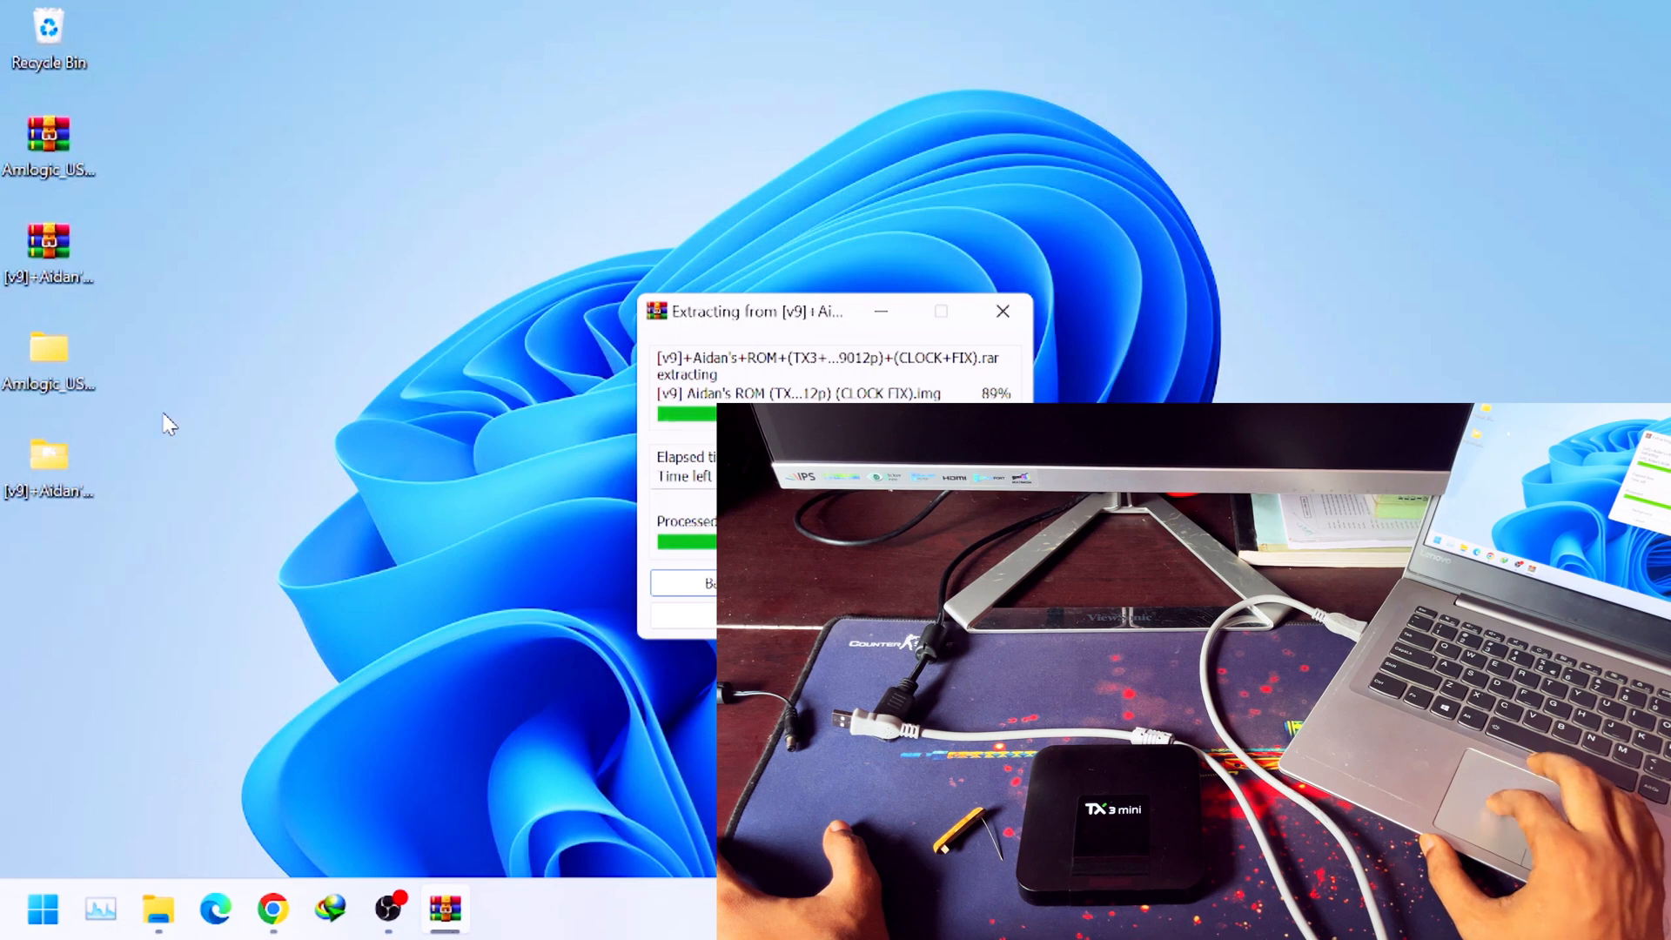
{"action": "left_click", "coordinate": [1003, 311]}
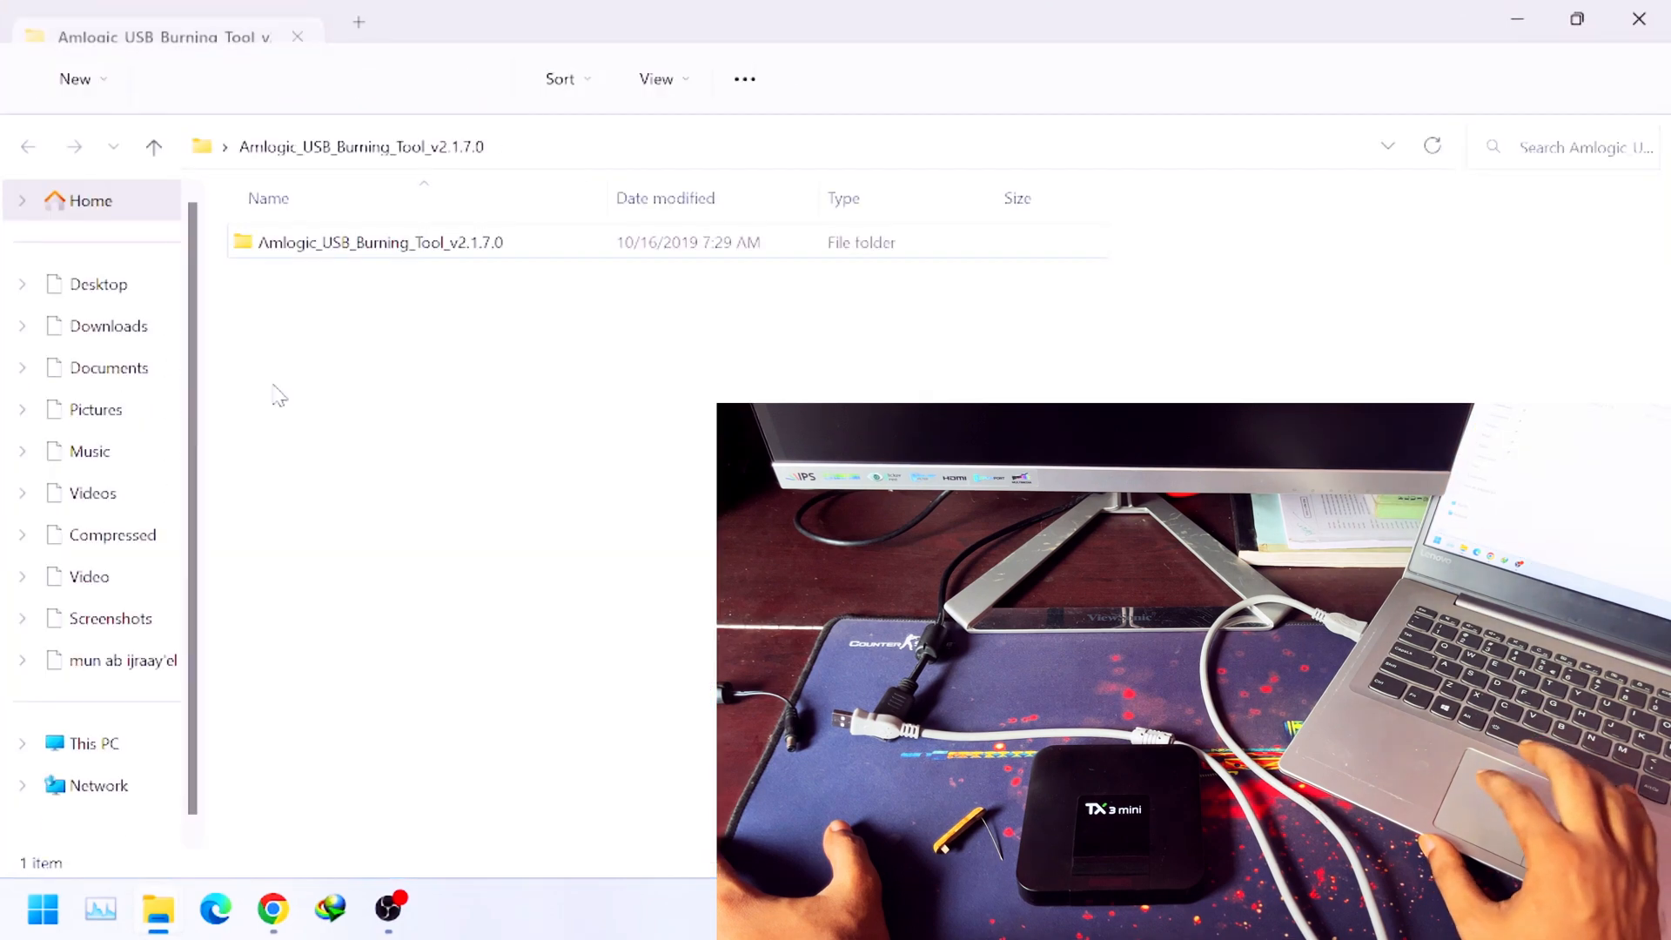
Open the inner Amlogic_USB_Burning_Tool_v2.1.7.0 folder and run the v2.1.7.0 application.
{"action": "double_click", "coordinate": [362, 242]}
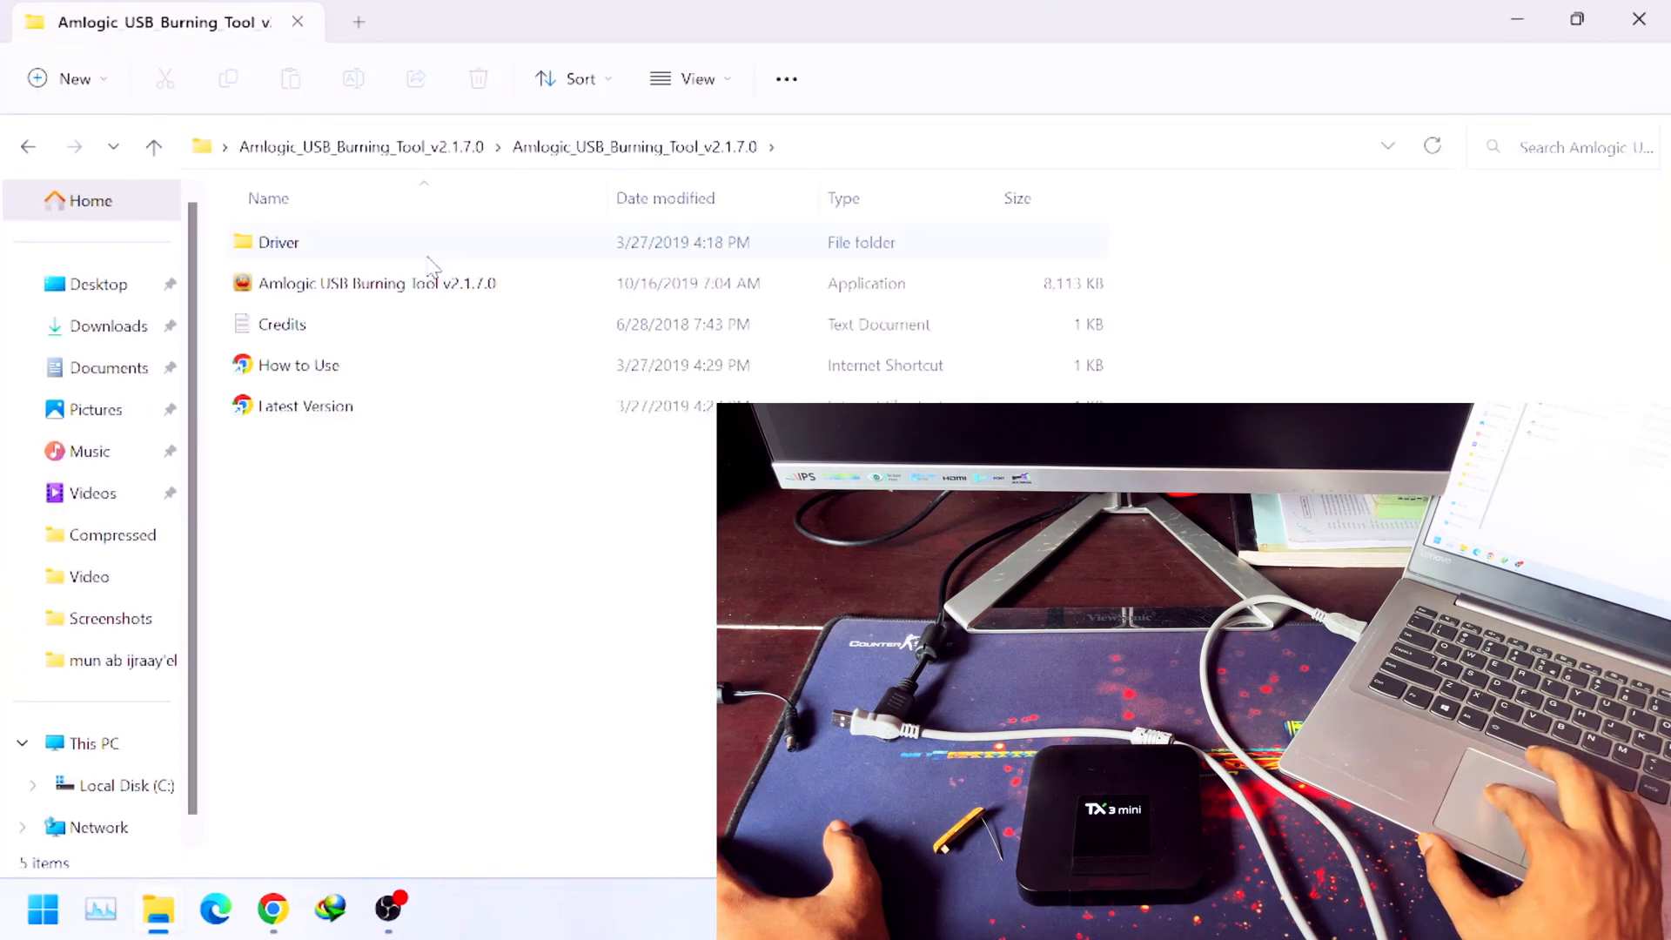
{"action": "mouse_move", "coordinate": [436, 287]}
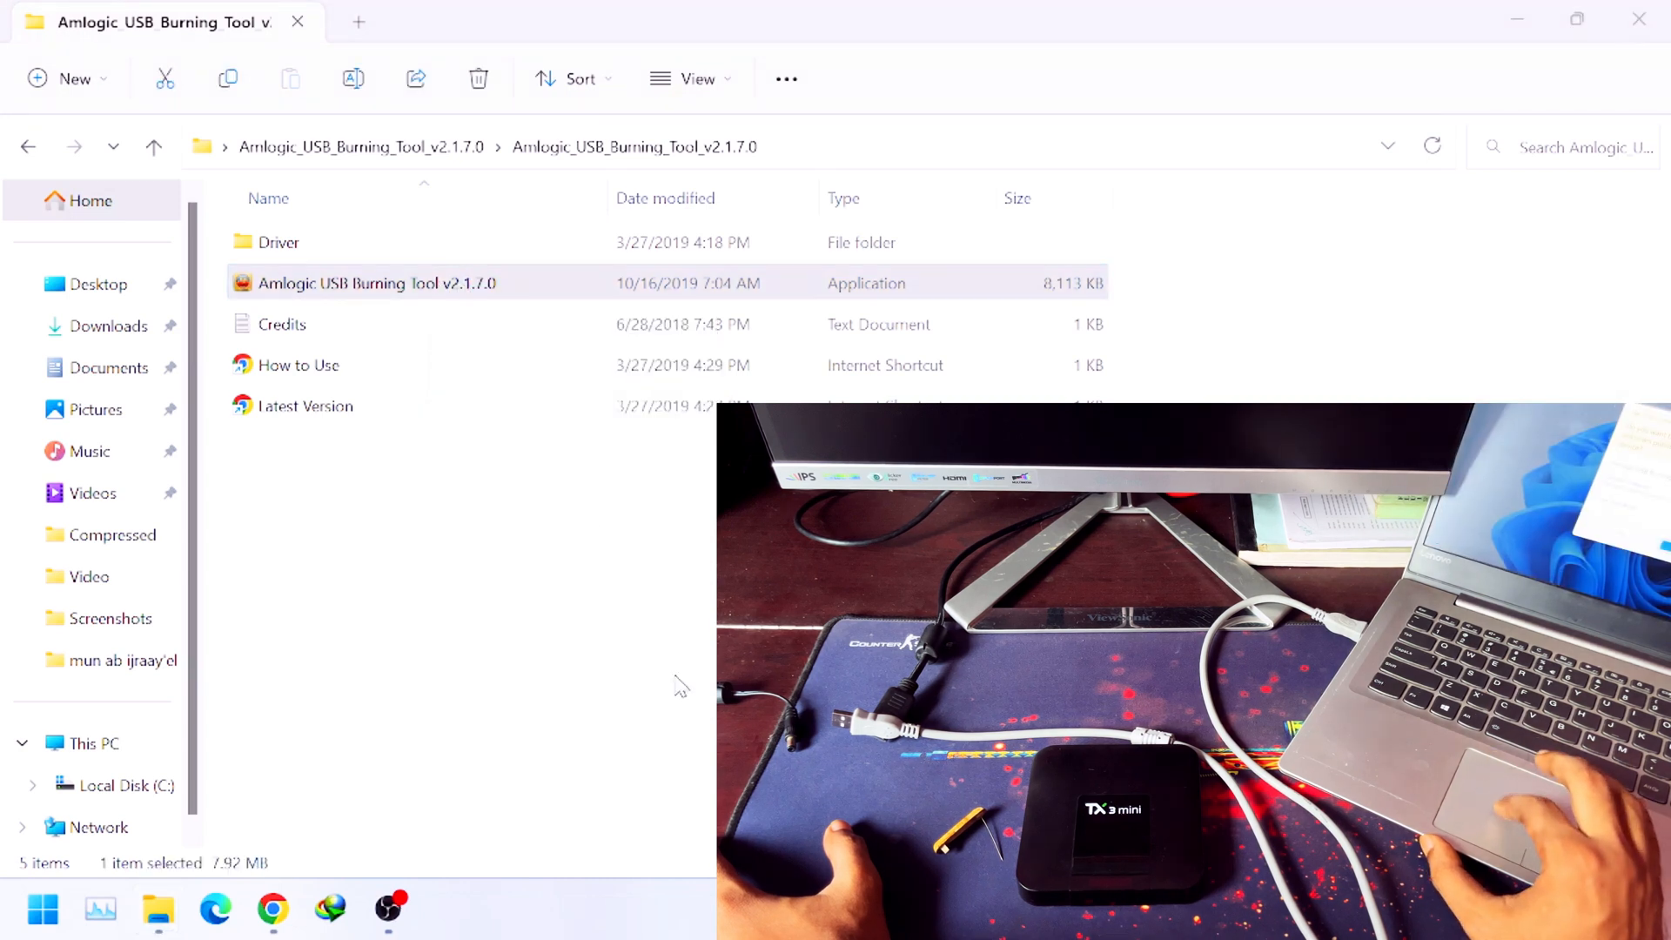
{"action": "double_click", "coordinate": [369, 282]}
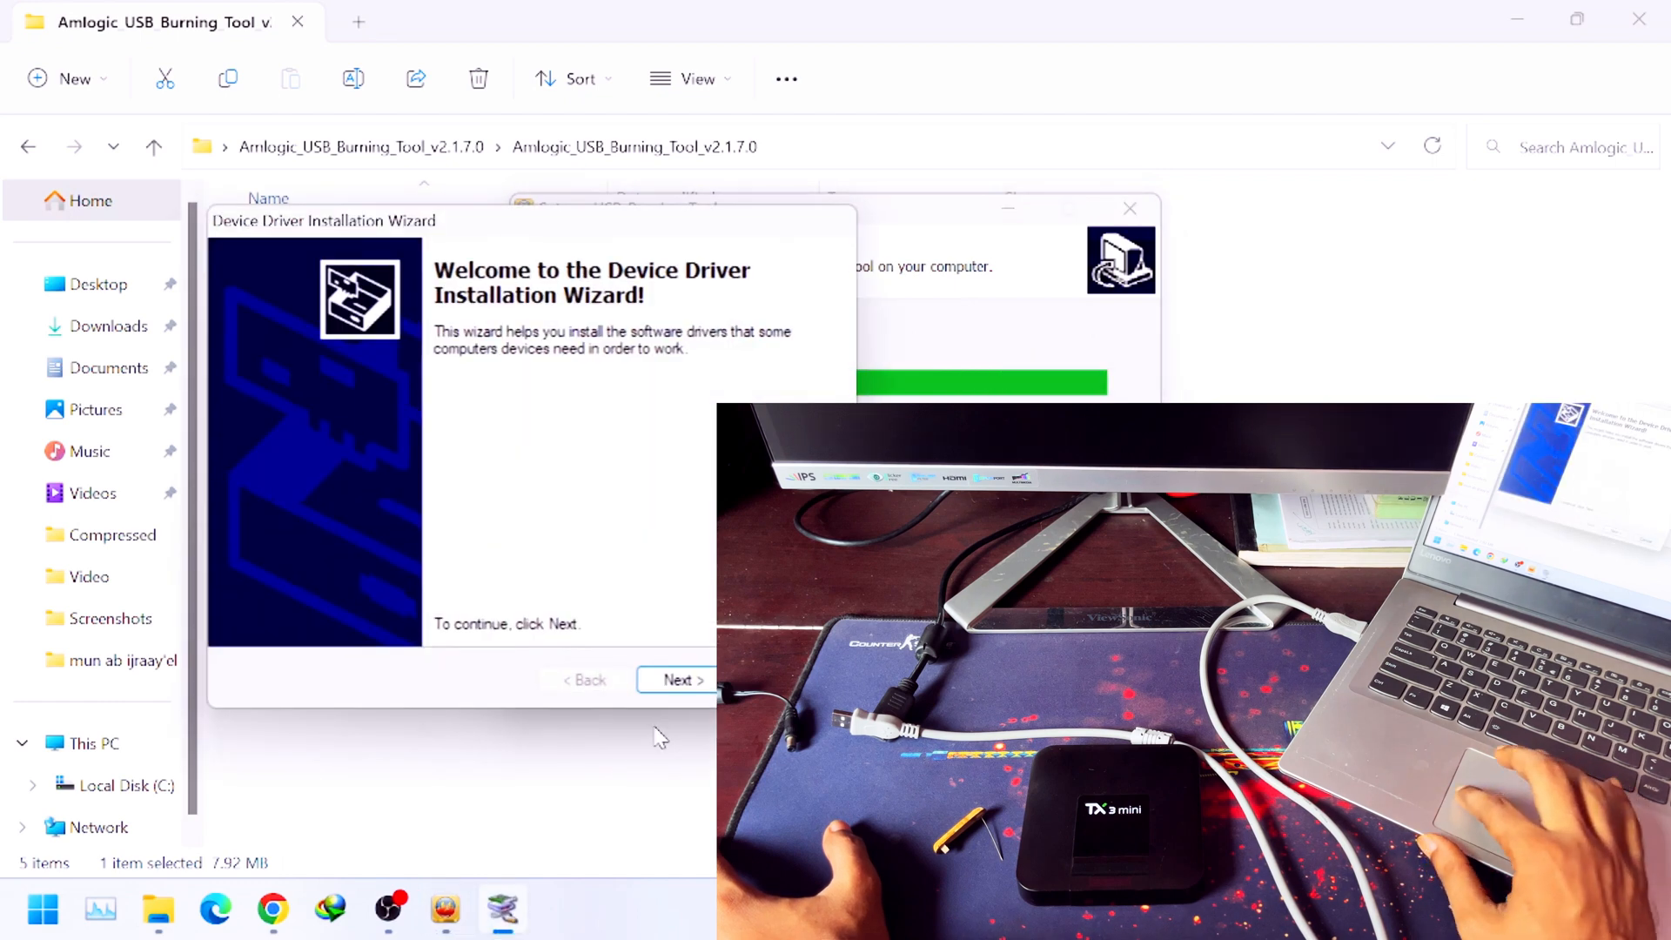
Take the Device Driver Installation Wizard through to Finish, installing the USB drivers.
{"action": "left_click", "coordinate": [677, 680]}
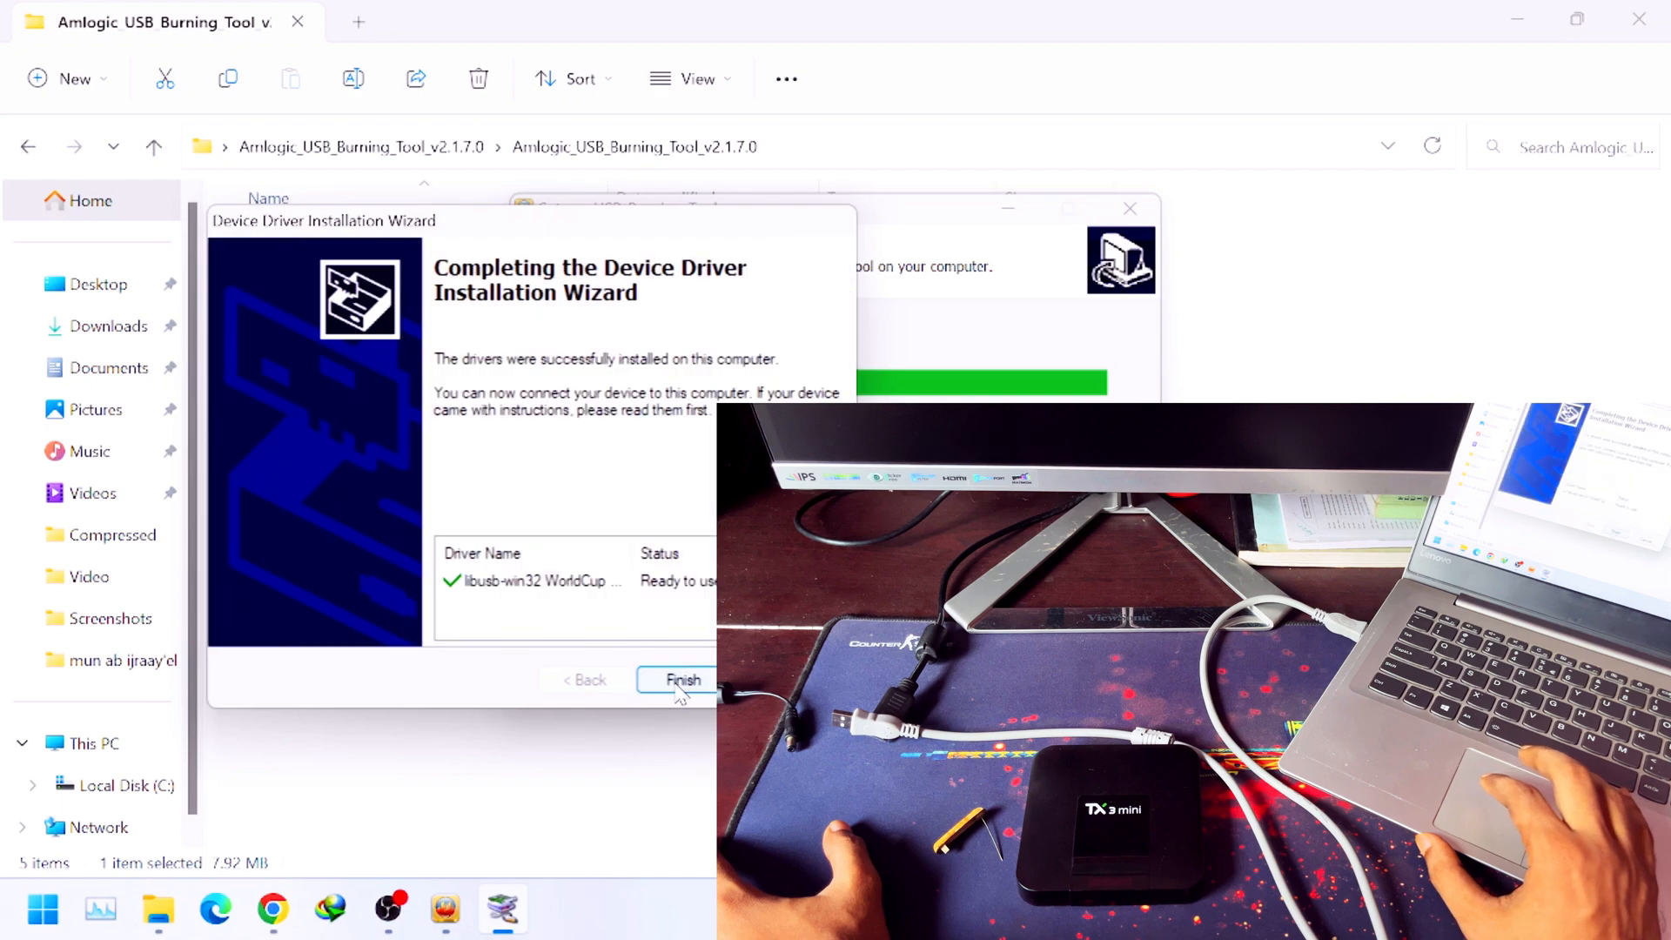
{"action": "left_click", "coordinate": [680, 679]}
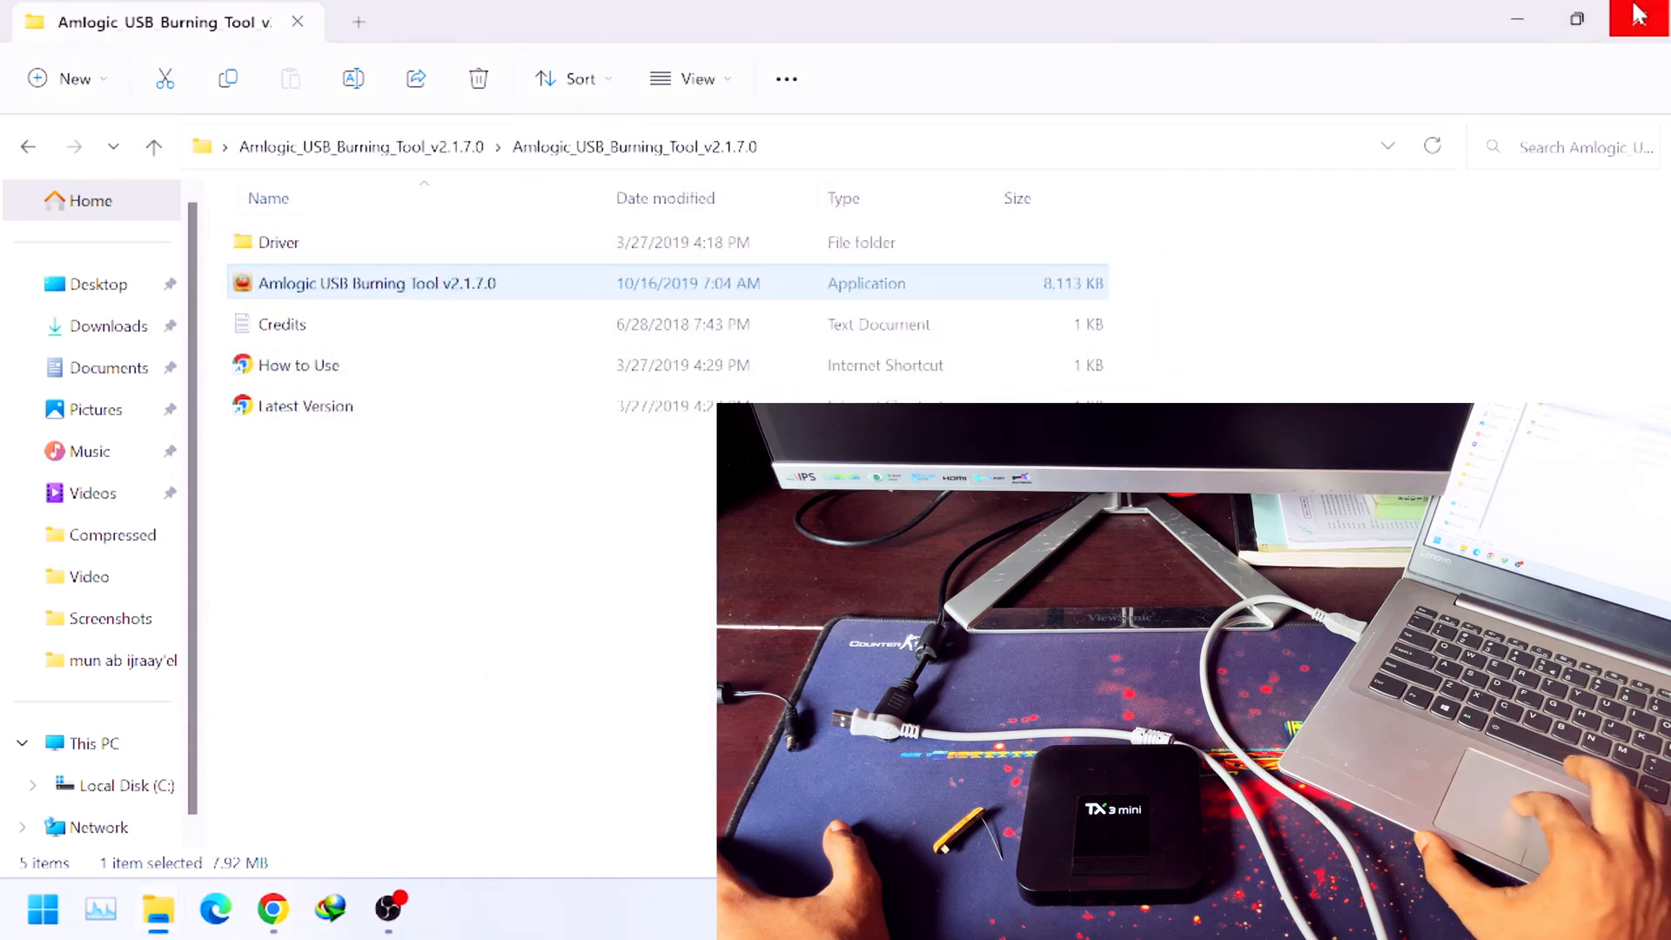
Close the Amlogic_USB_Burning_Tool_v2.1.7.0 File Explorer window.
{"action": "left_click", "coordinate": [1640, 15]}
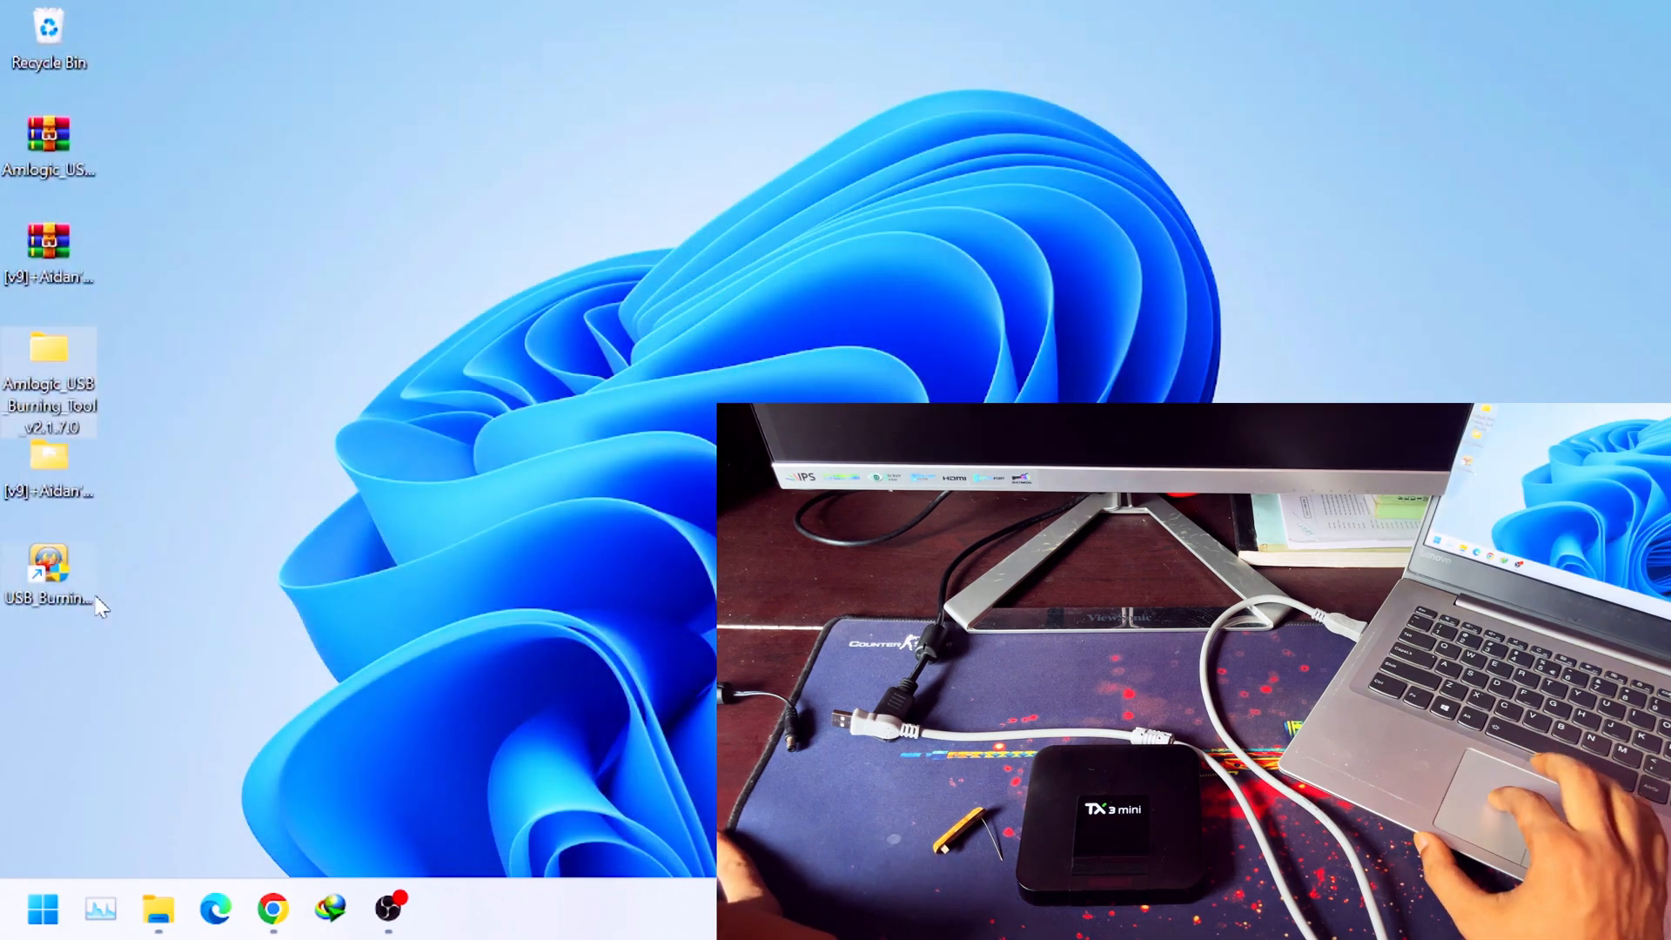
{"action": "mouse_move", "coordinate": [65, 590]}
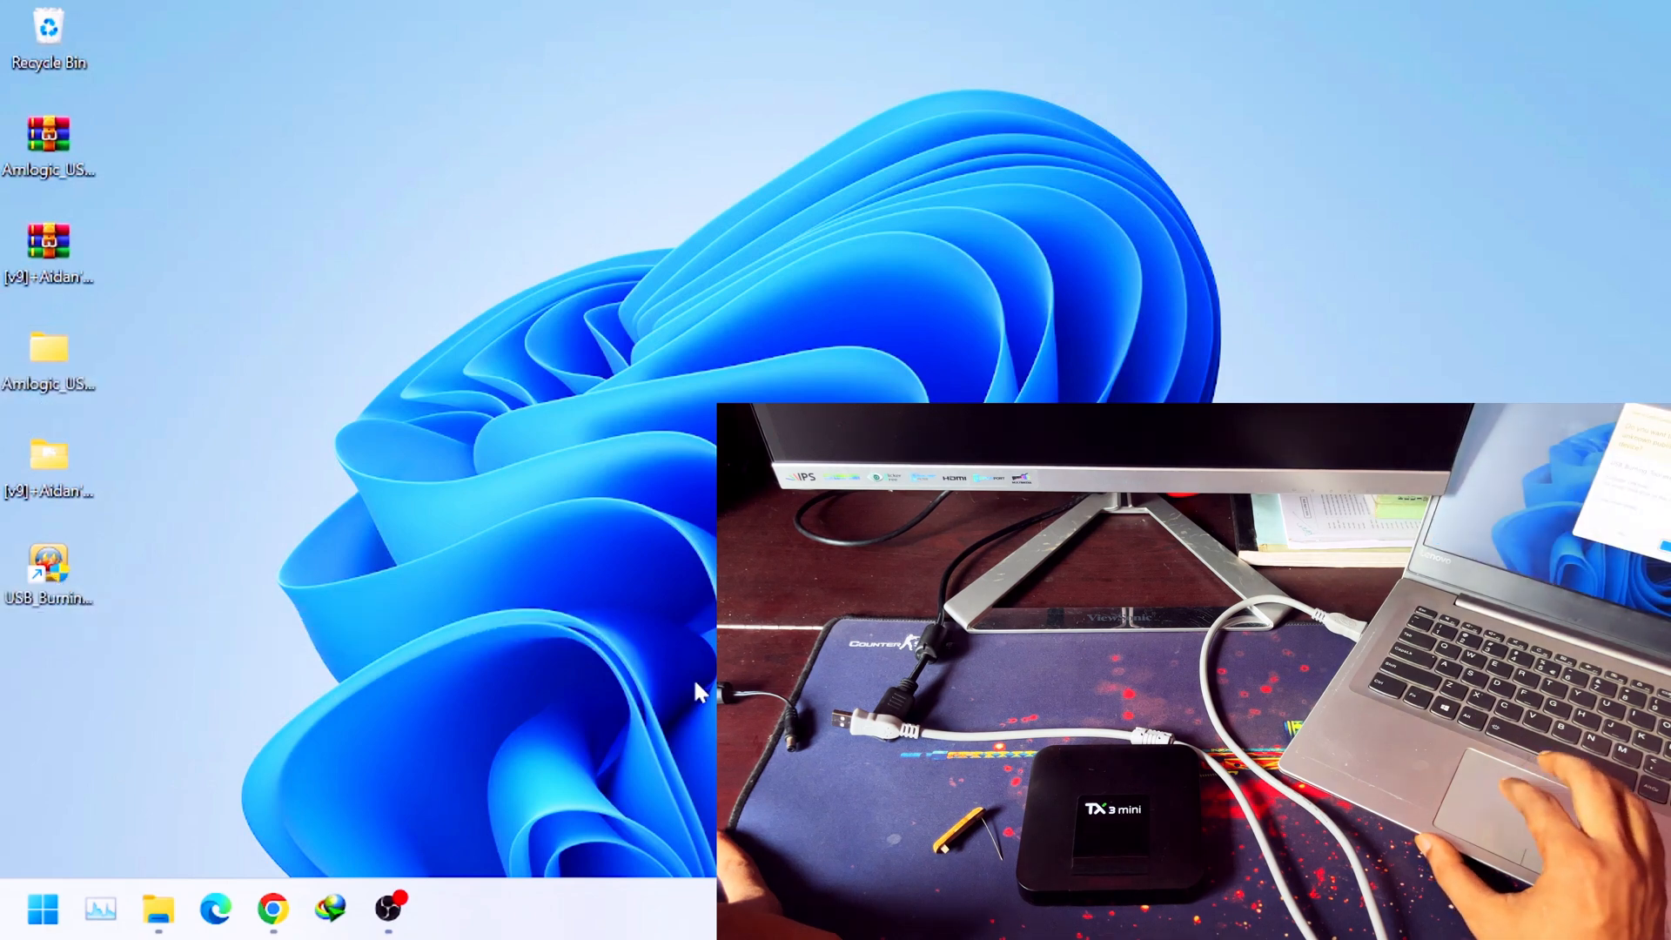
Start USB_Burning_Tool from its desktop shortcut and glance through the About menu.
{"action": "double_click", "coordinate": [47, 564]}
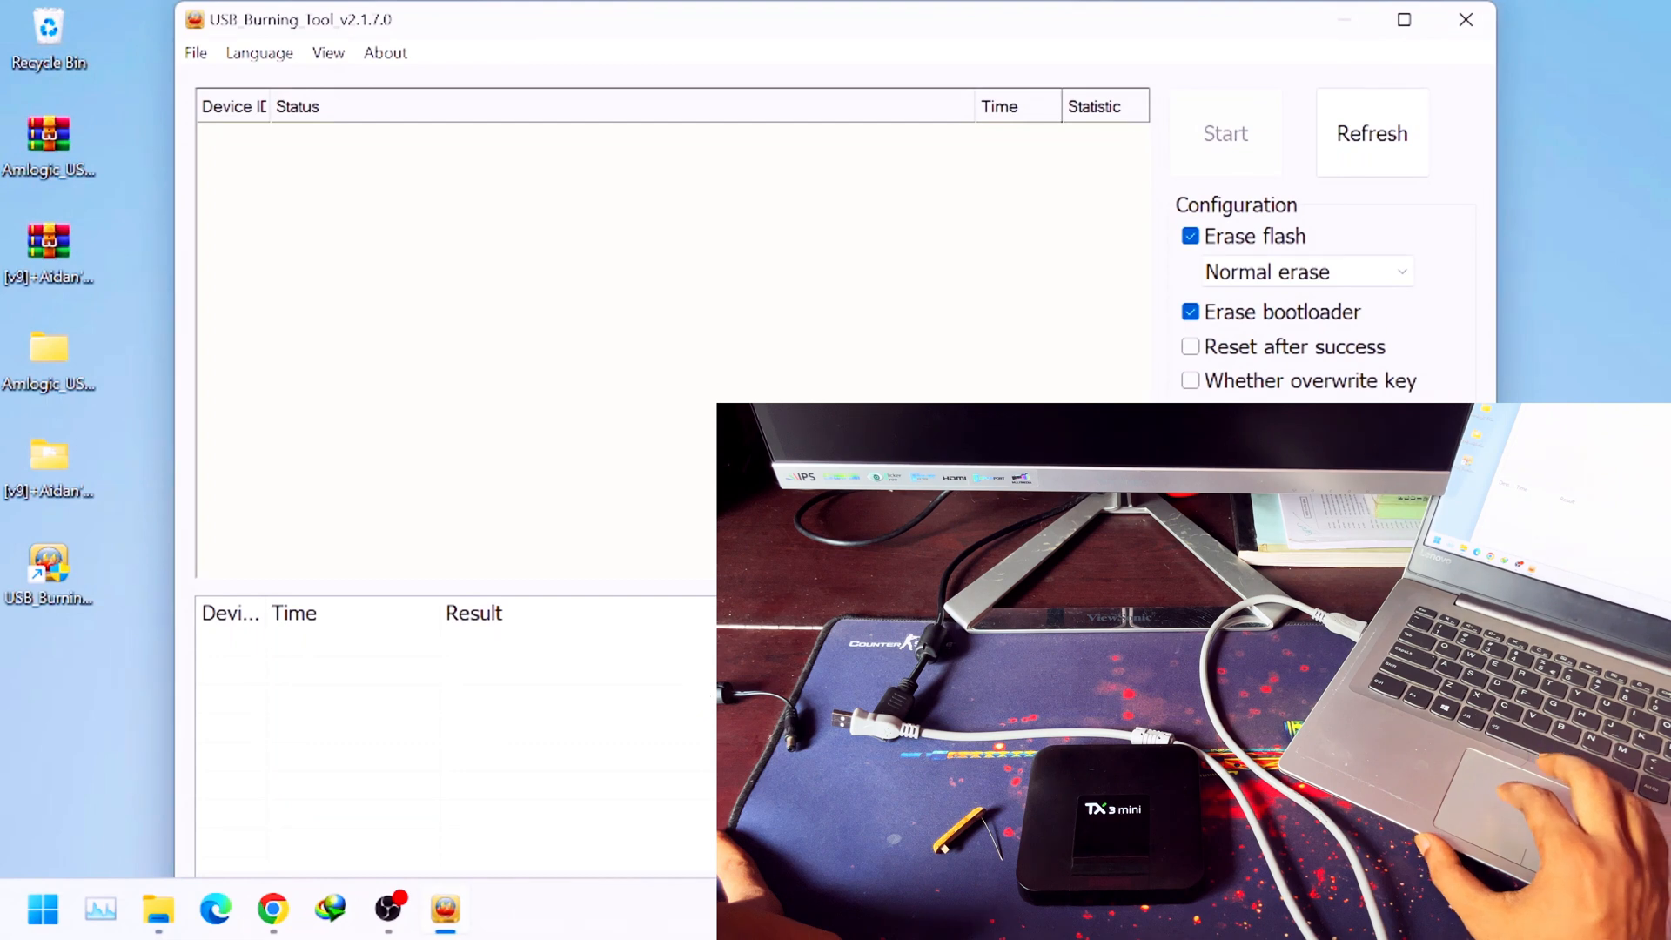
{"action": "mouse_move", "coordinate": [600, 129]}
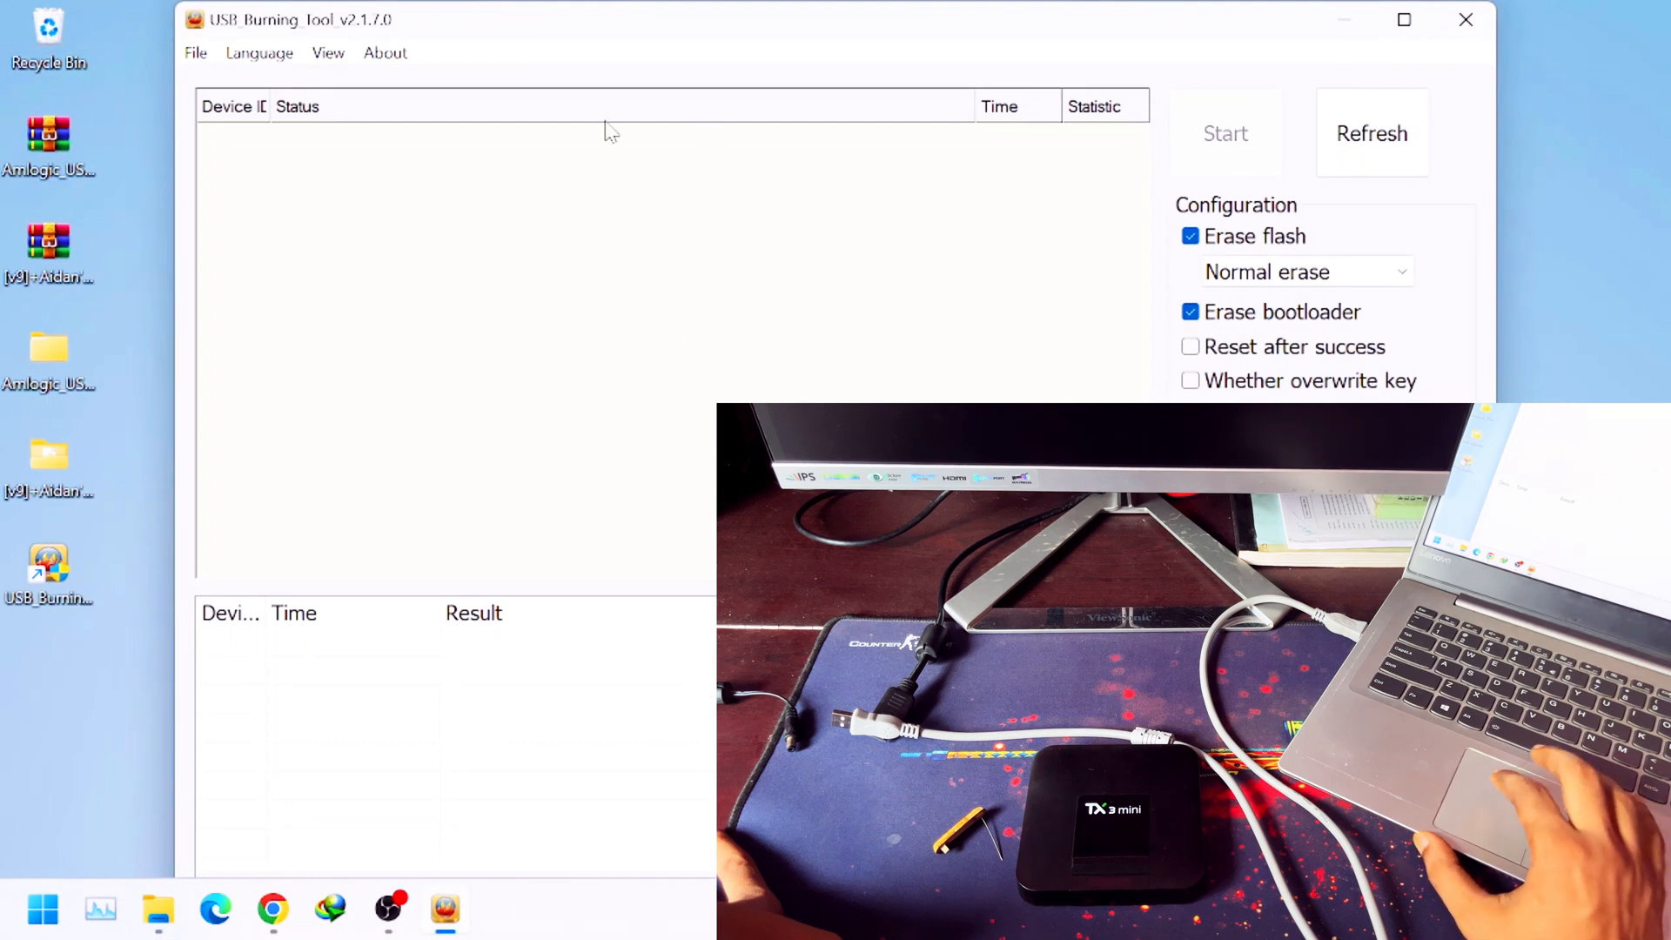
{"action": "left_click", "coordinate": [386, 53]}
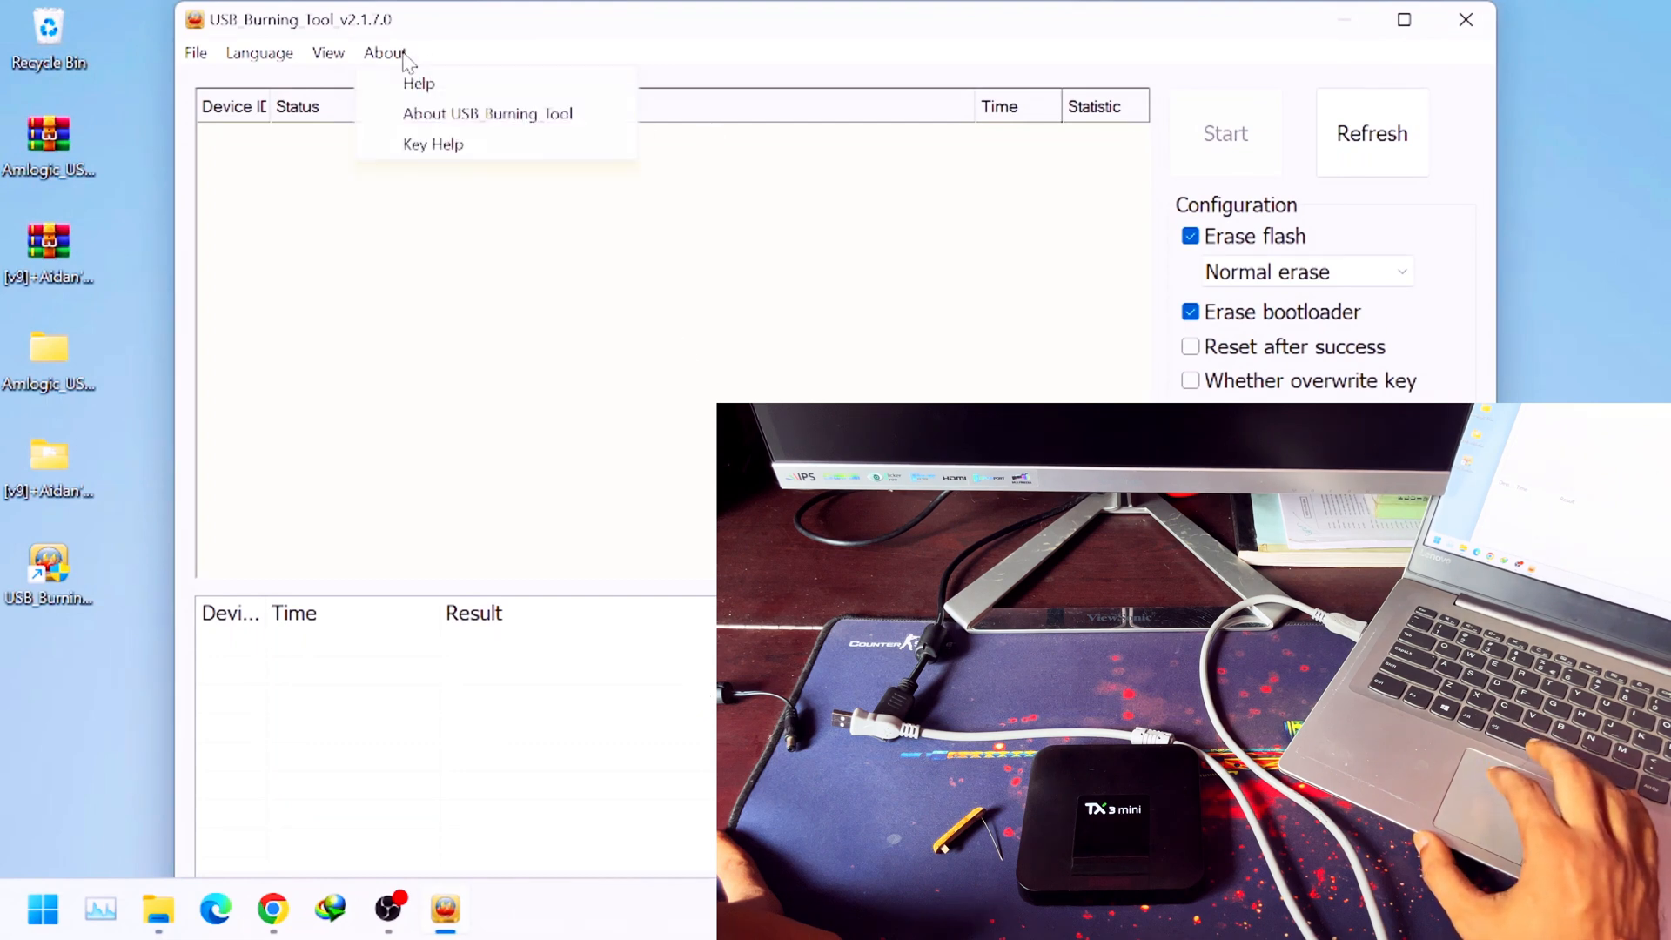
{"action": "left_click", "coordinate": [195, 53]}
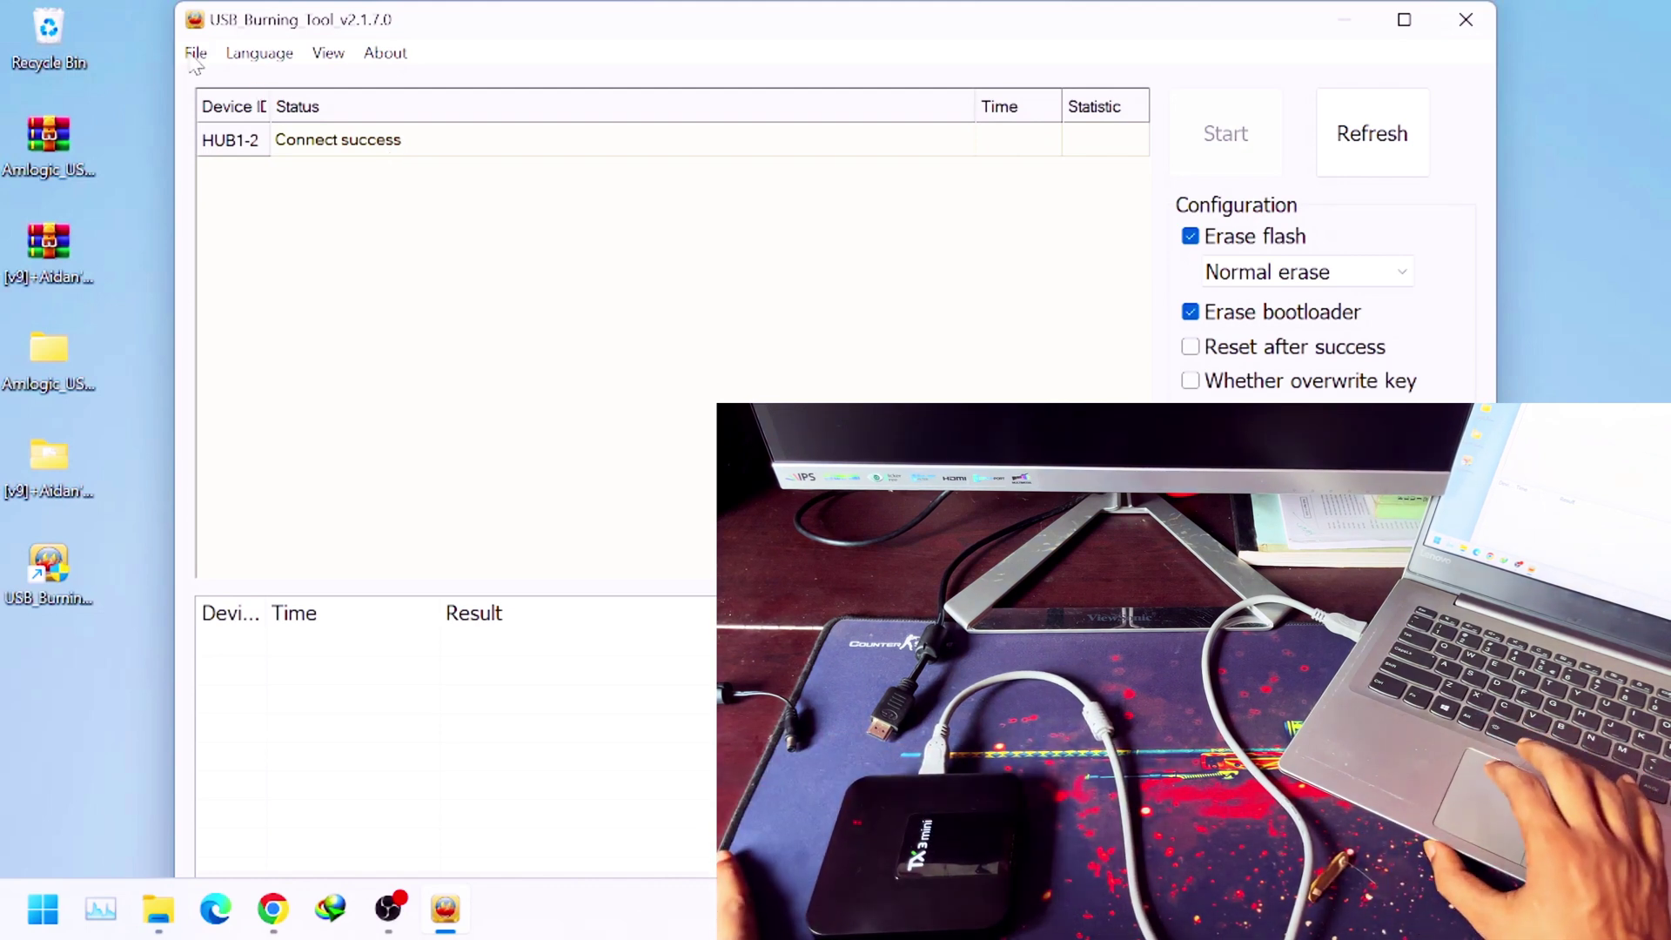
Choose File > Import image and open the [v9] Aidan's ROM folder.
{"action": "left_click", "coordinate": [195, 53]}
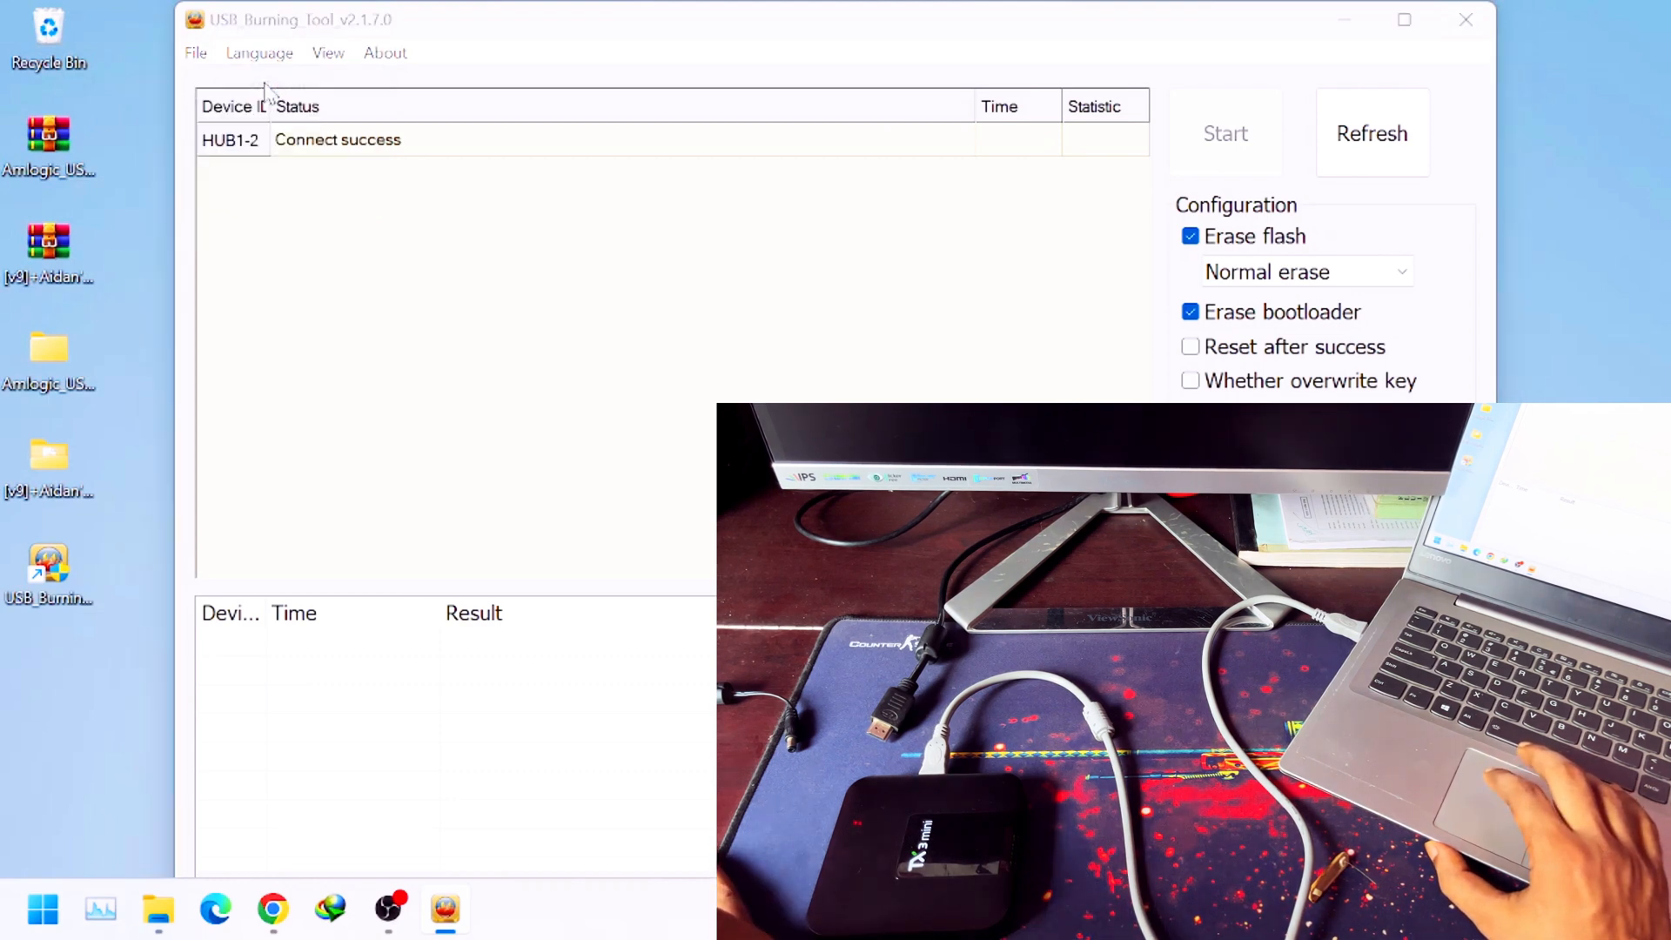
{"action": "left_click", "coordinate": [195, 52]}
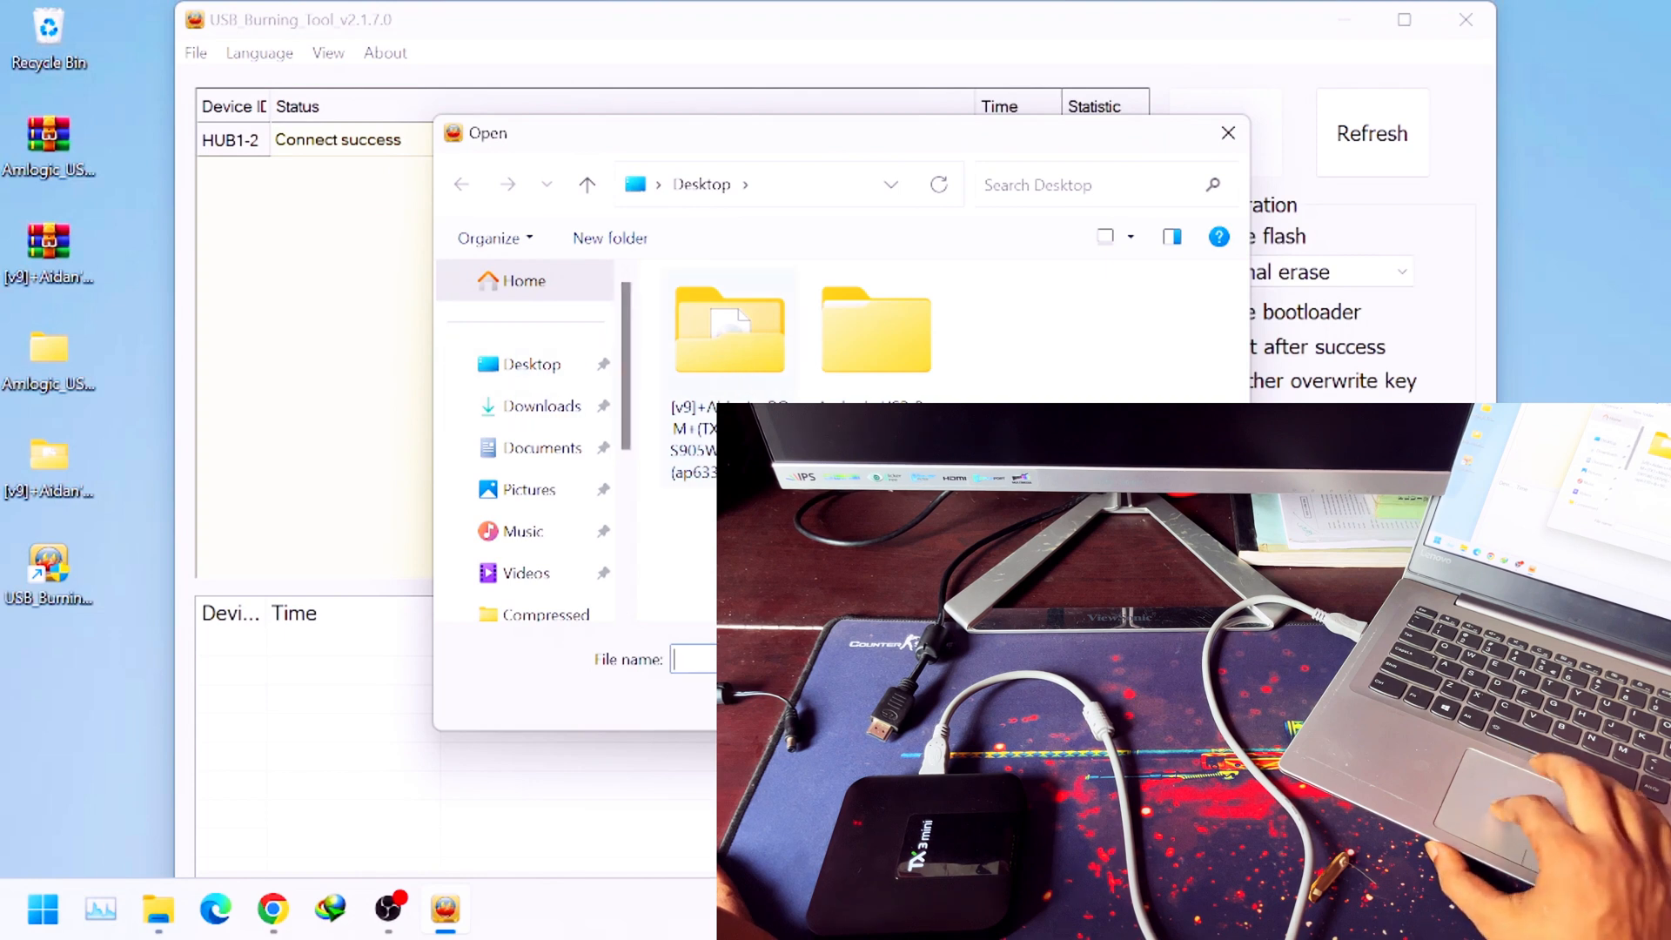
{"action": "double_click", "coordinate": [729, 322]}
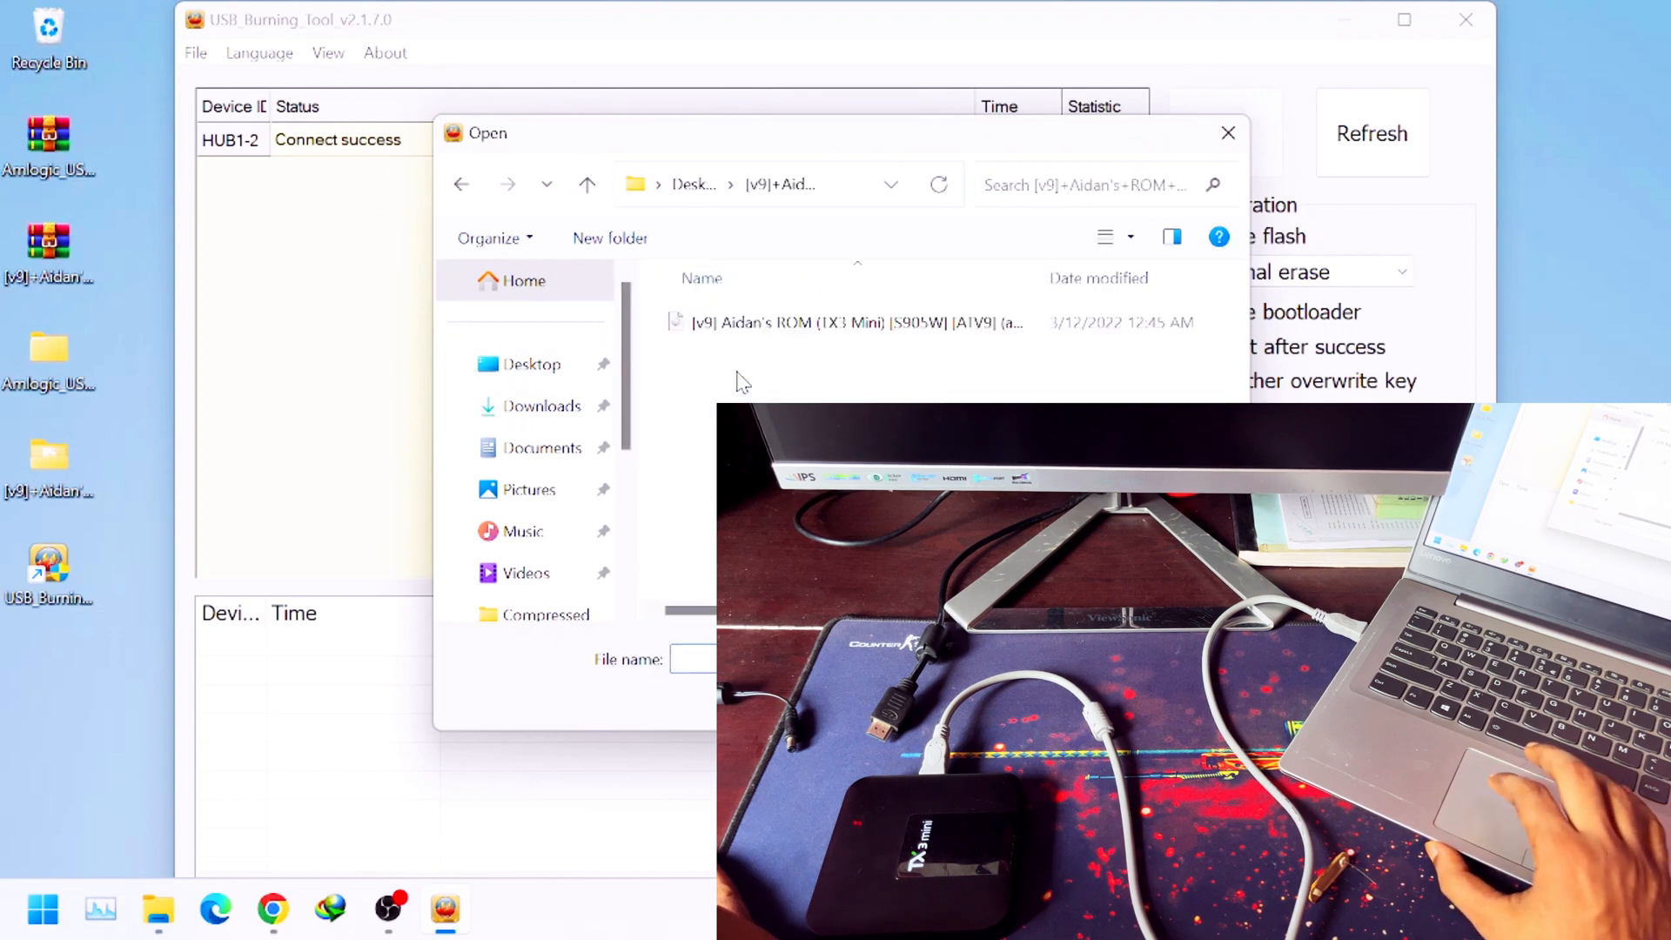
{"action": "mouse_move", "coordinate": [778, 334]}
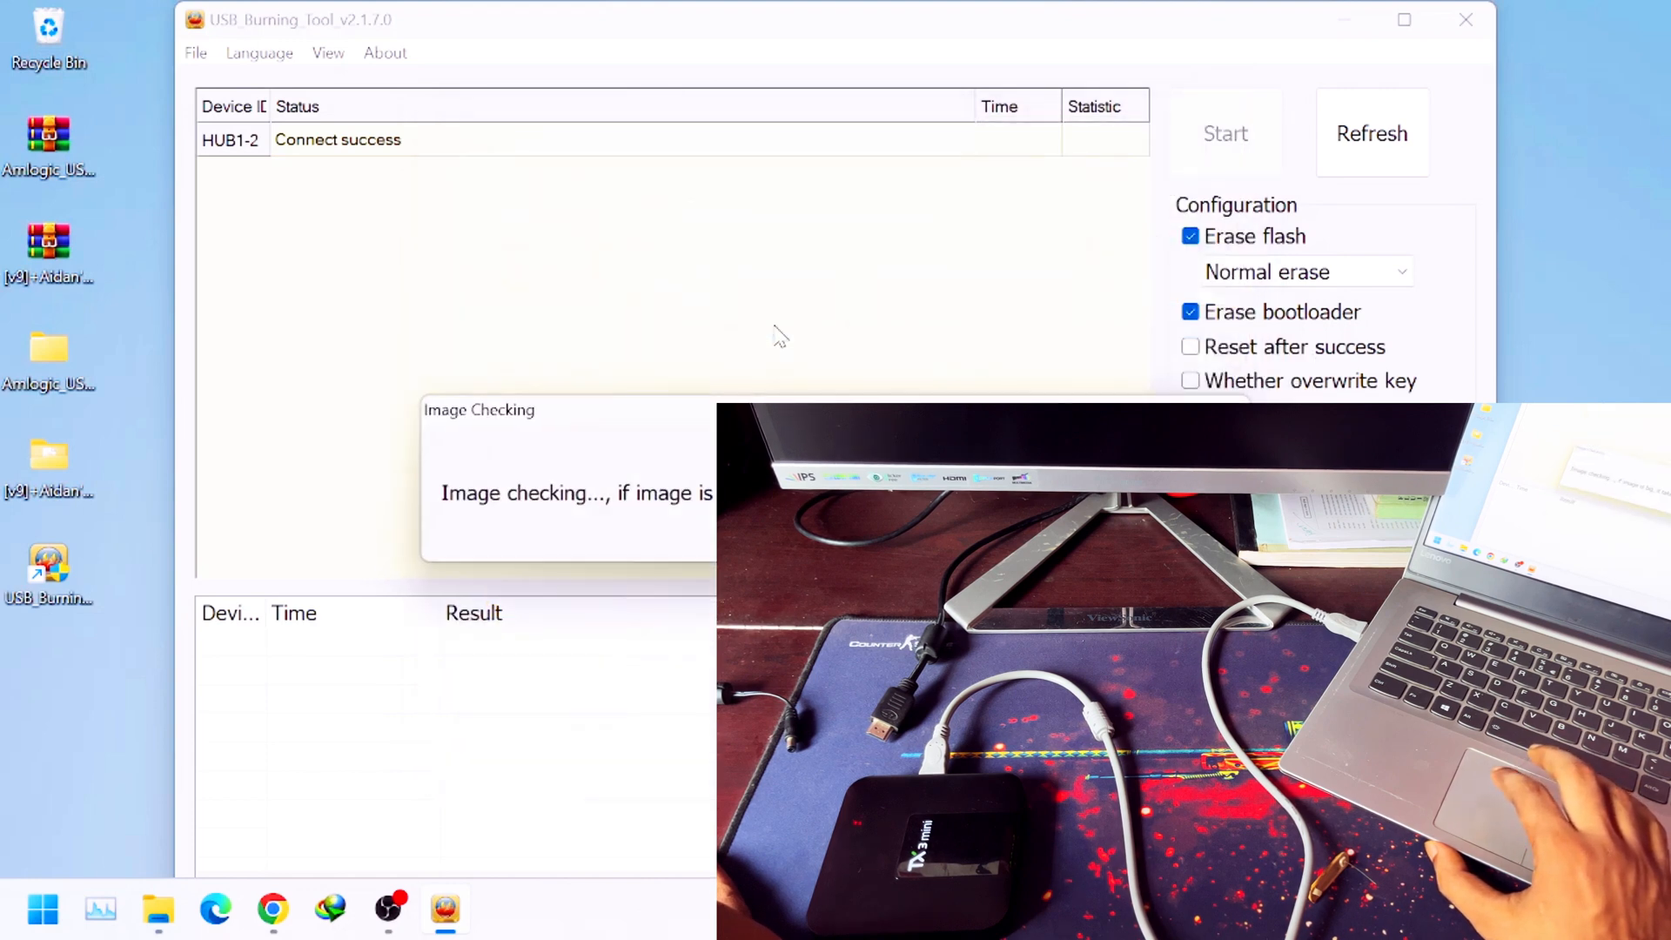
{"action": "mouse_move", "coordinate": [616, 526]}
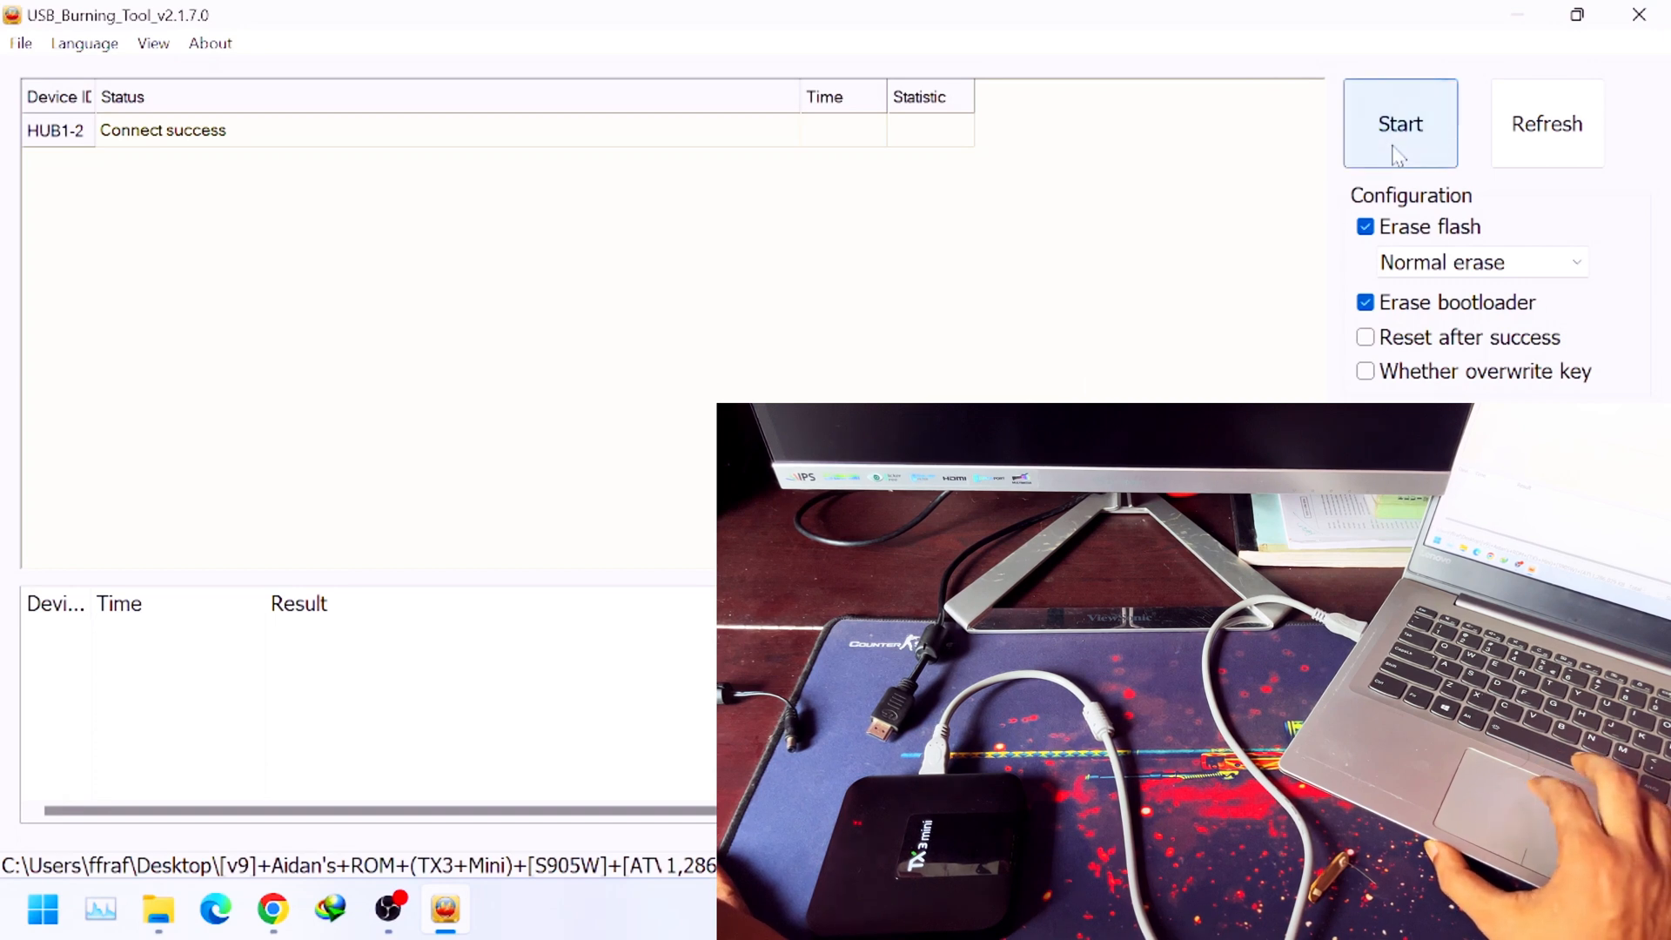
Start burning the Aidan's ROM image onto the TX3 Mini.
{"action": "left_click", "coordinate": [1400, 123]}
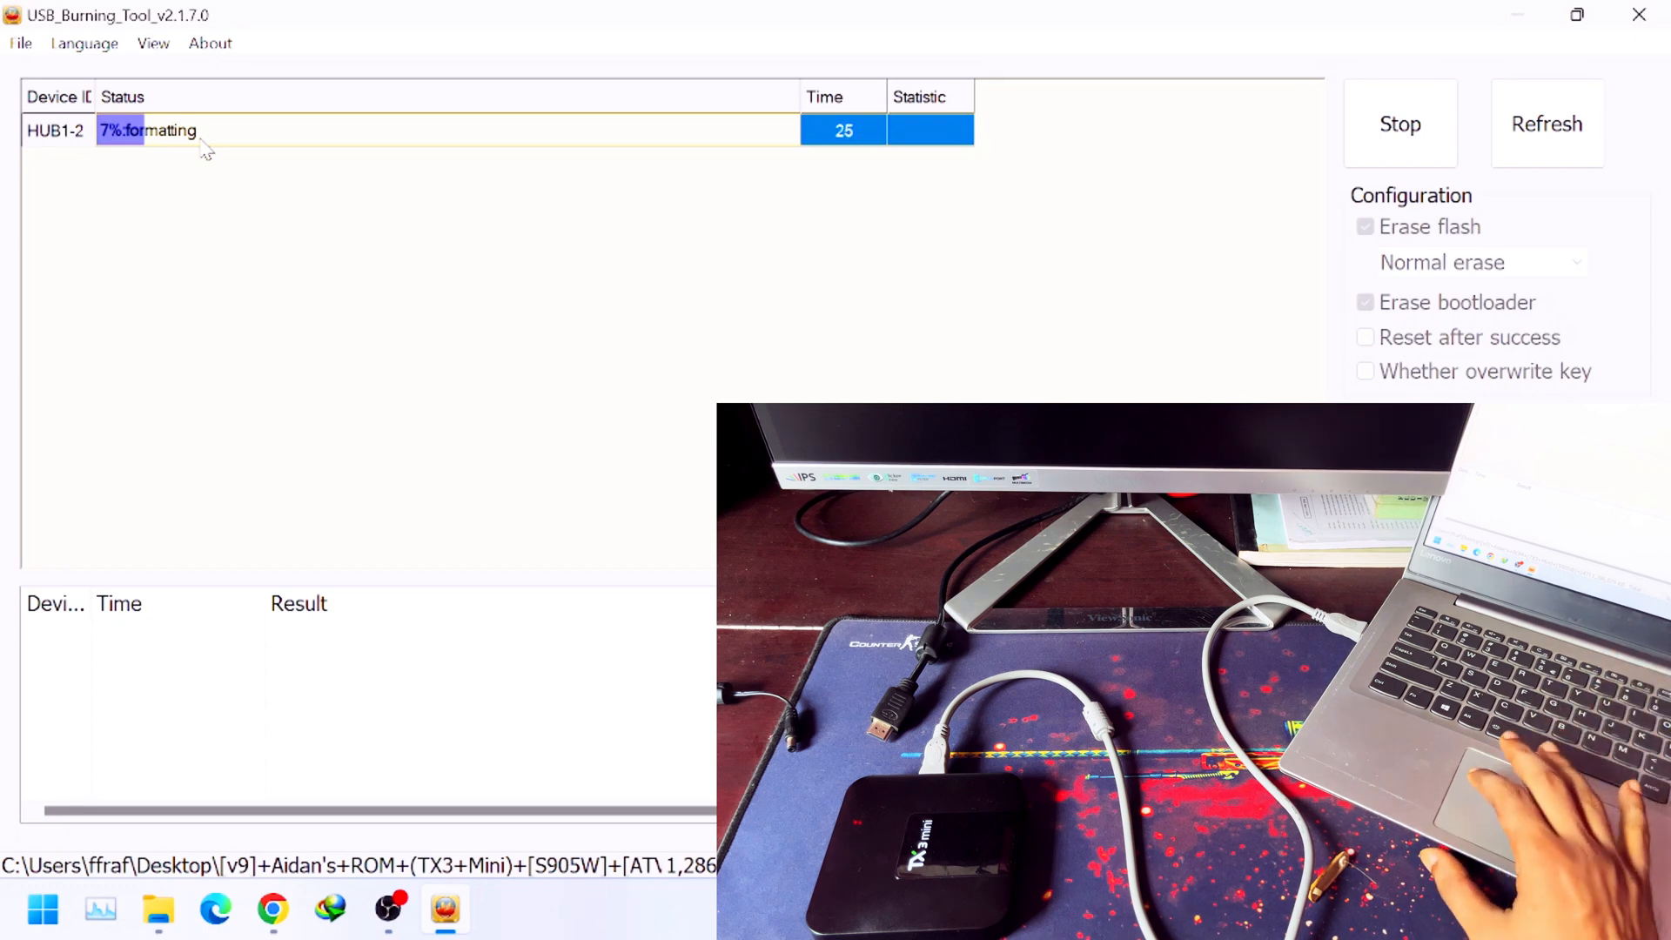
{"action": "mouse_move", "coordinate": [287, 167]}
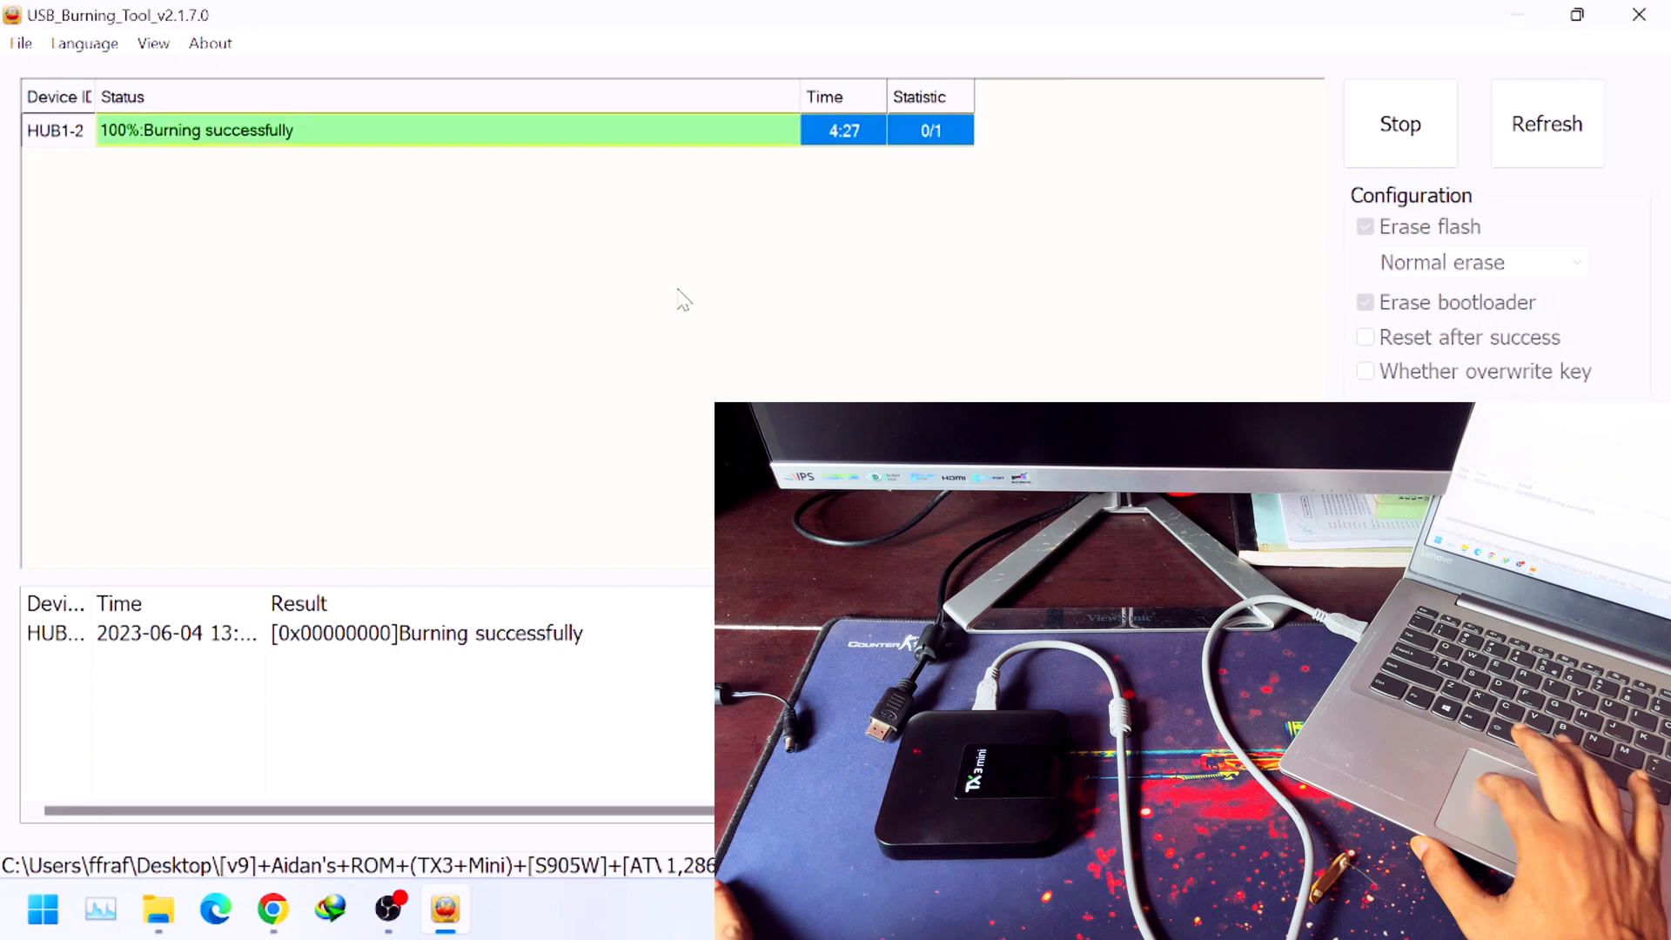
{"action": "mouse_move", "coordinate": [307, 174]}
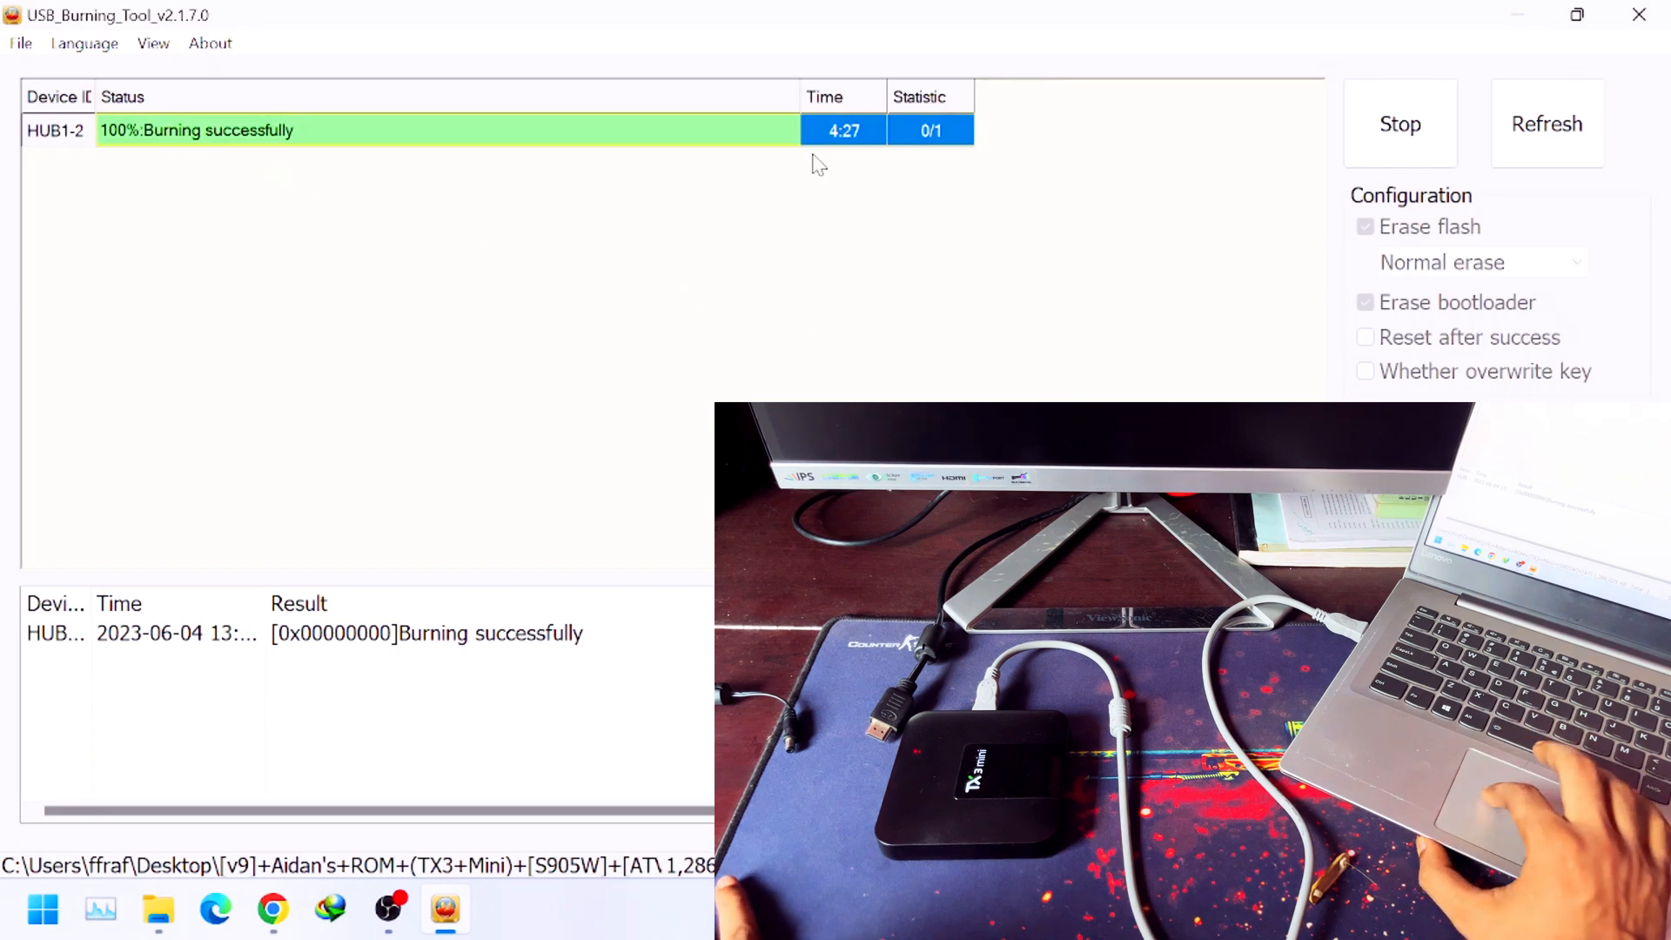
{"action": "mouse_move", "coordinate": [844, 161]}
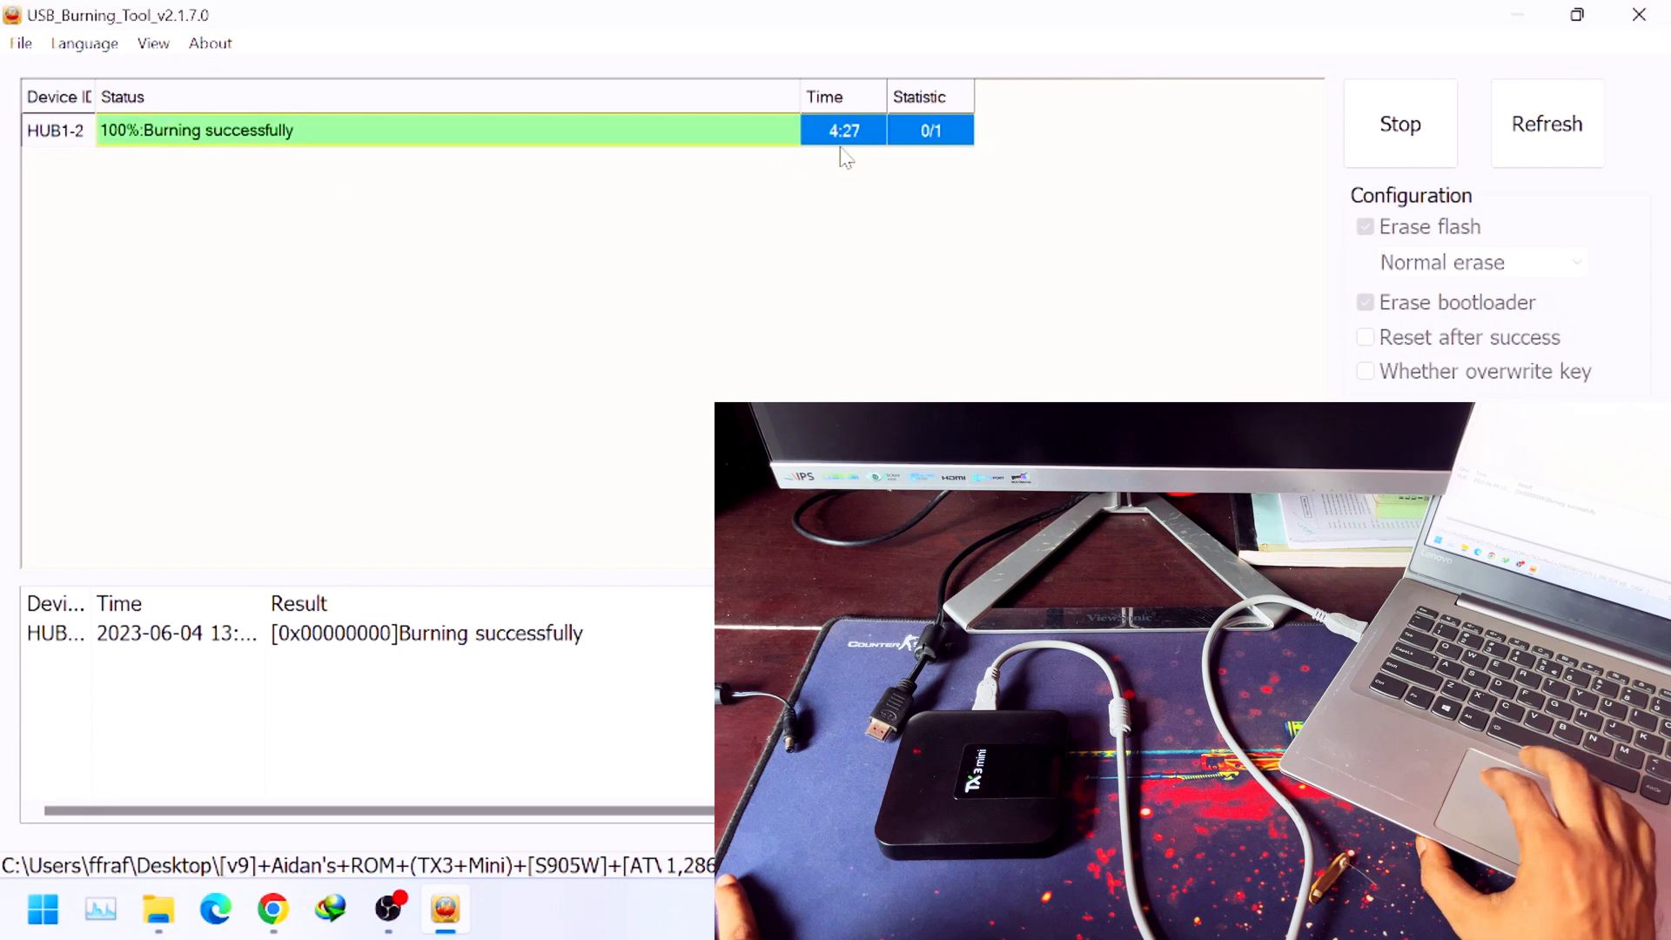
{"action": "mouse_move", "coordinate": [439, 619]}
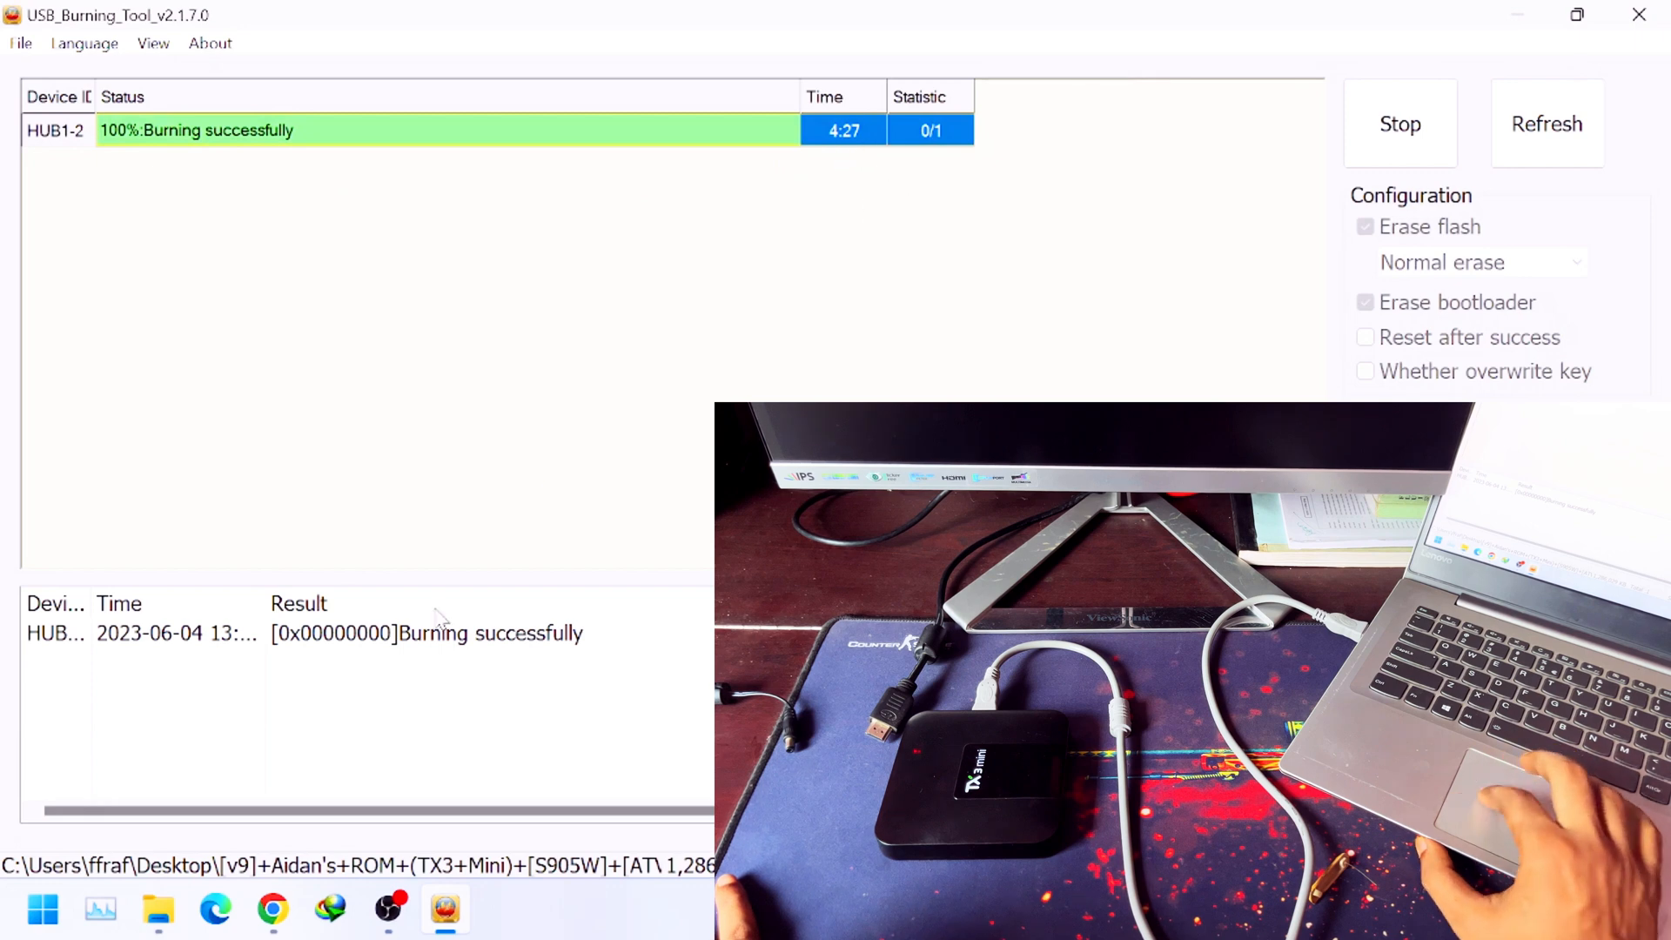
{"action": "mouse_move", "coordinate": [420, 651]}
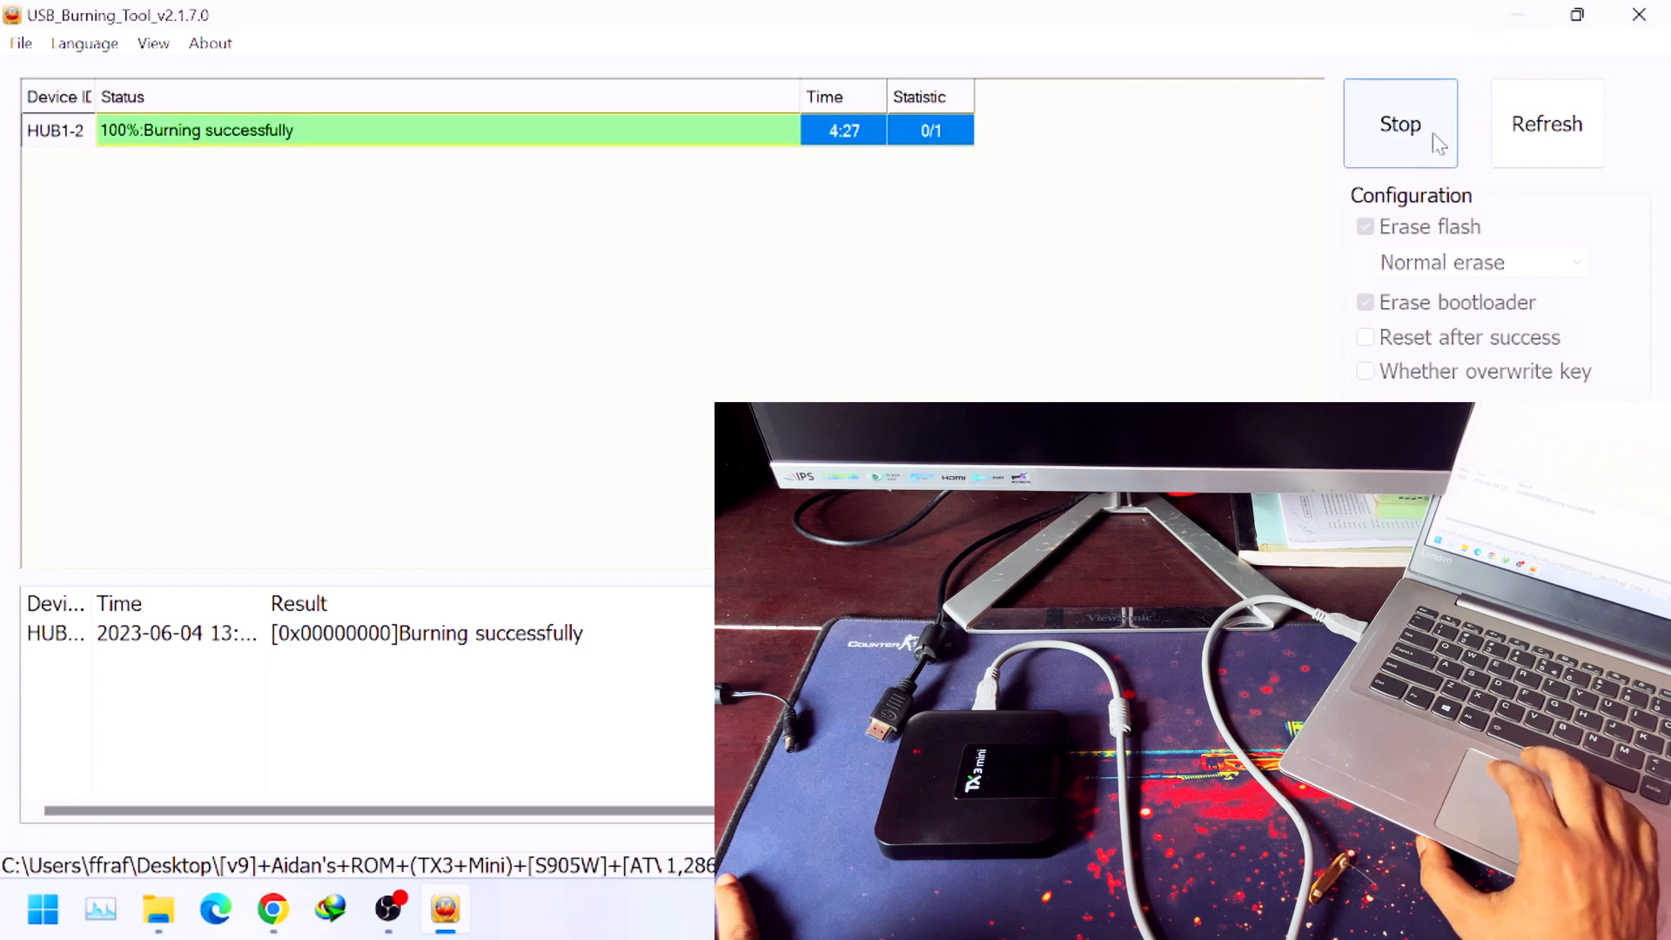
Stop the finished 100% burn and close the USB Burning Tool window.
{"action": "left_click", "coordinate": [1401, 122]}
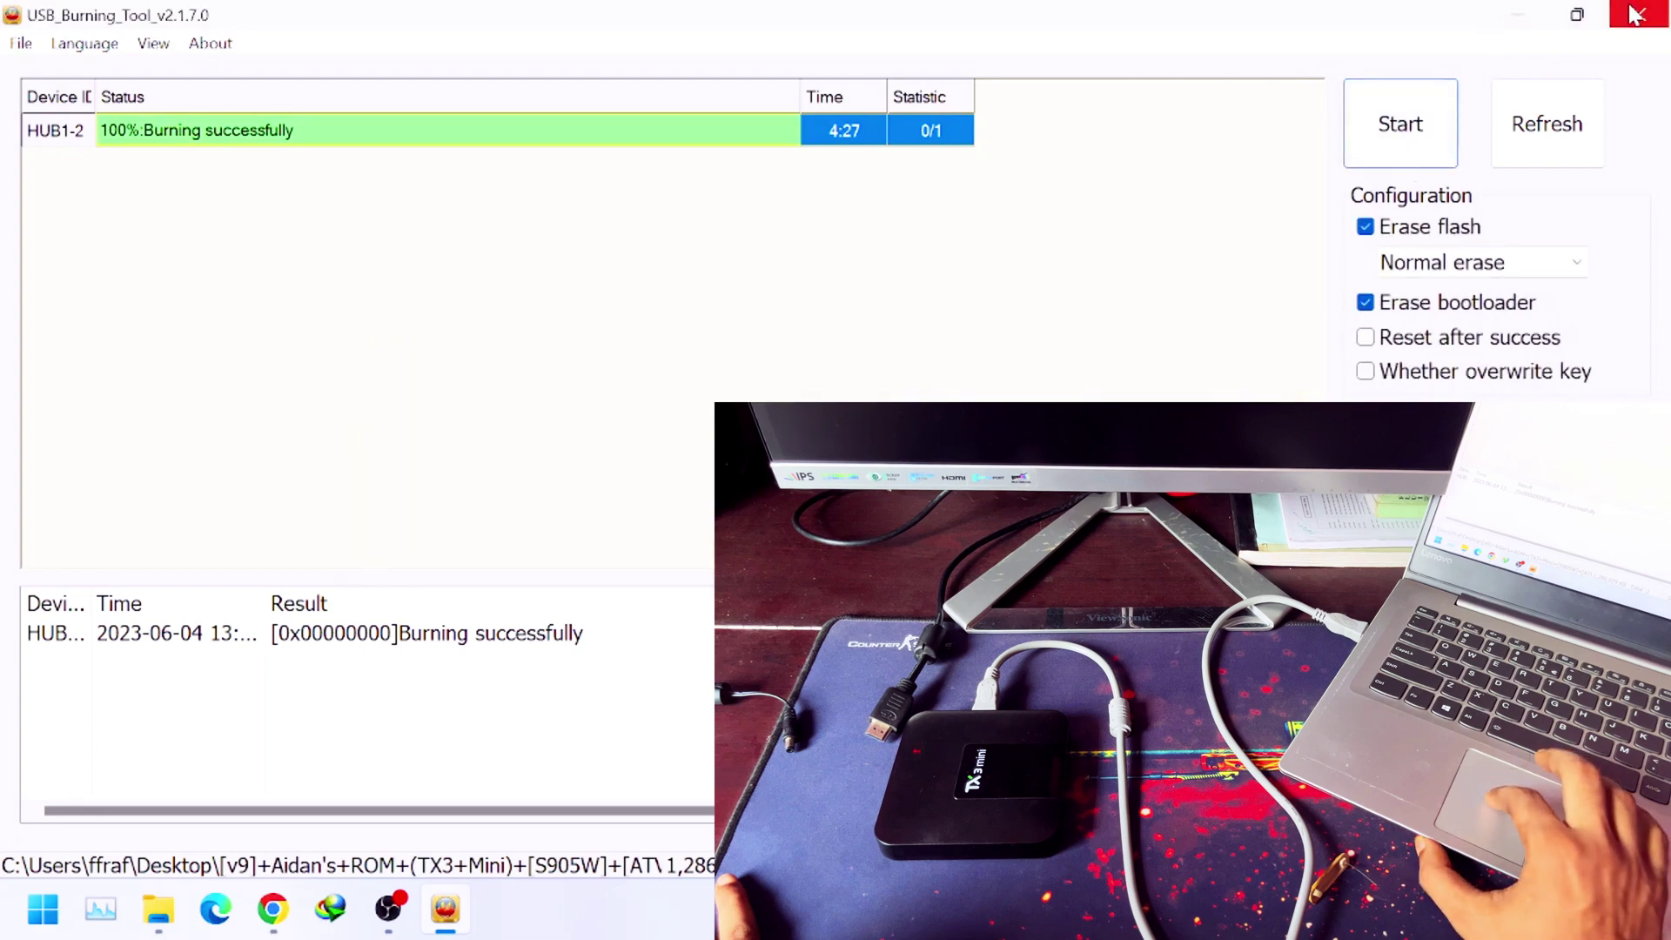
{"action": "left_click", "coordinate": [1635, 16]}
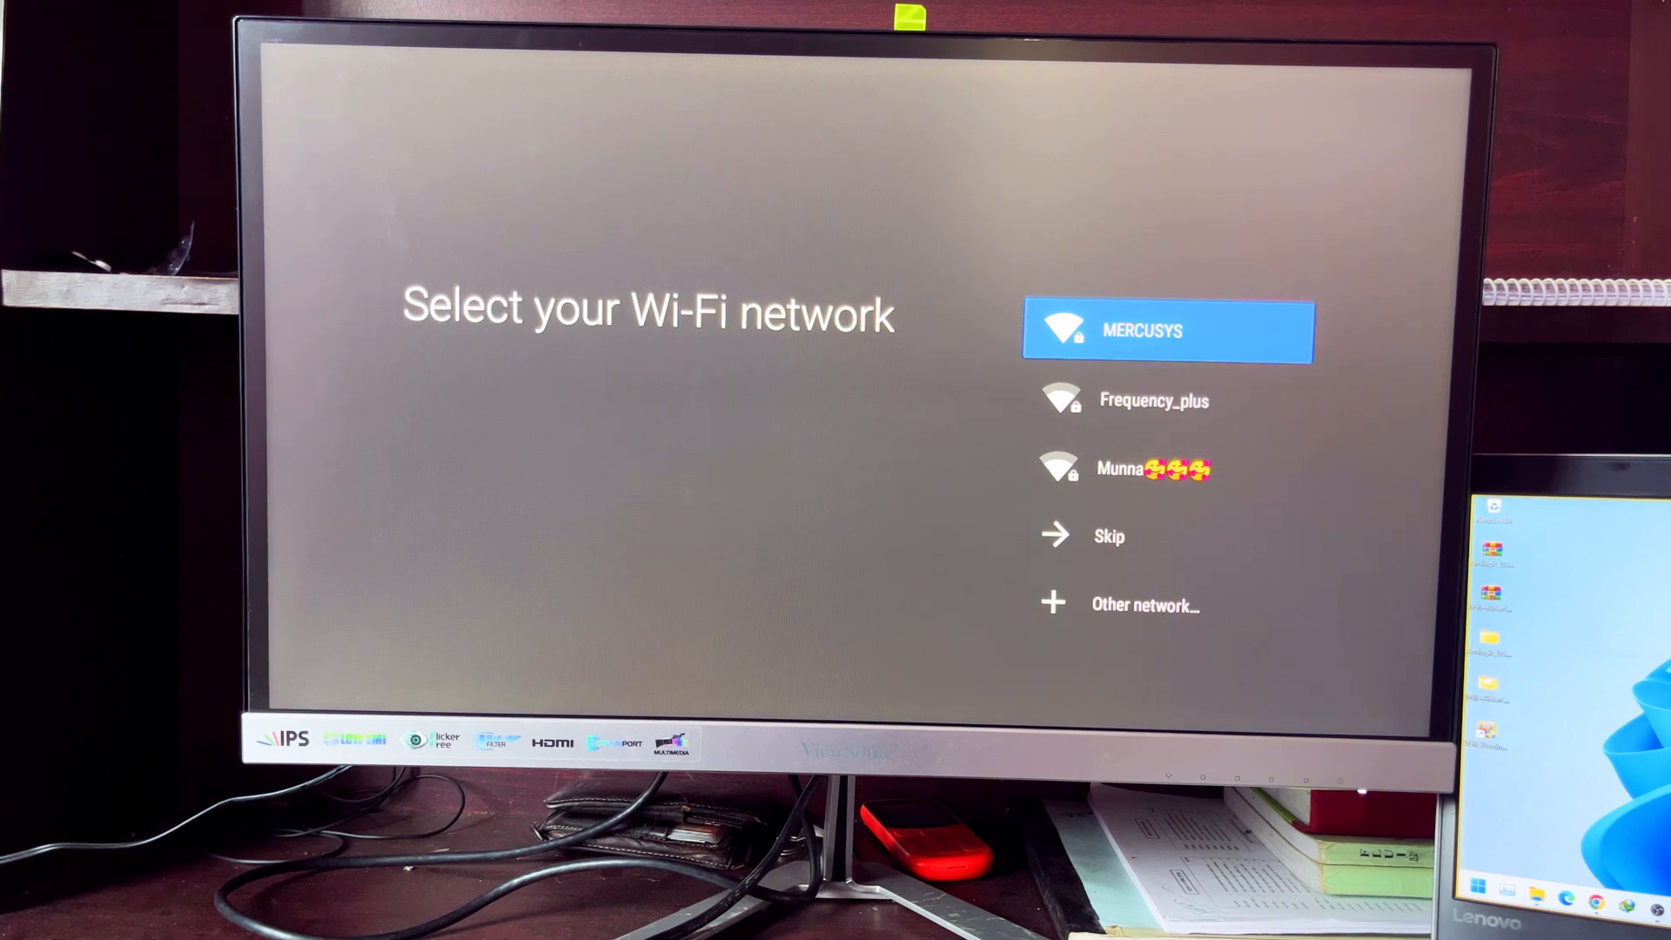
Choose Frequency_plus, retry after the invalid password, and enter the correct password.
{"action": "left_click", "coordinate": [1170, 330]}
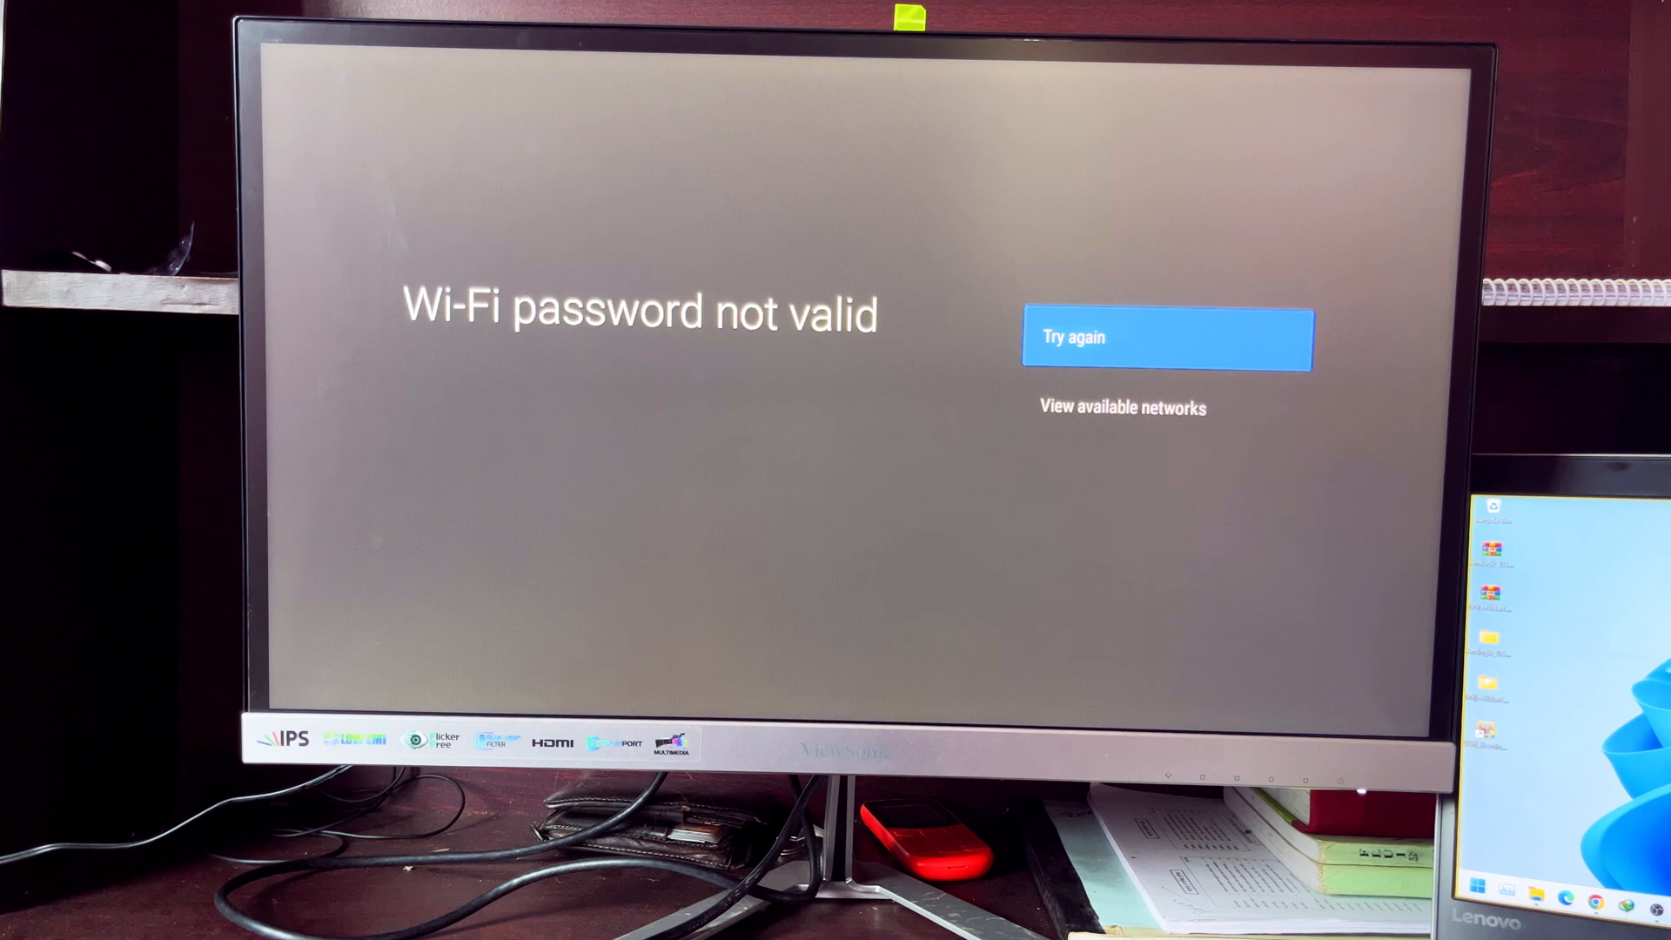
{"action": "left_click", "coordinate": [1123, 407]}
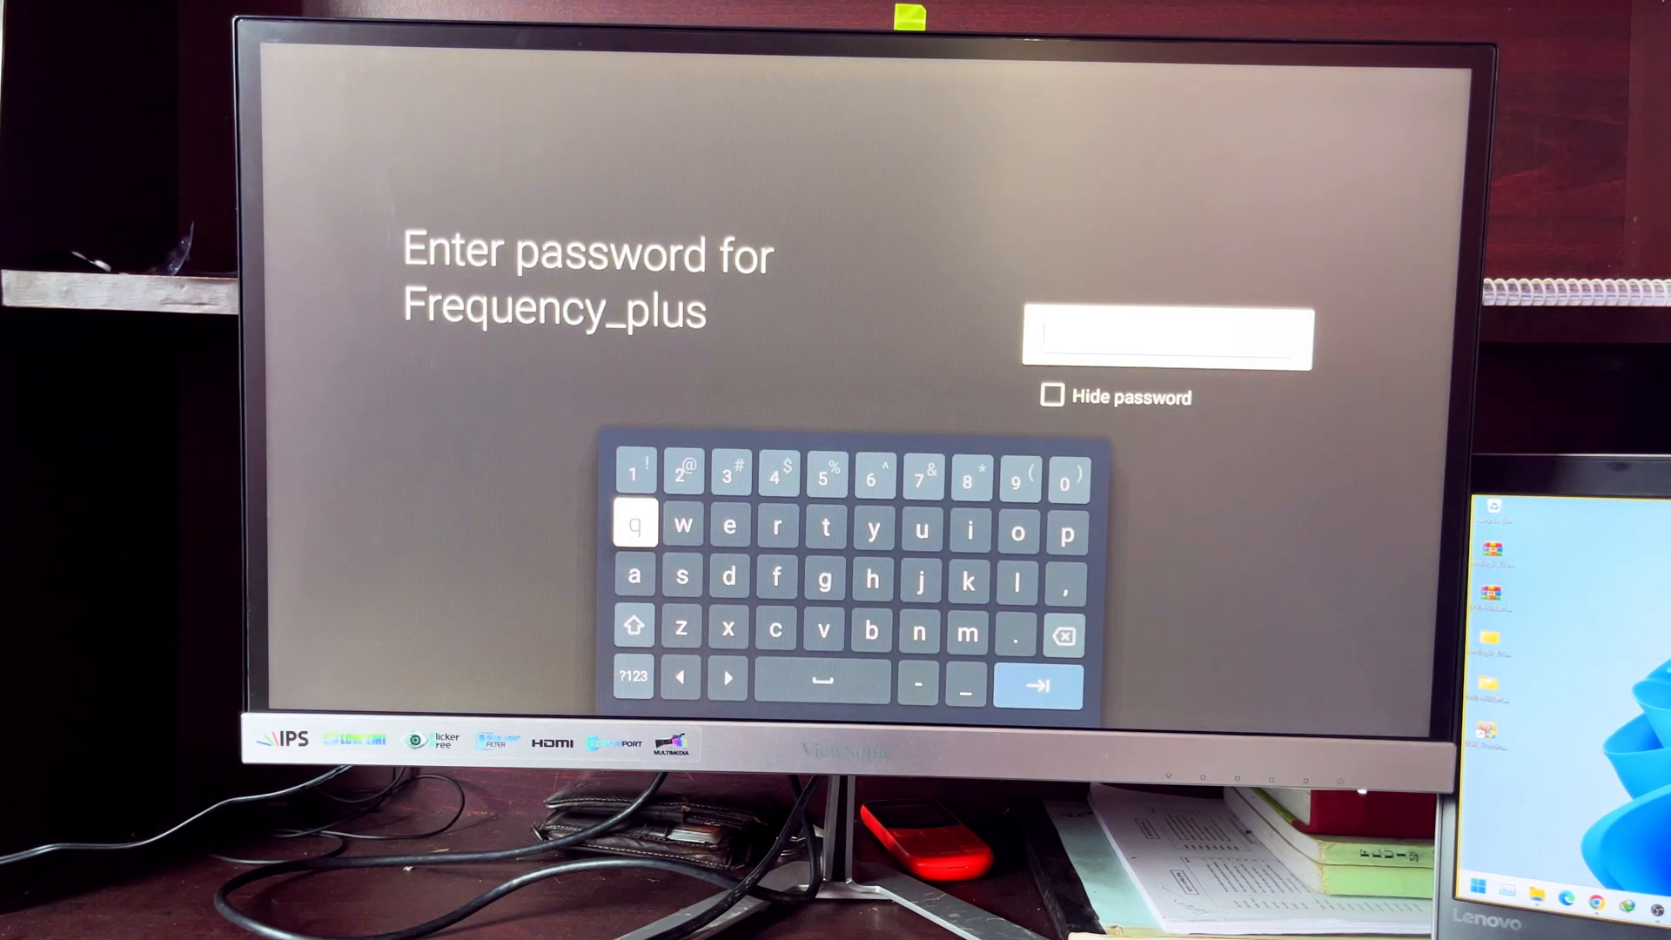
{"action": "left_click", "coordinate": [1042, 684]}
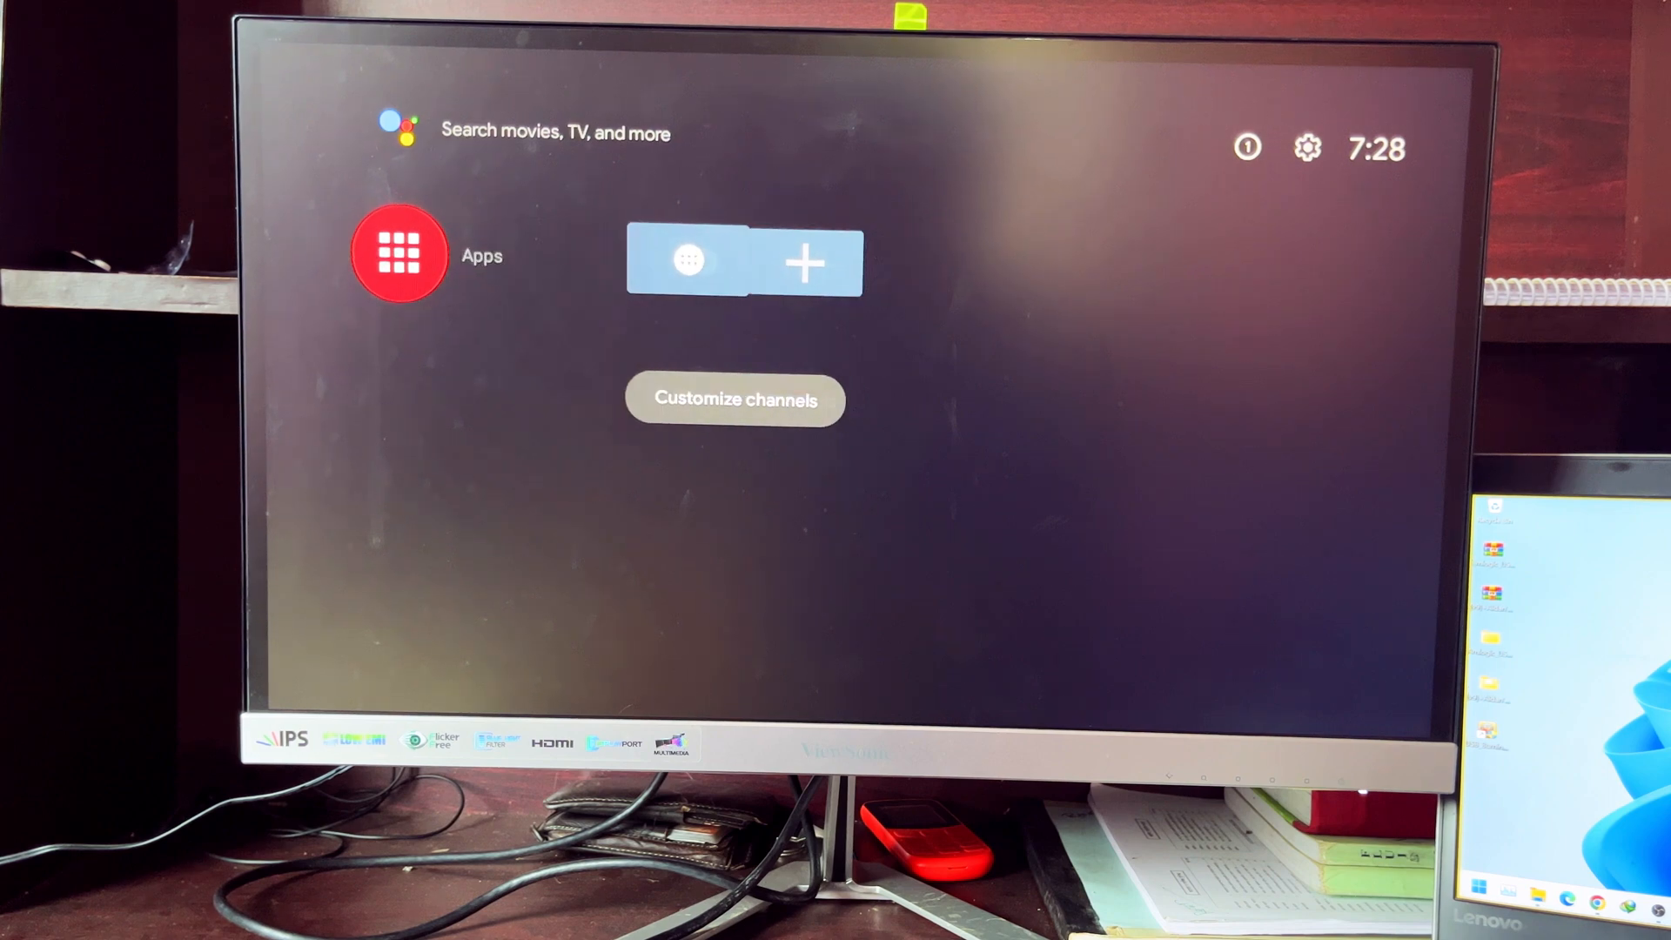
Open Settings from the home screen's gear icon to reach Device Preferences.
{"action": "left_click", "coordinate": [398, 254]}
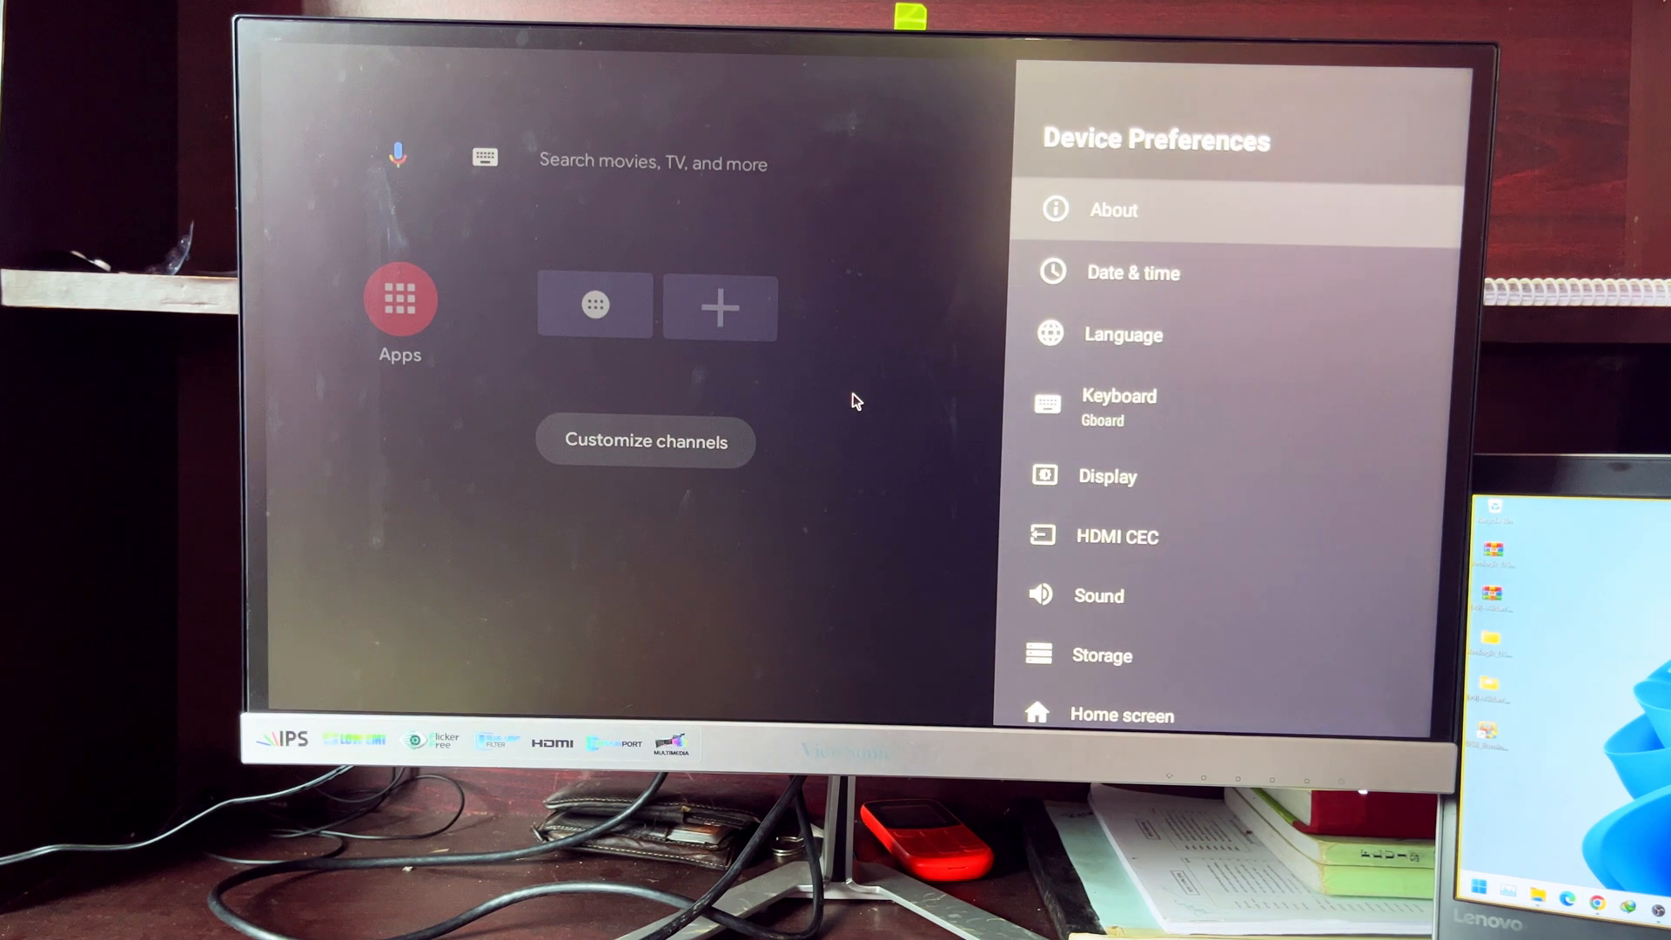
View the About page showing Aidan's ROM model and Android 9 version.
{"action": "left_click", "coordinate": [1113, 209]}
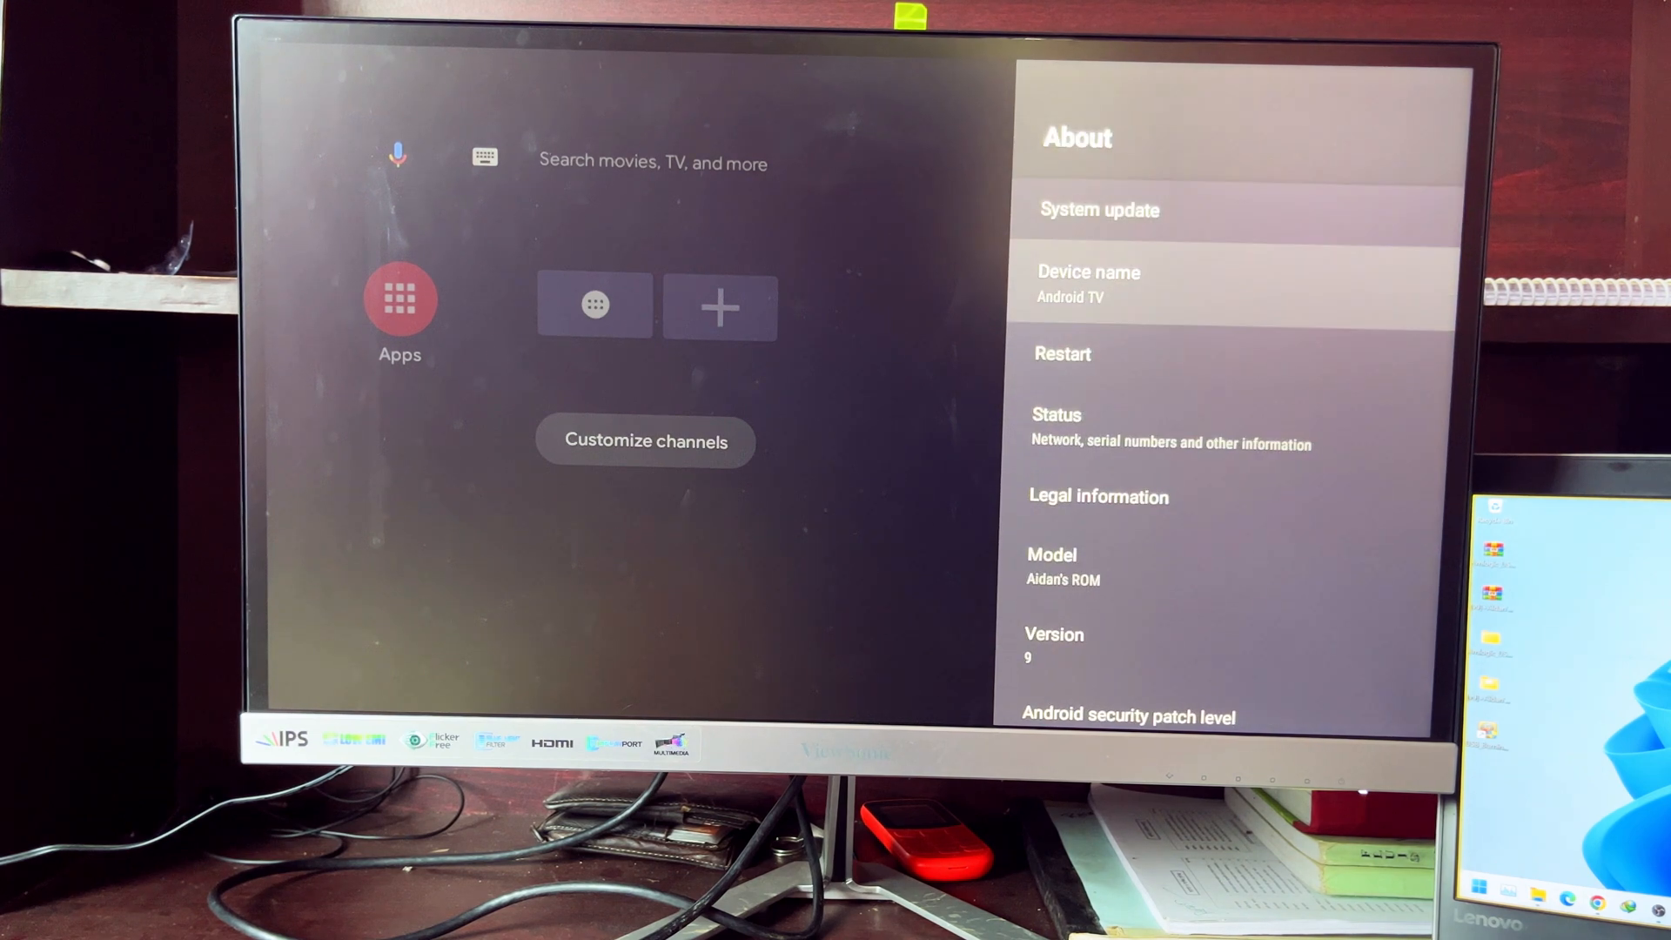
{"action": "scroll", "scroll_direction": "down", "scroll_amount": 3}
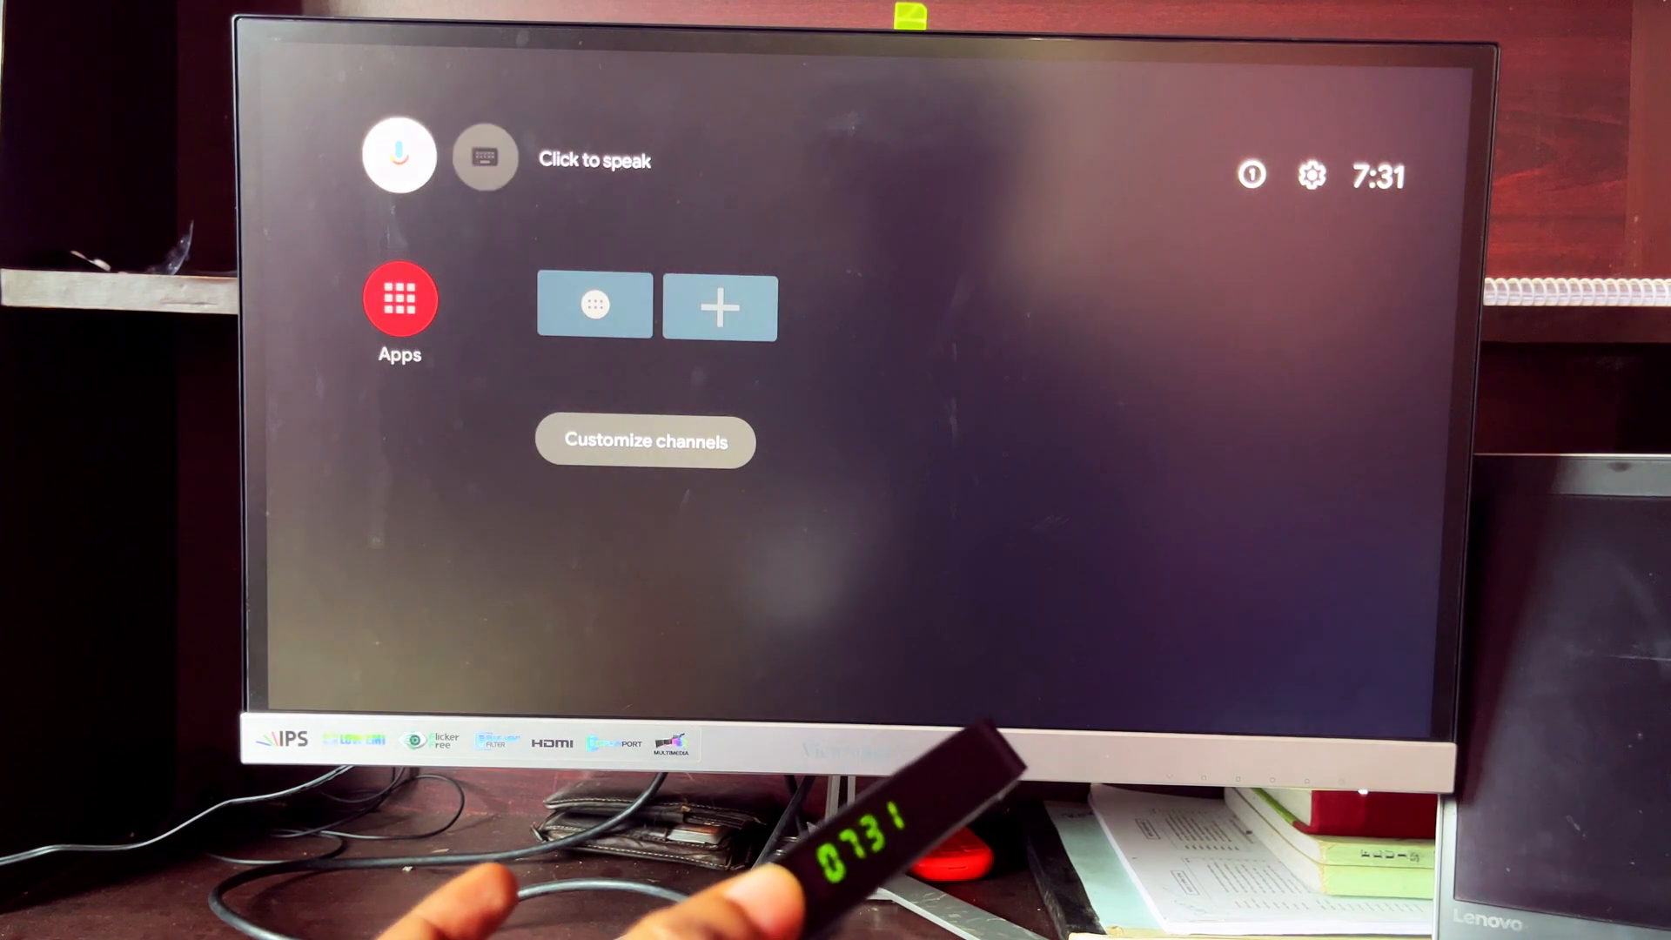
Browse the Set time zone list under Device Preferences > Date & time.
{"action": "left_click", "coordinate": [1311, 174]}
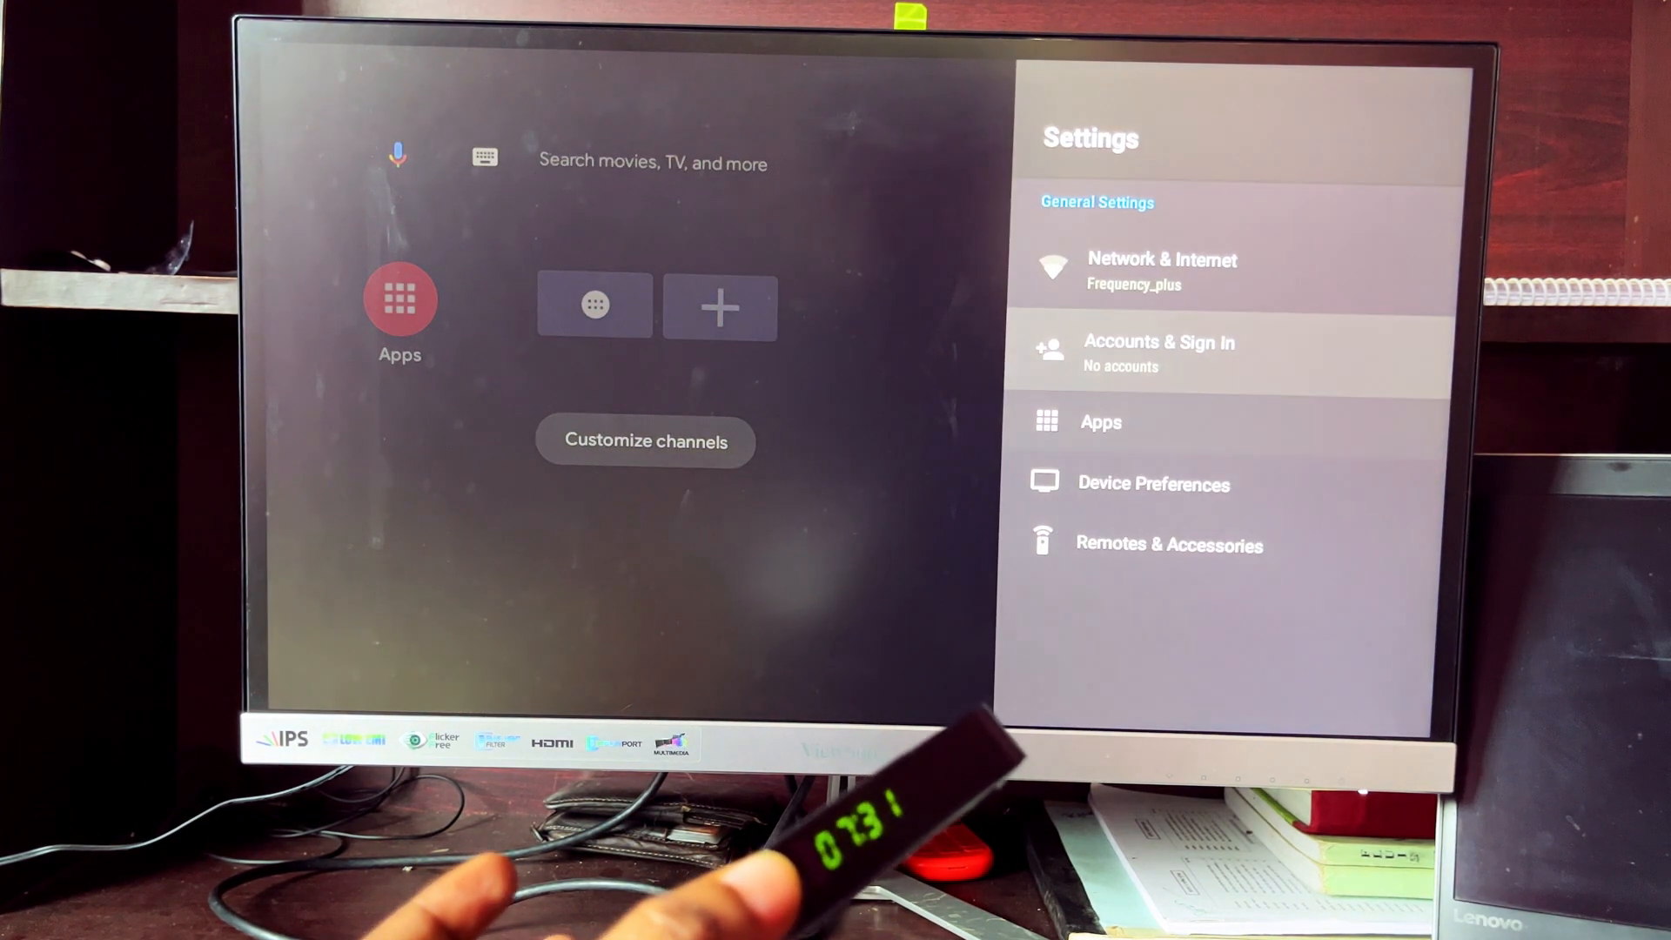
{"action": "left_click", "coordinate": [1153, 484]}
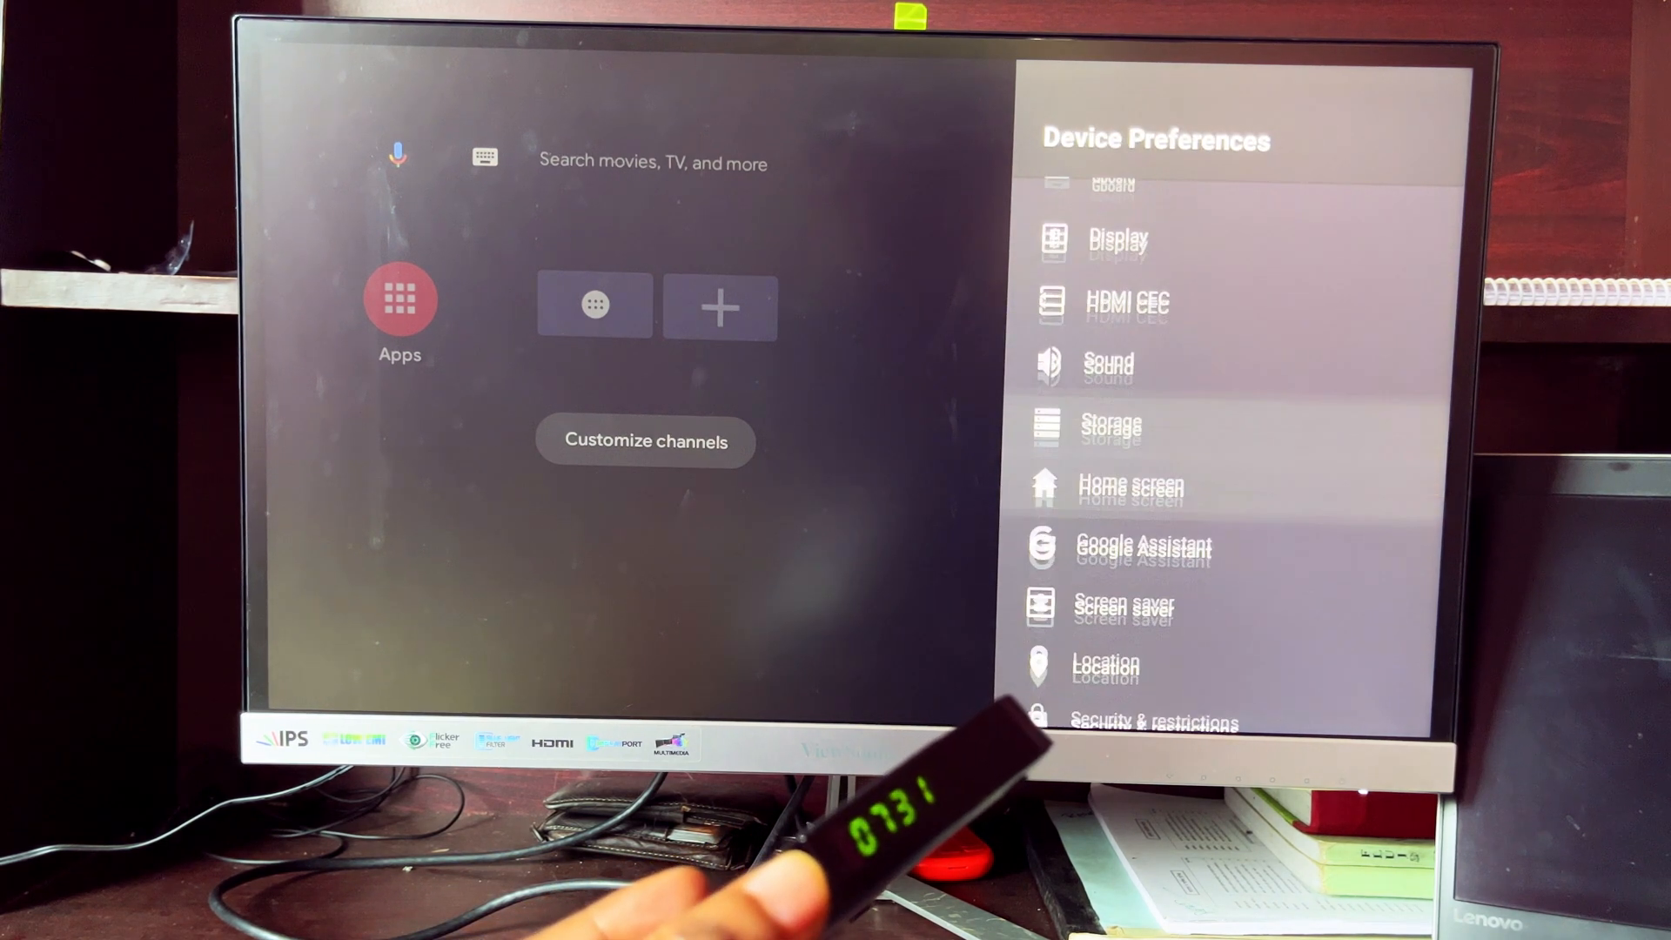
{"action": "scroll", "scroll_direction": "down", "scroll_amount": 3}
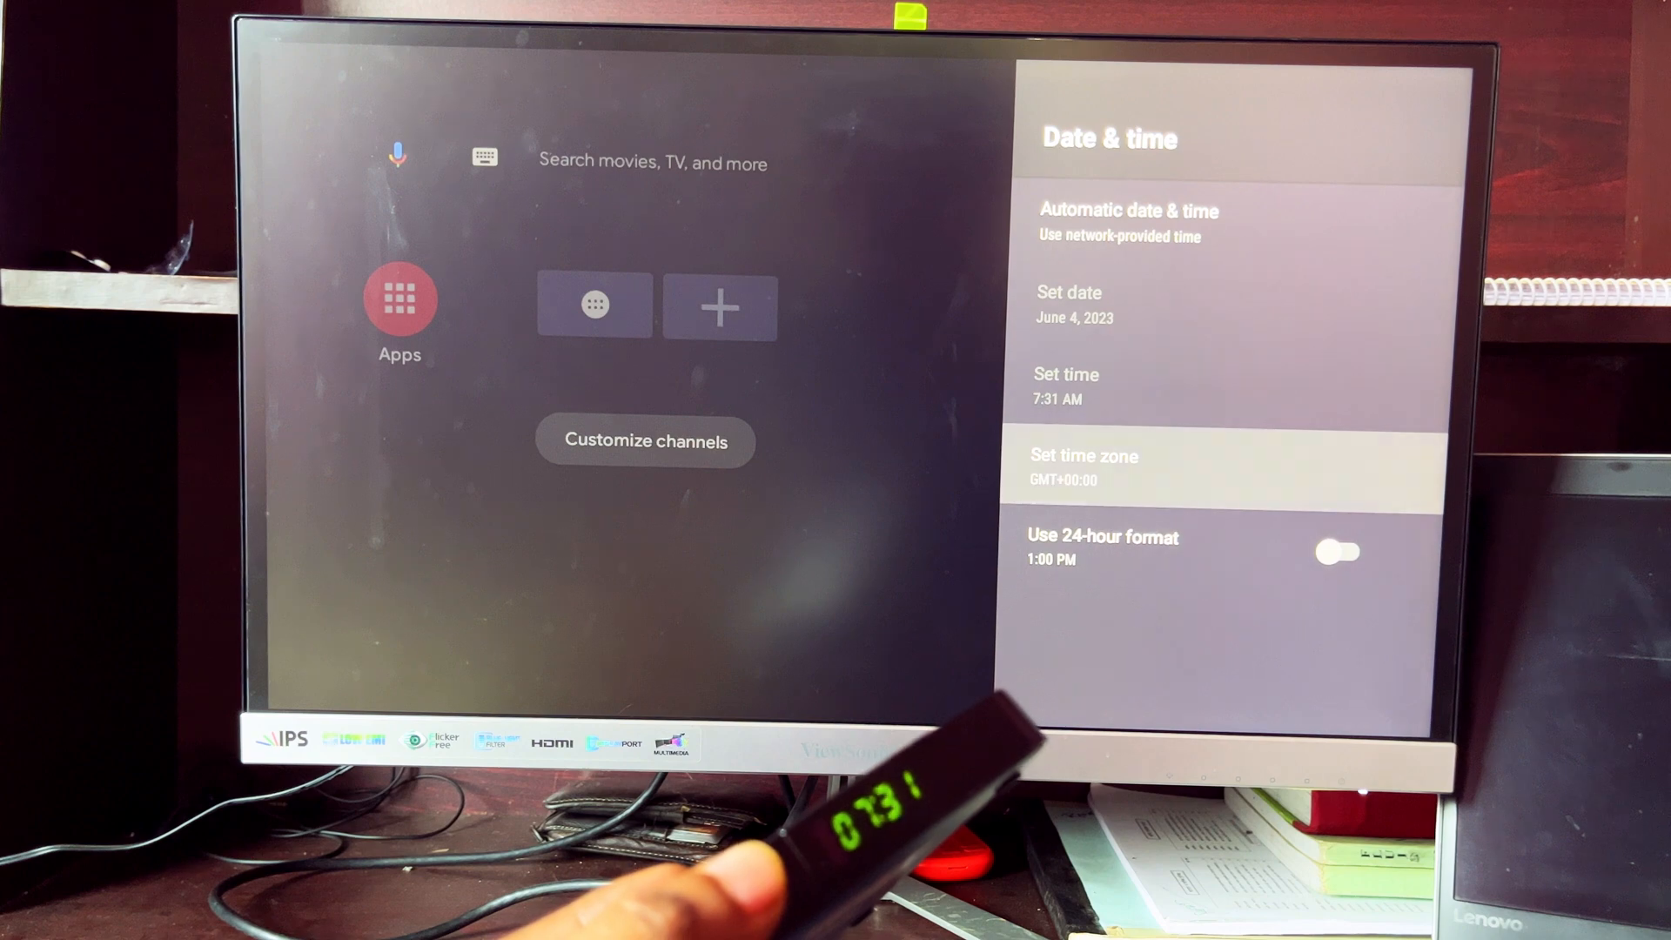
{"action": "left_click", "coordinate": [1083, 467]}
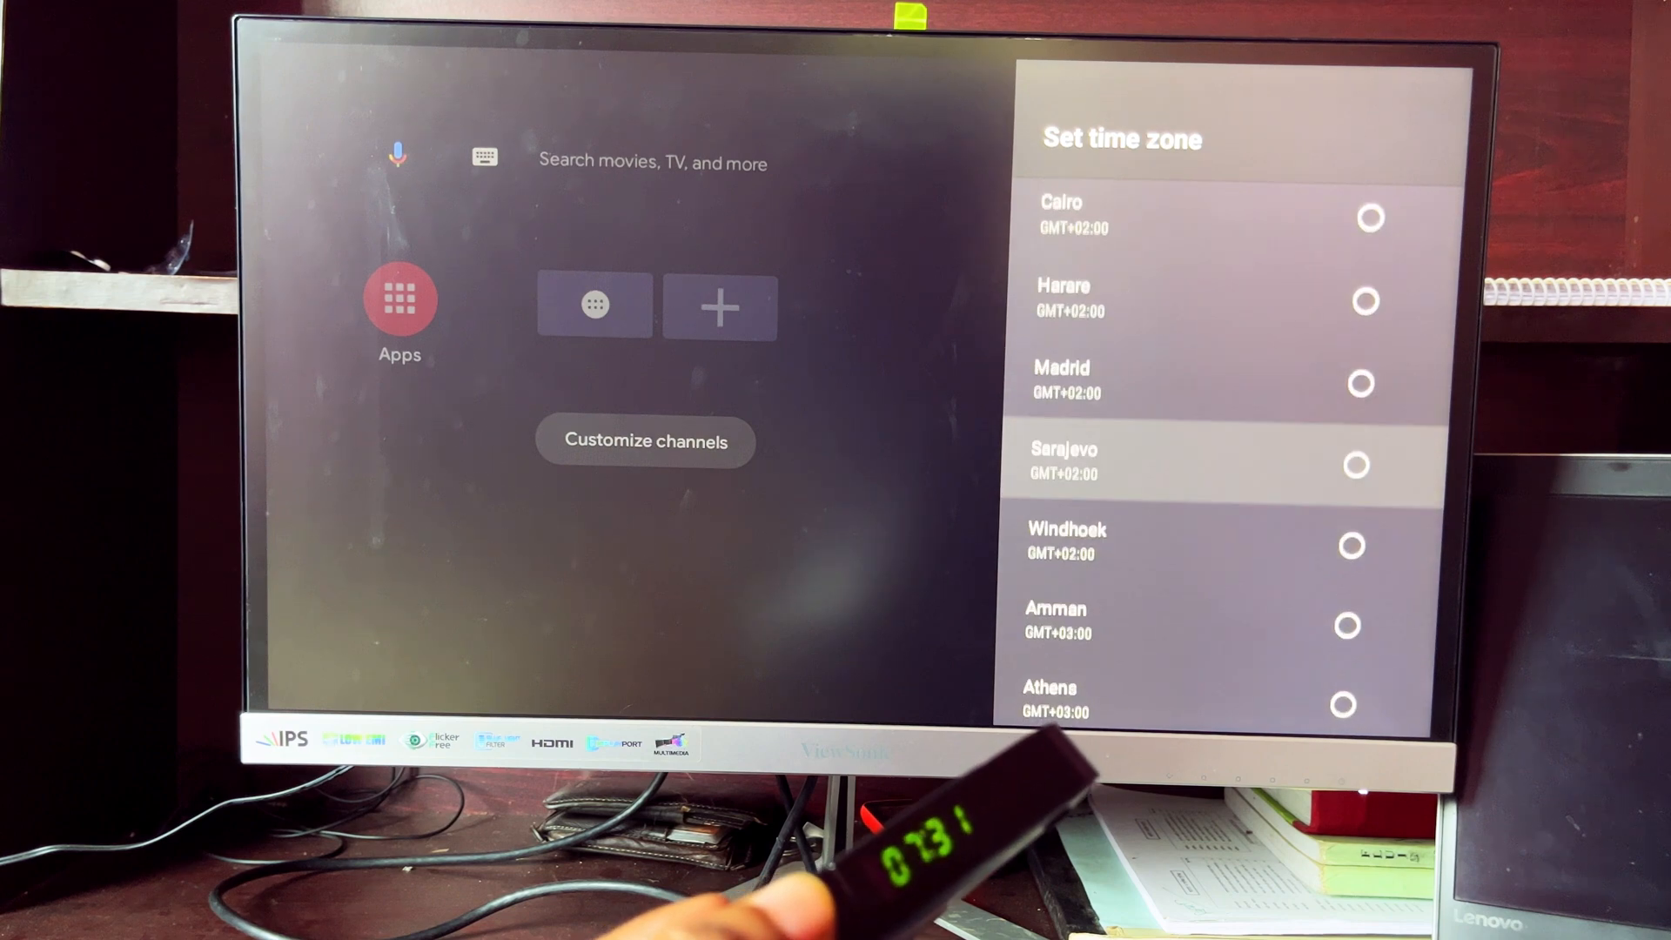
{"action": "scroll", "scroll_direction": "down", "scroll_amount": 3}
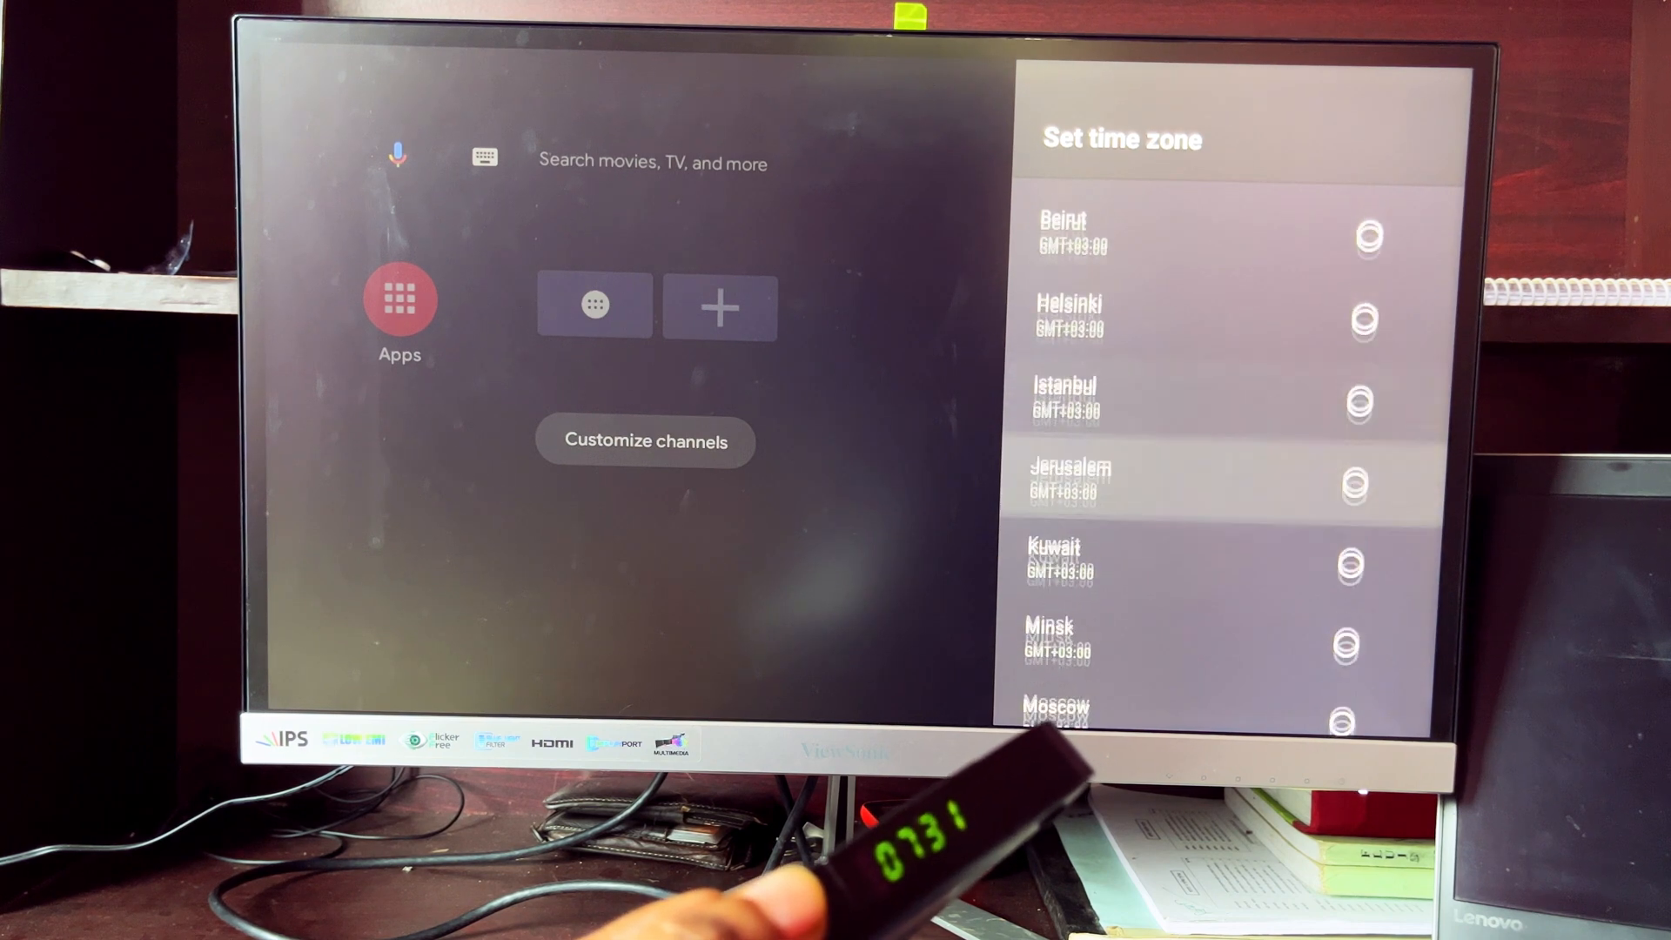
{"action": "scroll", "scroll_direction": "down", "scroll_amount": 3}
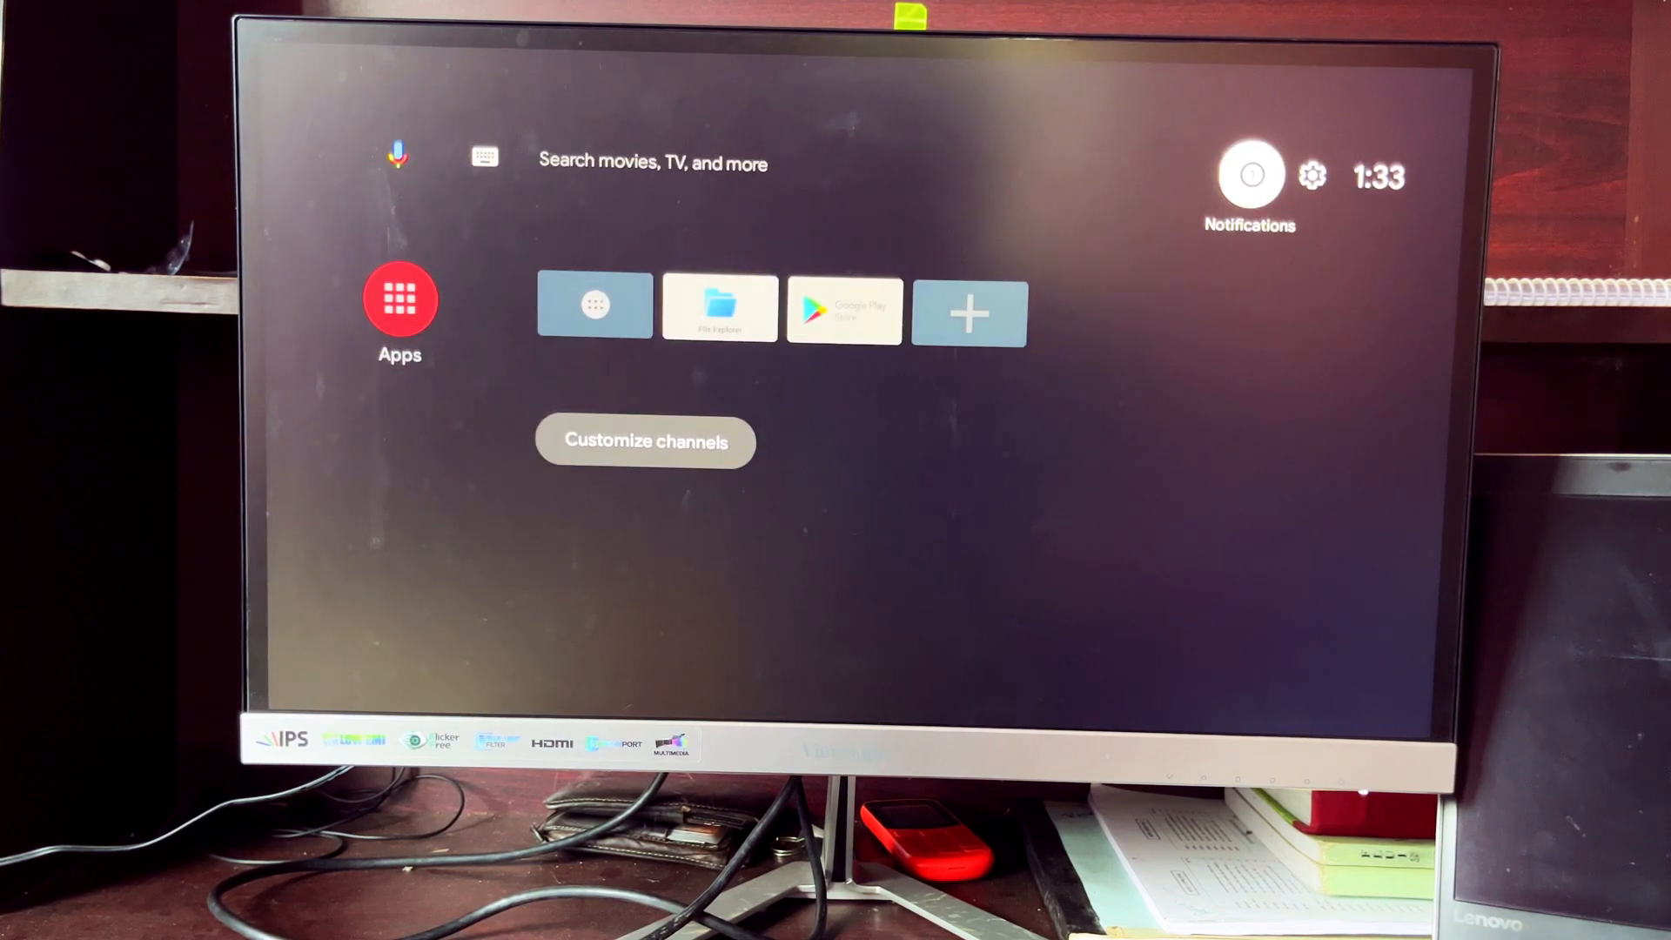
Open the Notifications panel to view the Sign in to Google prompt.
{"action": "left_click", "coordinate": [1249, 174]}
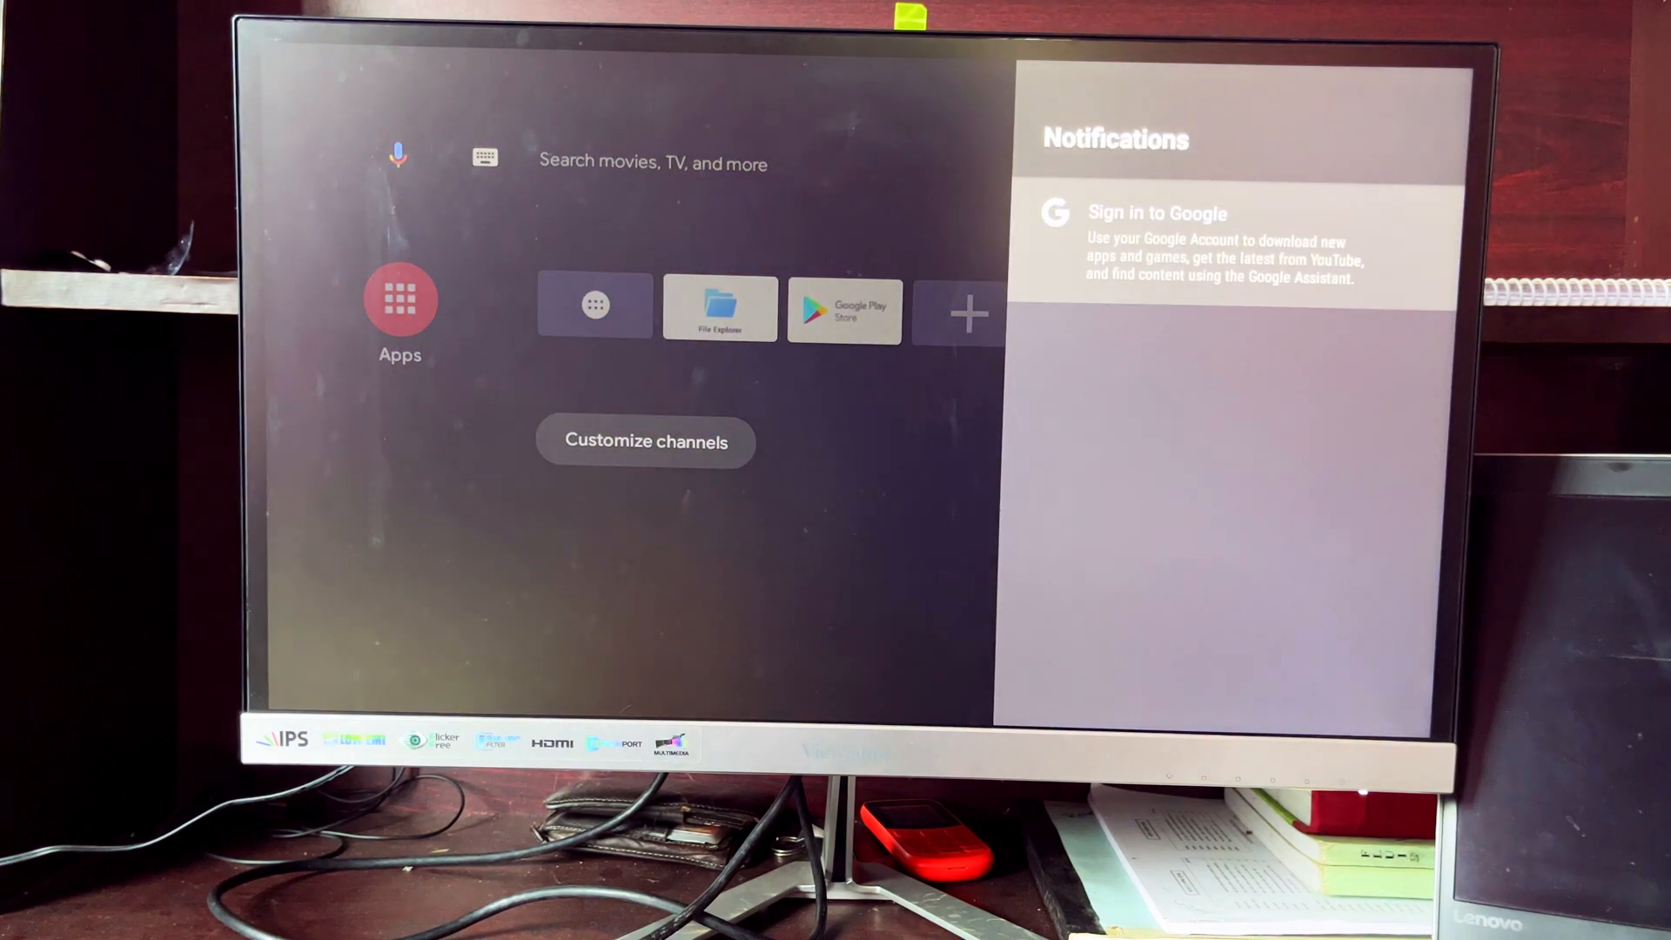